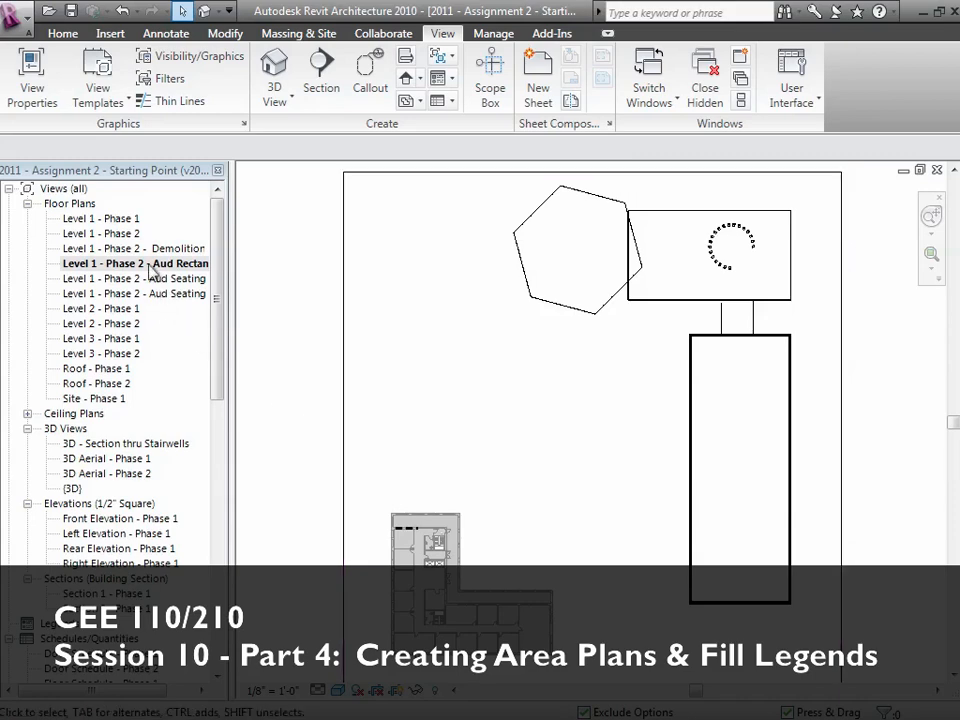
Open Level 1 - Phase 1, then the Level 1 - Phase 2 floor plan, from the Project Browser
double_click(100, 218)
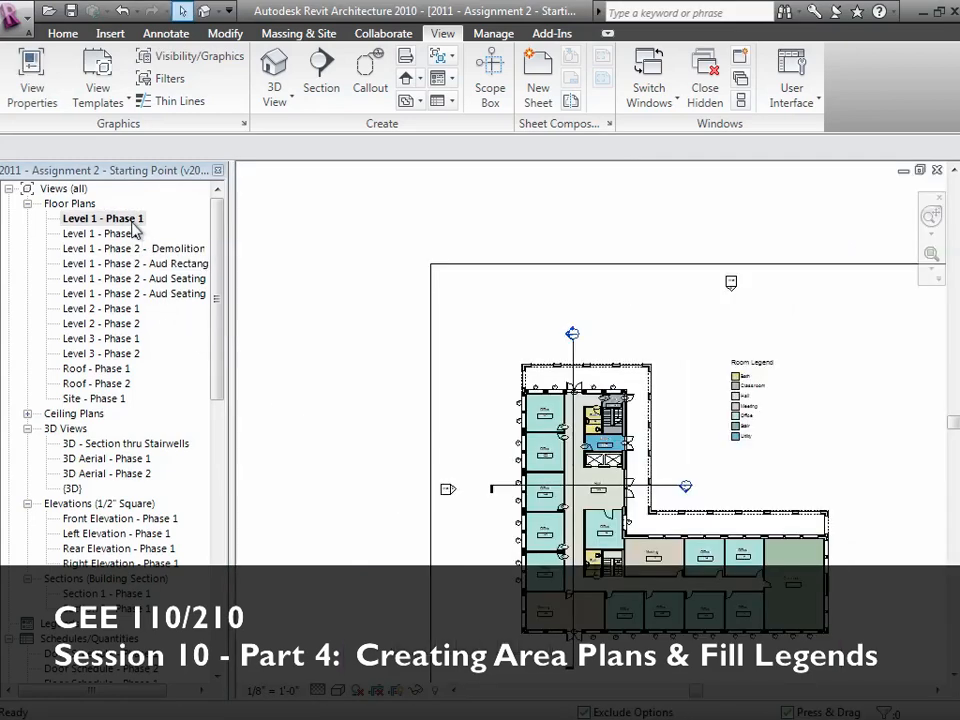
mouse_move(195, 380)
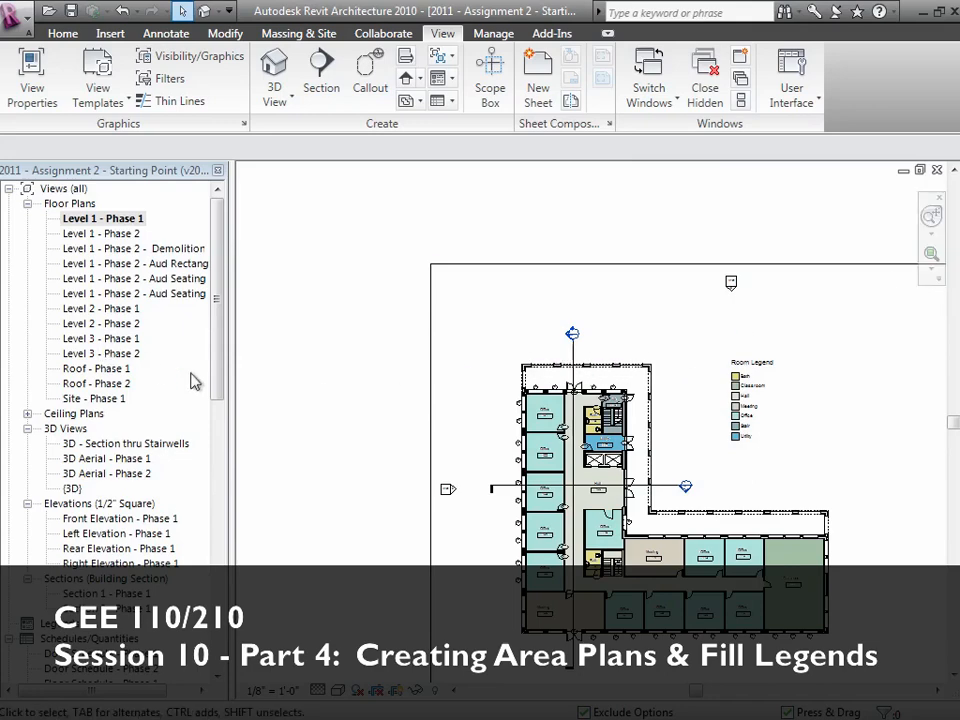
left_click(131, 248)
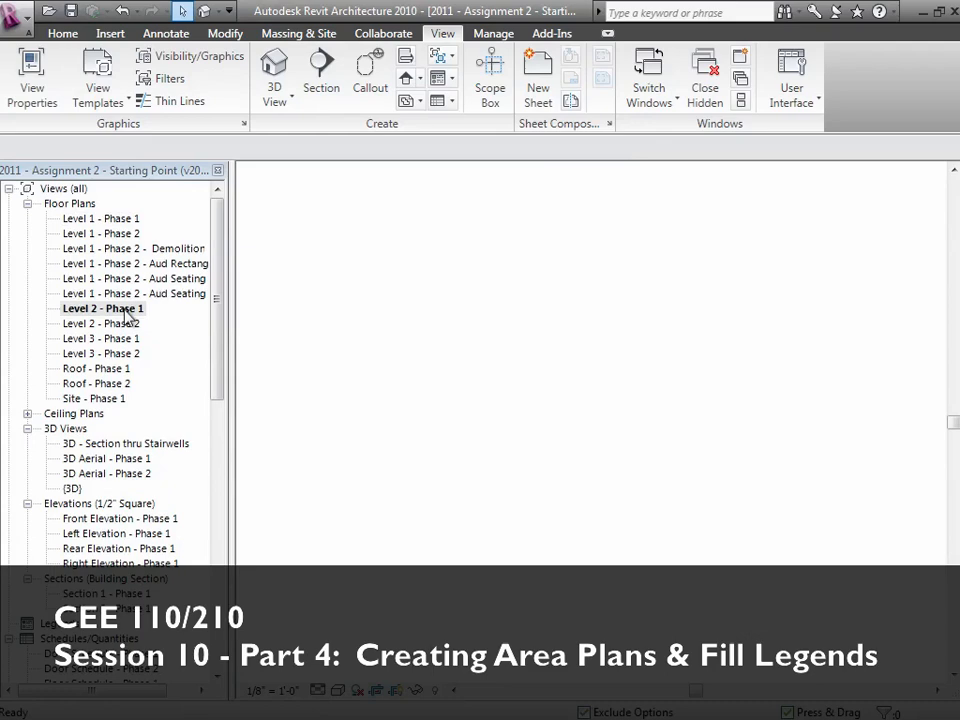
left_click(100, 233)
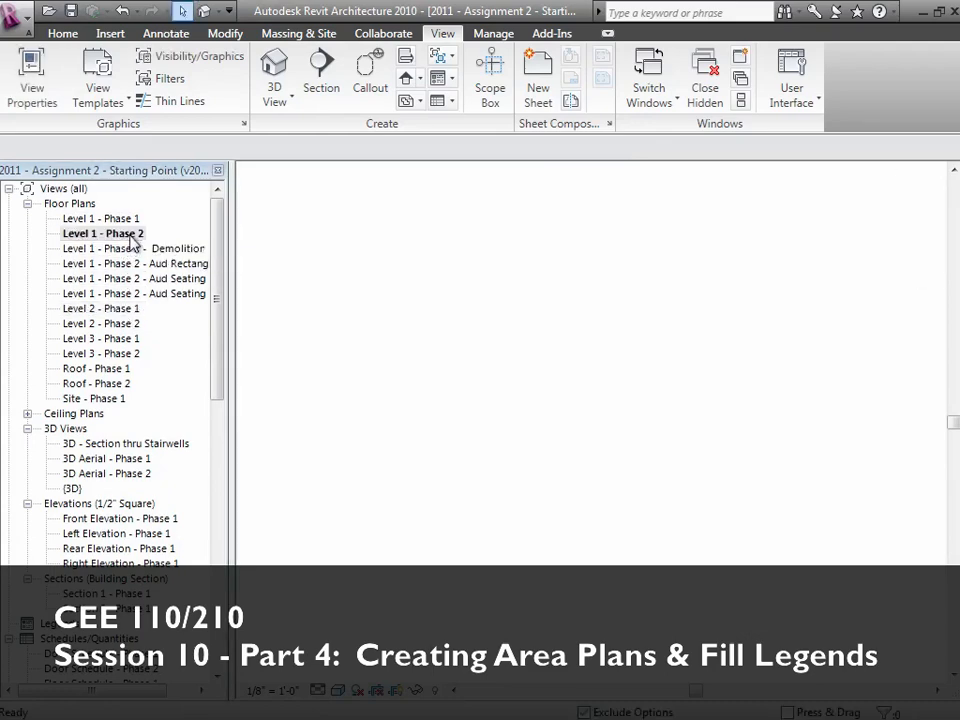
double_click(102, 233)
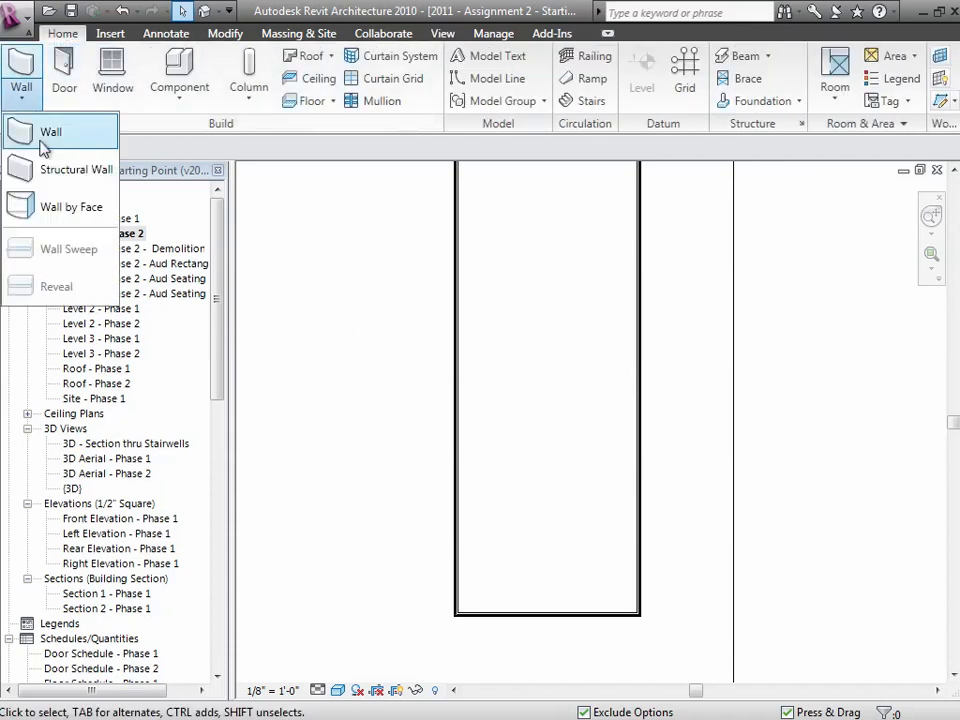
Start a standard wall and place the first interior wall point inside the wing
left_click(51, 131)
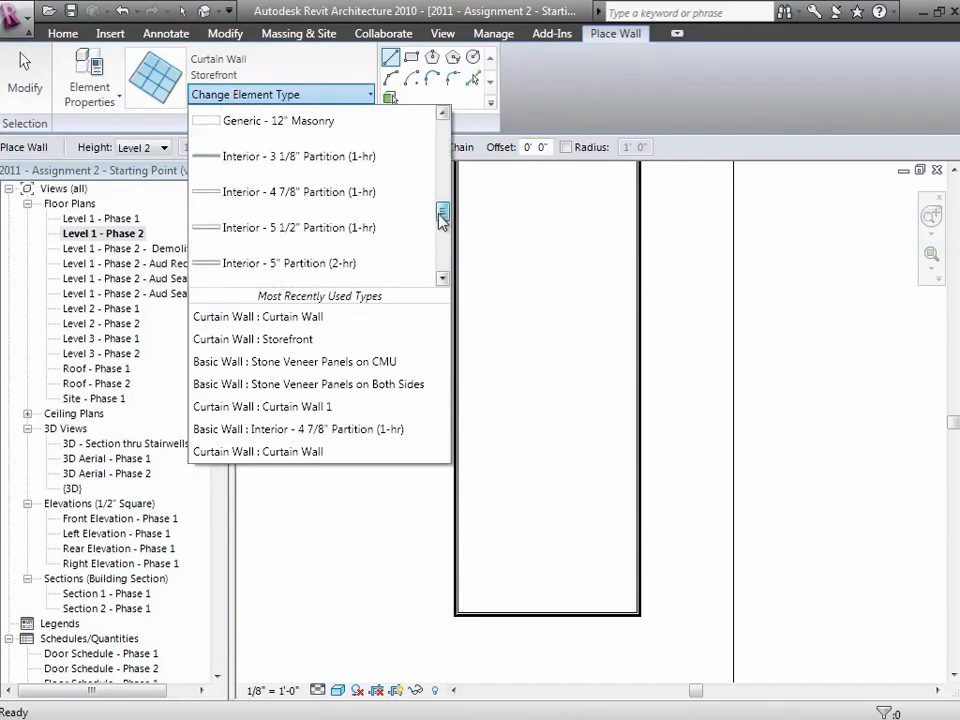
left_click(299, 429)
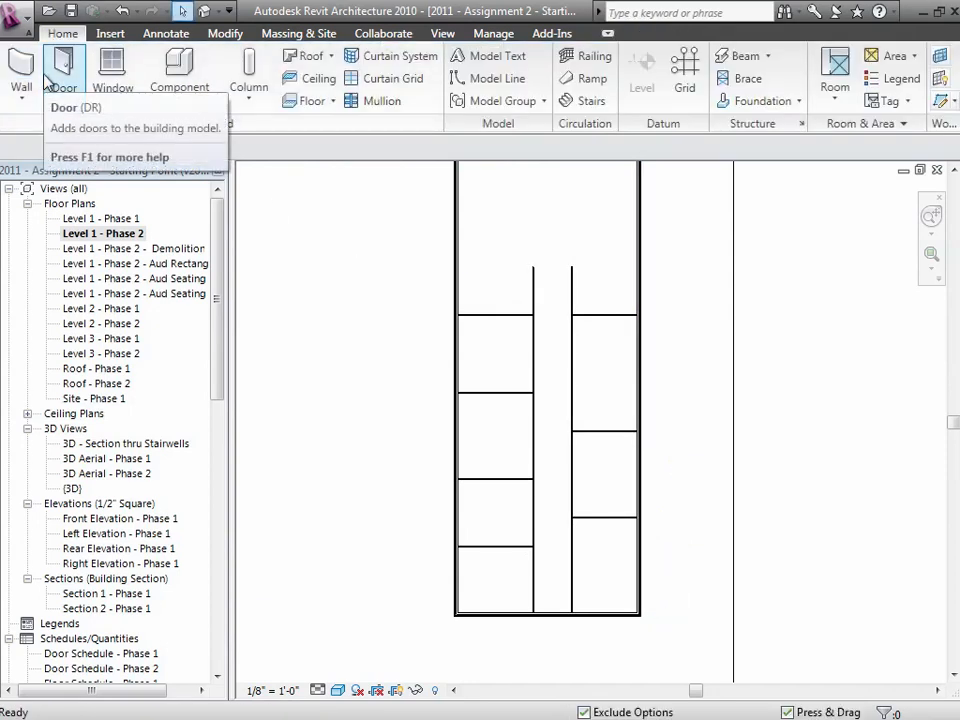
mouse_move(61, 70)
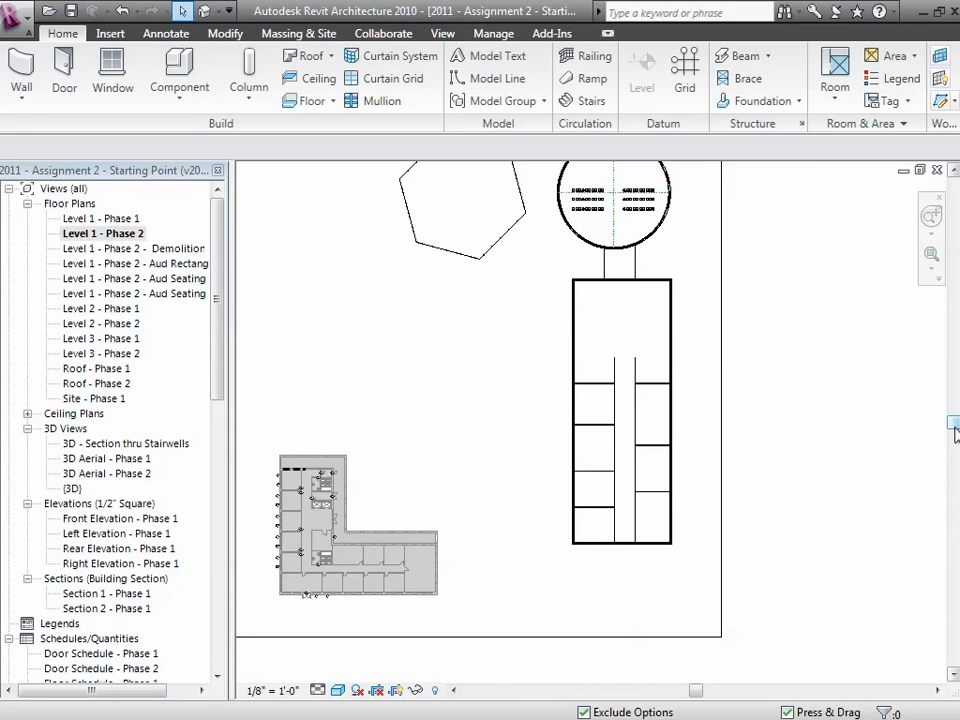
mouse_move(505, 261)
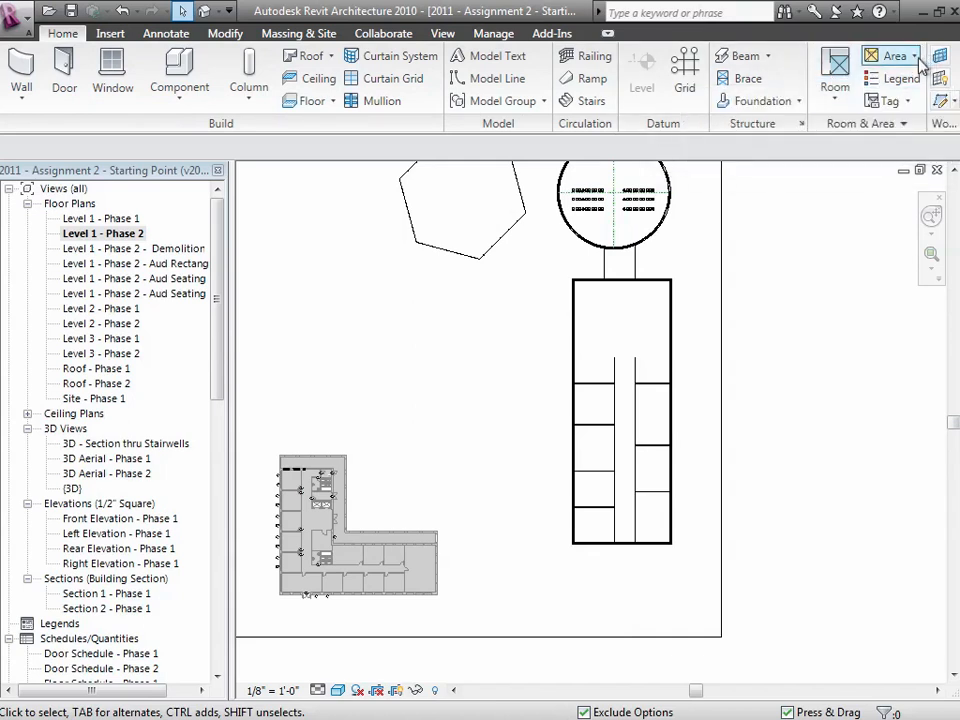
mouse_move(893, 55)
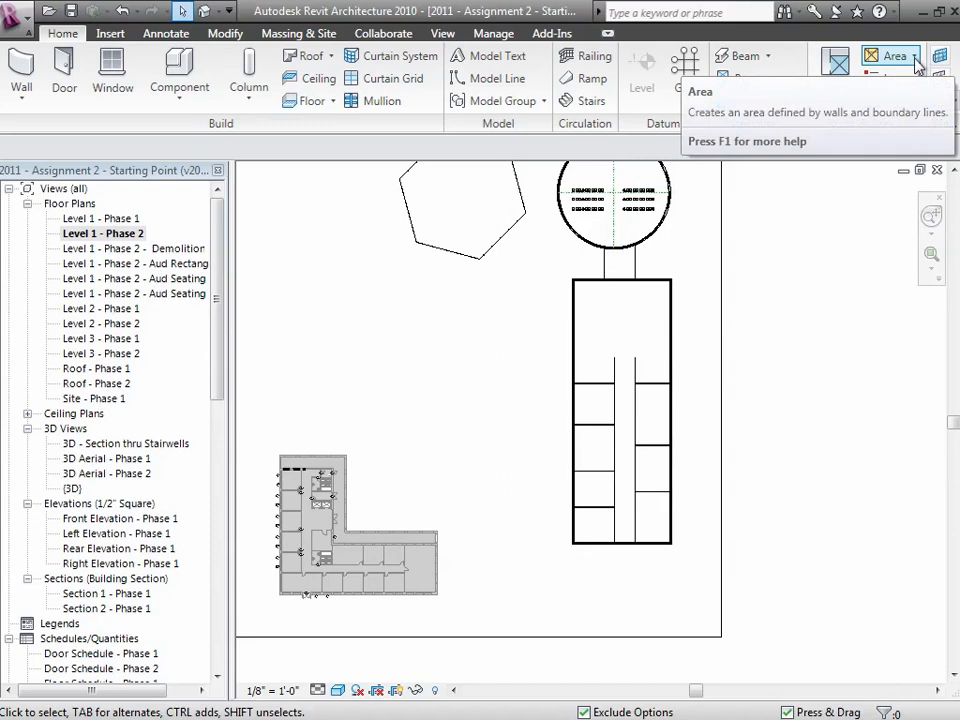
mouse_move(892, 55)
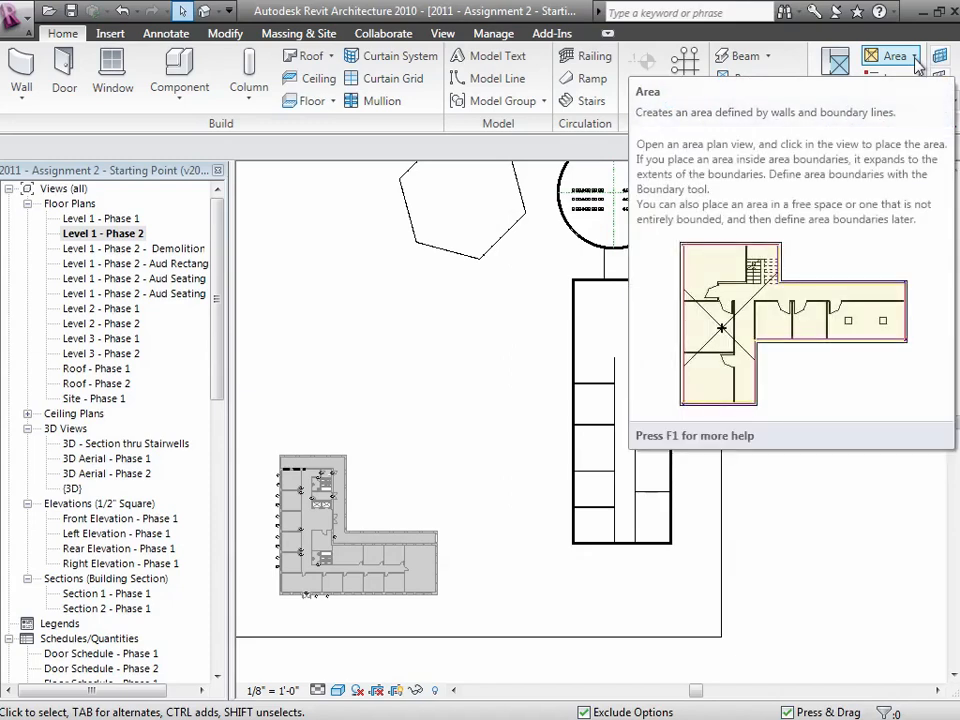
Create a new Gross Building type area plan for Level 1
left_click(911, 63)
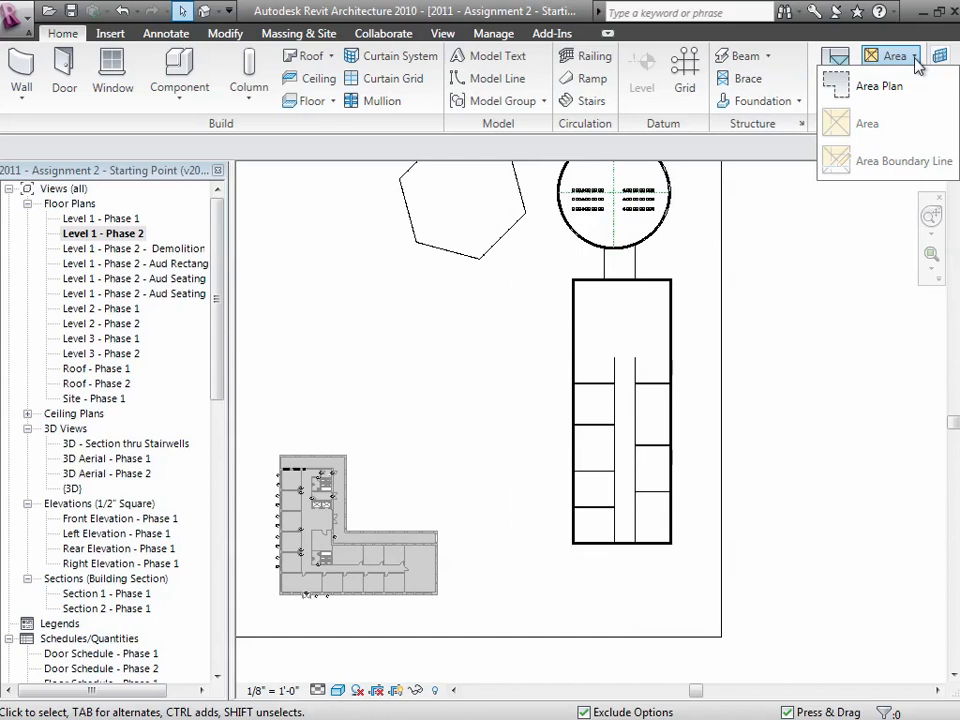
mouse_move(878, 86)
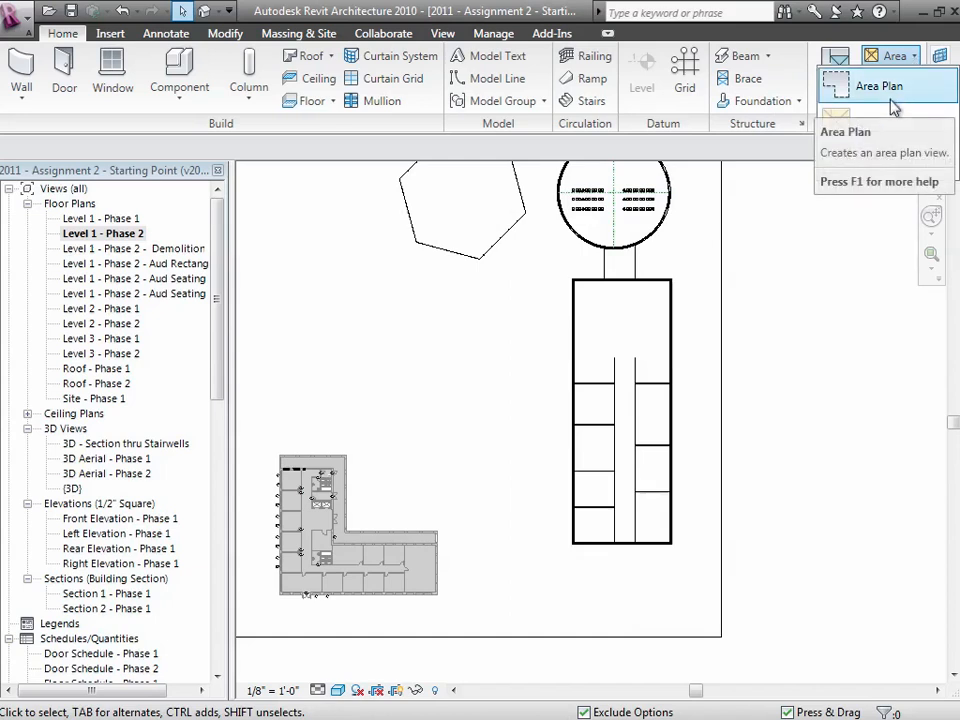
left_click(878, 86)
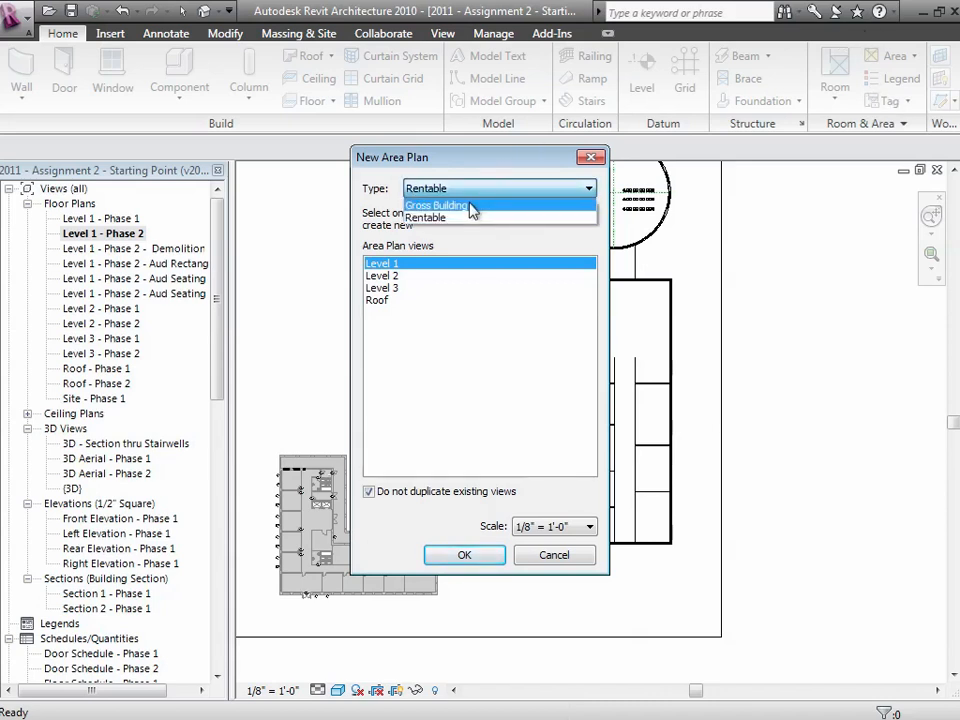
left_click(435, 205)
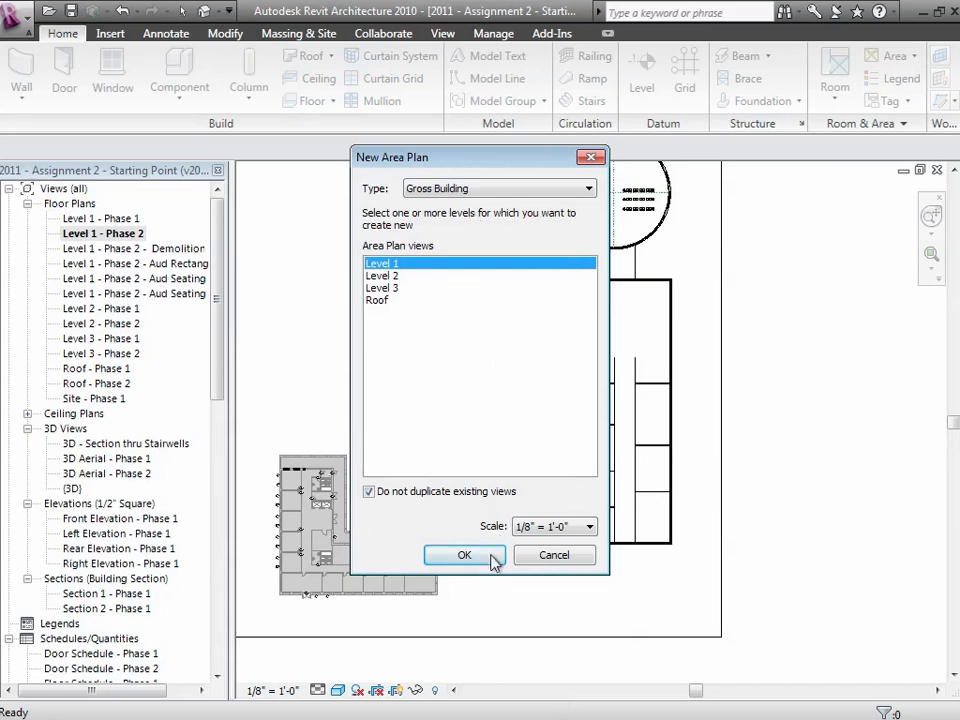
left_click(369, 491)
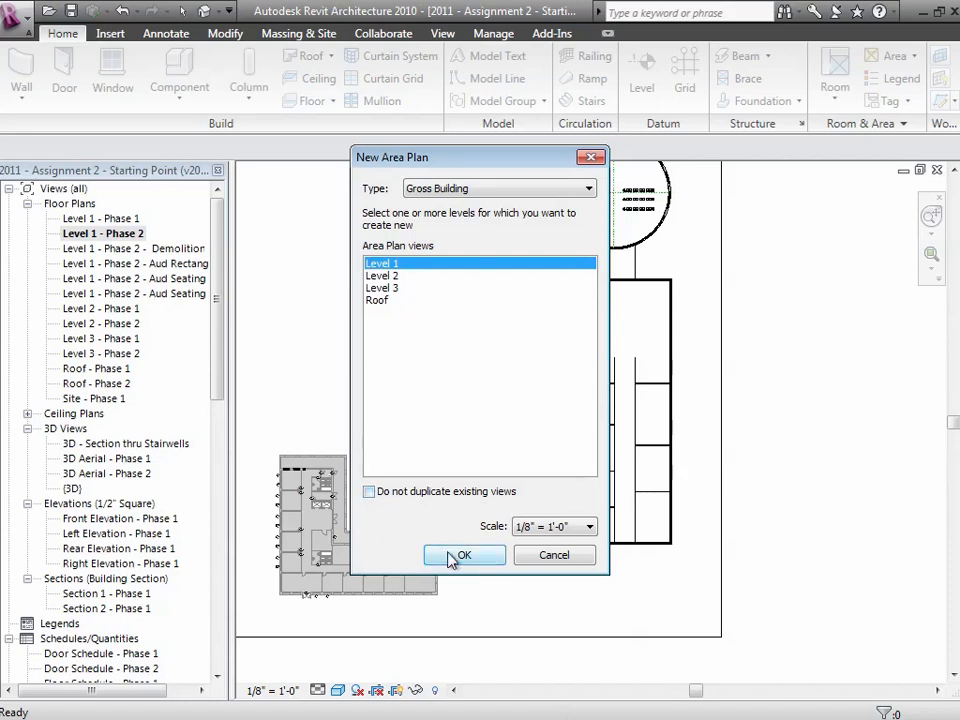
left_click(464, 555)
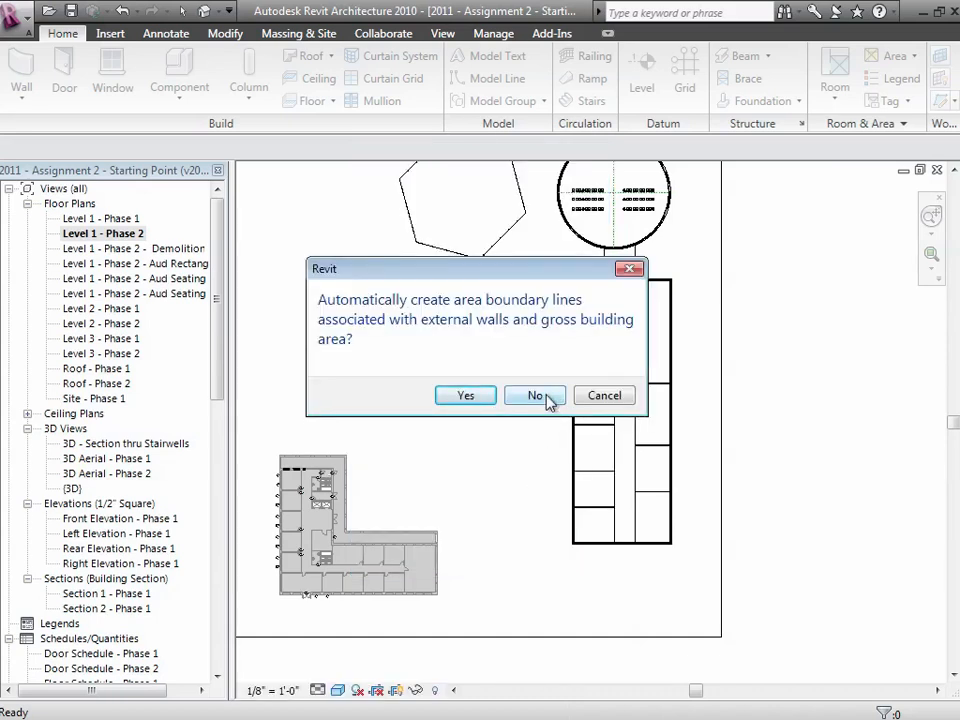
Decline automatic boundary lines, open the Level 1 gross area plan and zoom into the wing
left_click(534, 395)
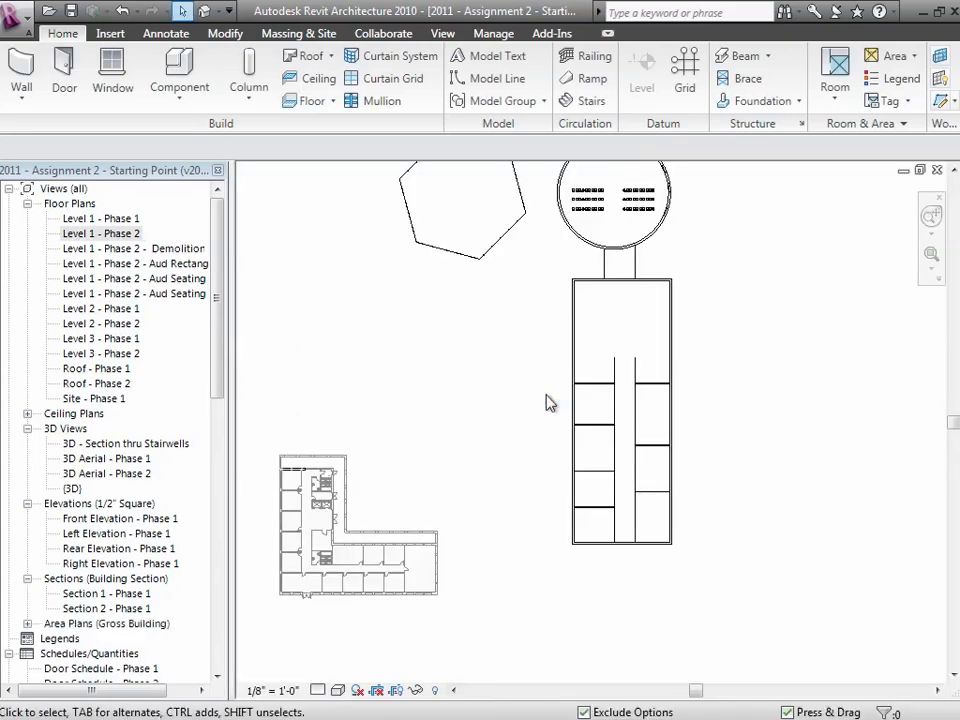
mouse_move(548, 402)
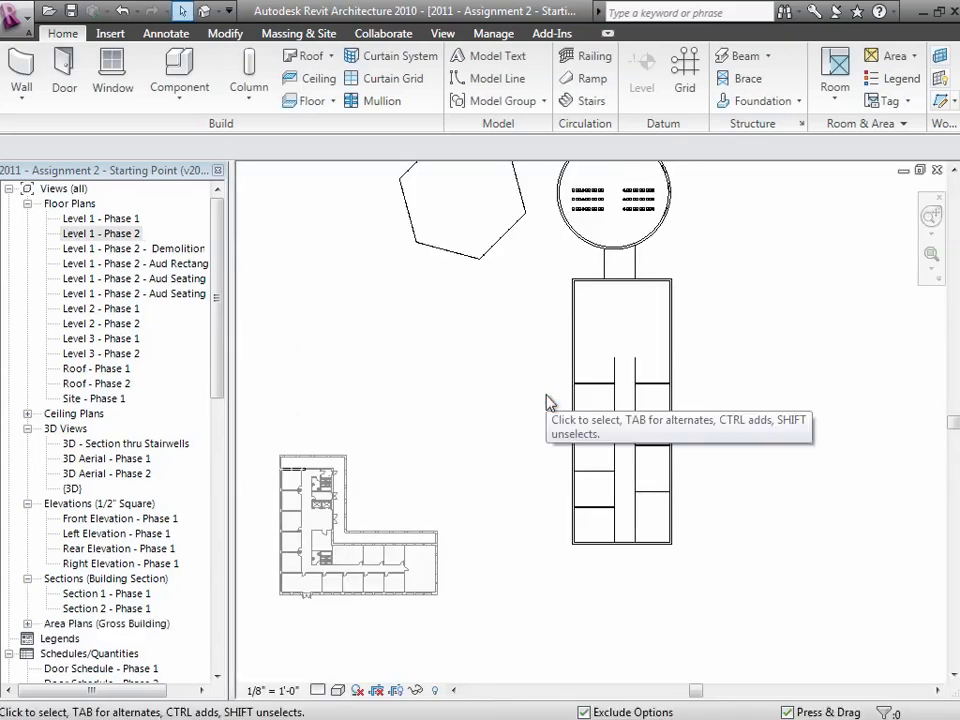
mouse_move(55, 601)
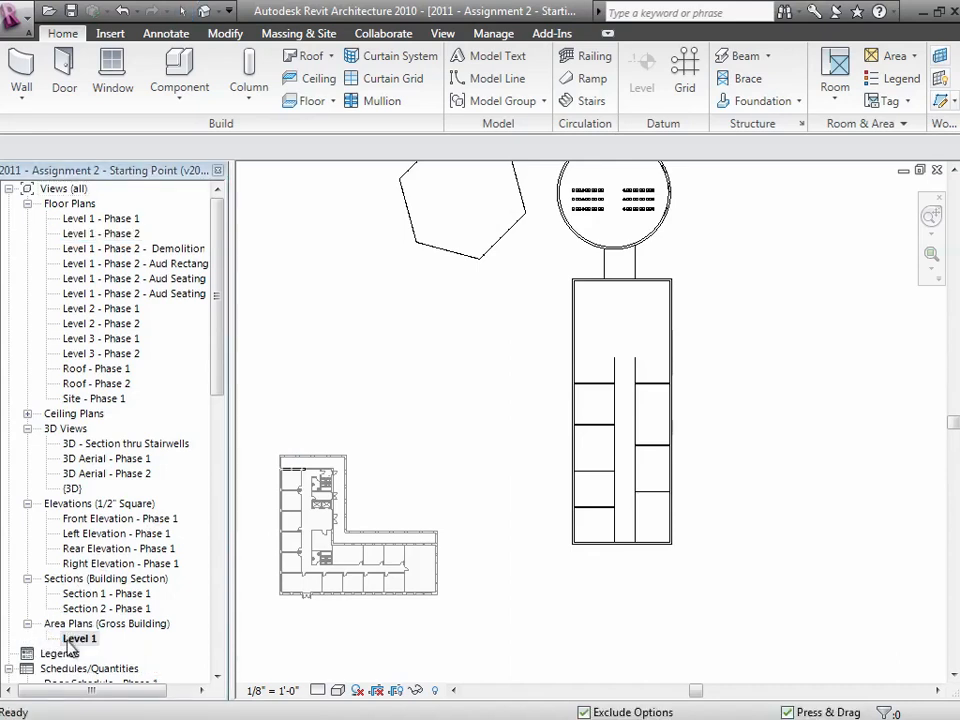
left_click(930, 262)
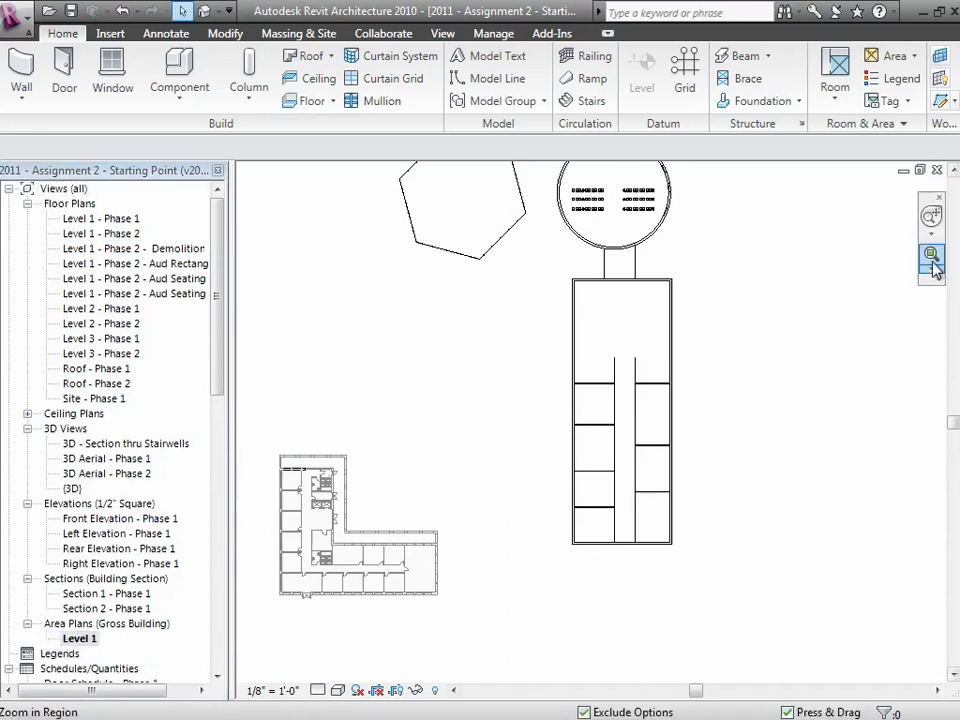
left_click(931, 262)
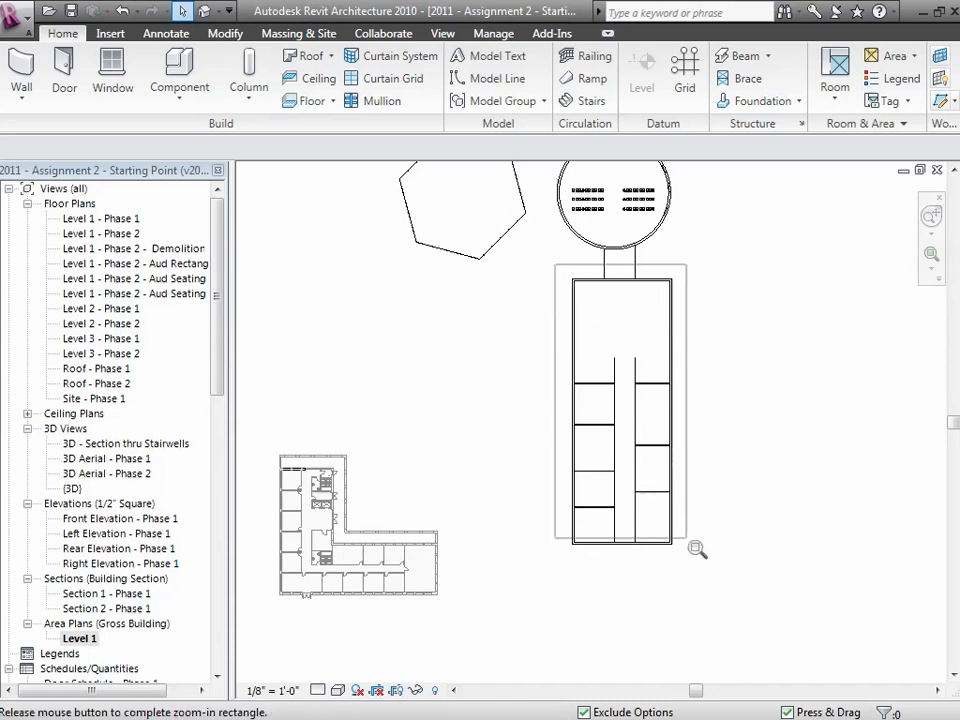
left_click_drag(555, 265, 690, 550)
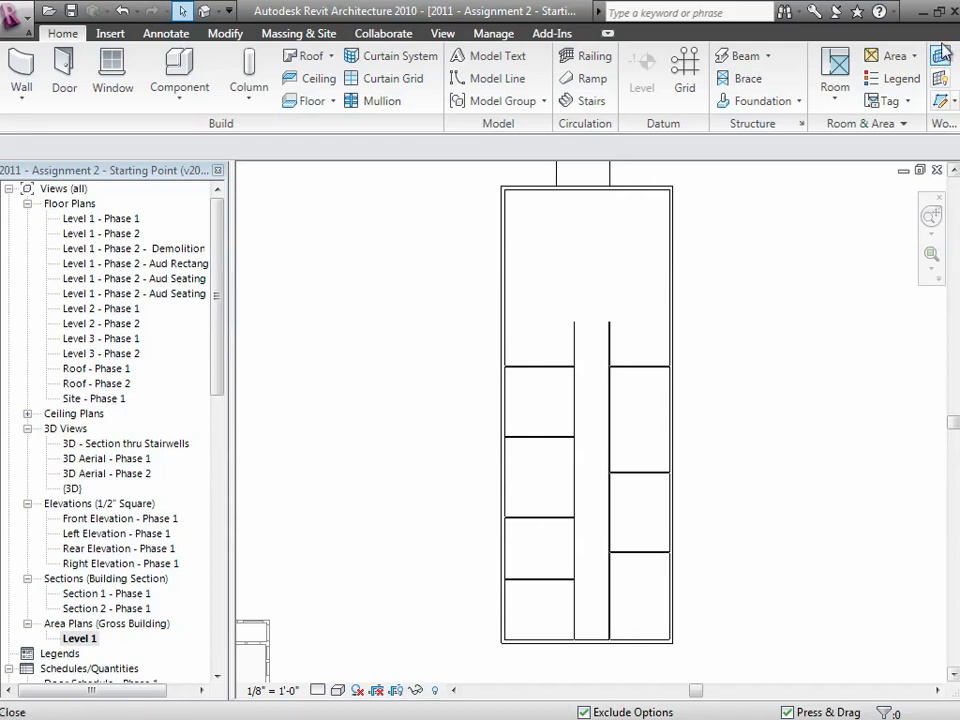
Activate the Area Boundary Line tool for outlining the wing
left_click(912, 55)
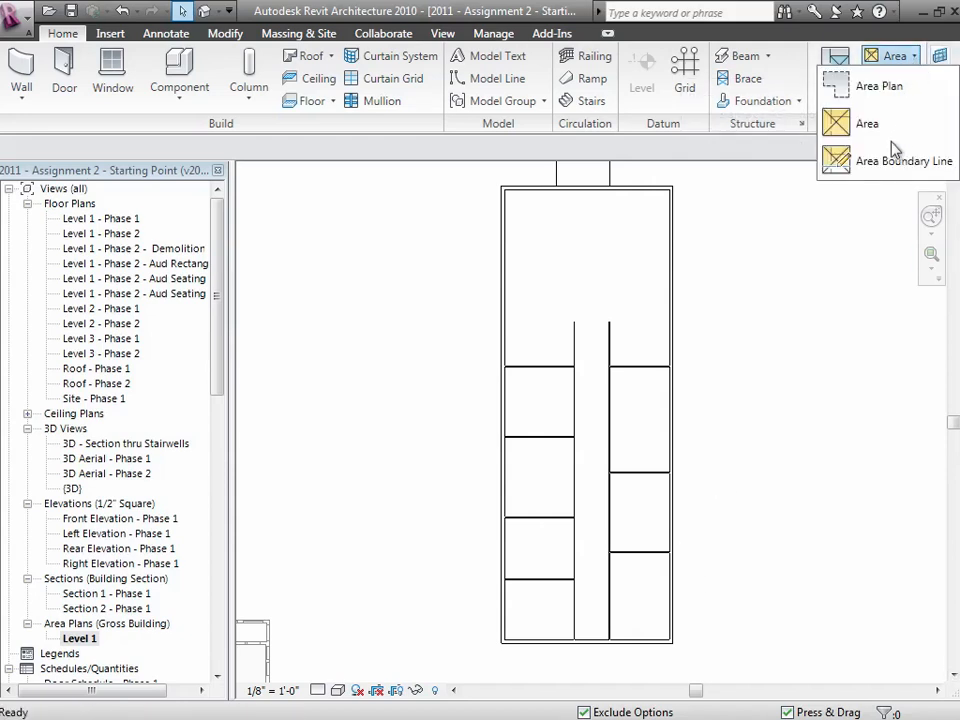
mouse_move(884, 161)
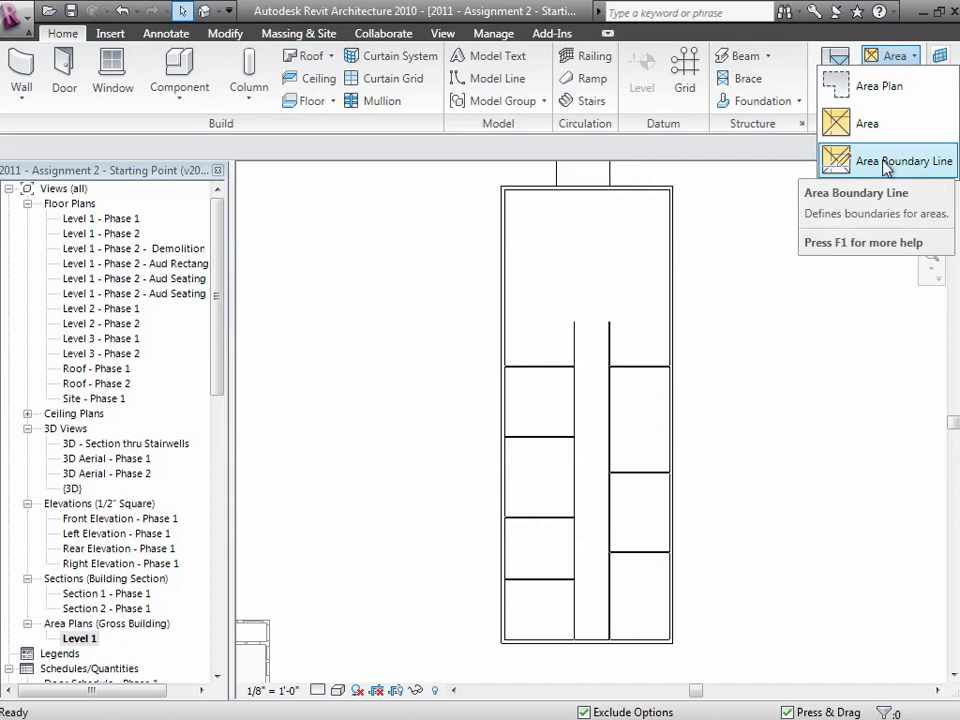
left_click(903, 161)
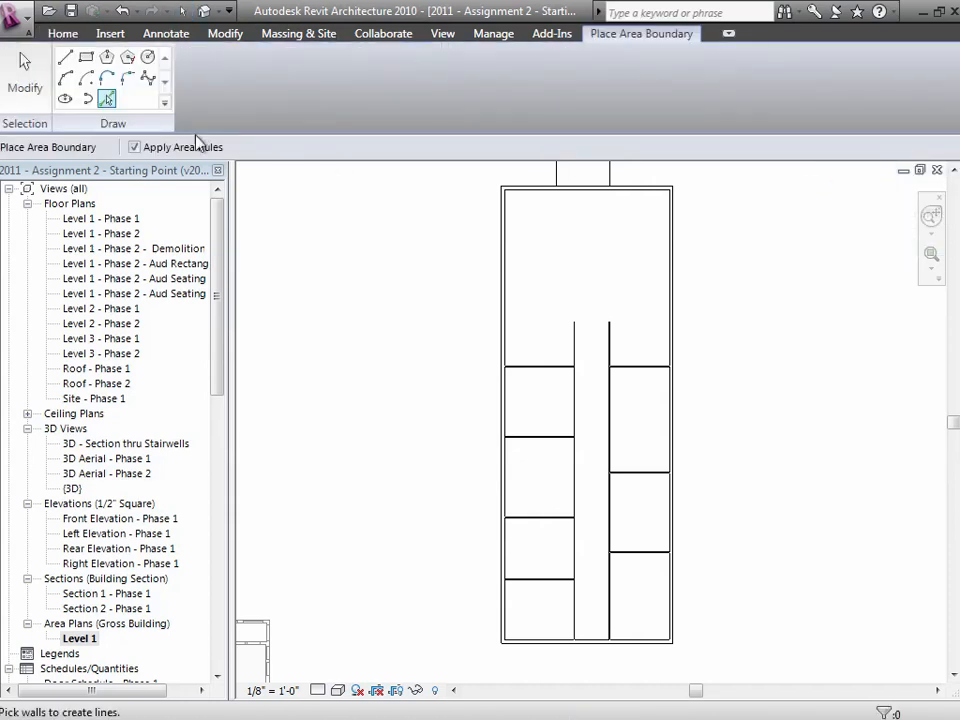
mouse_move(107, 98)
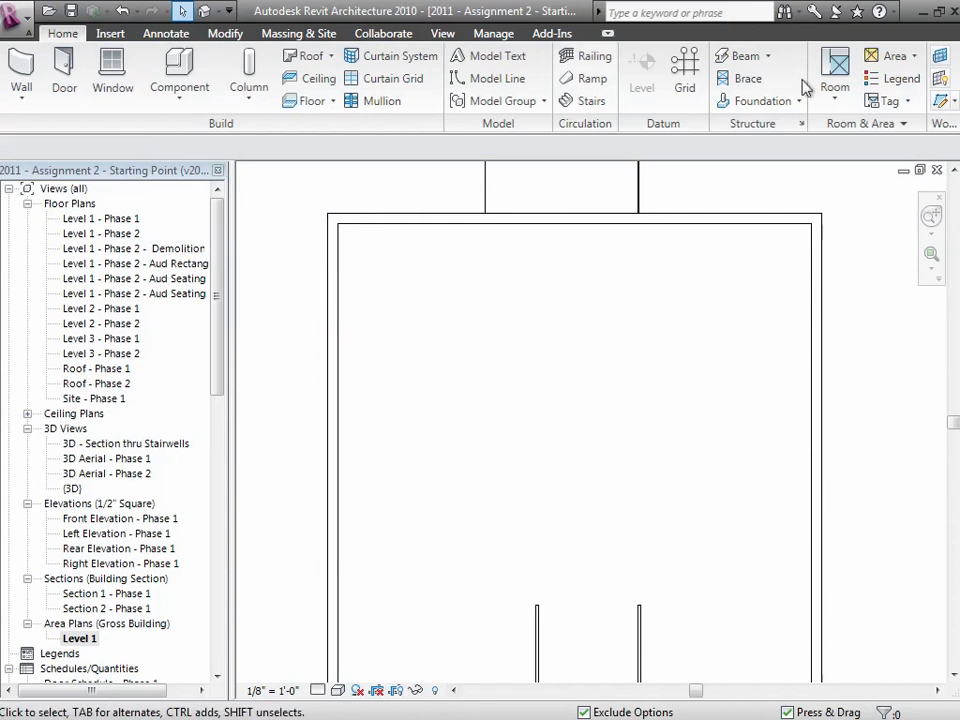
left_click(911, 55)
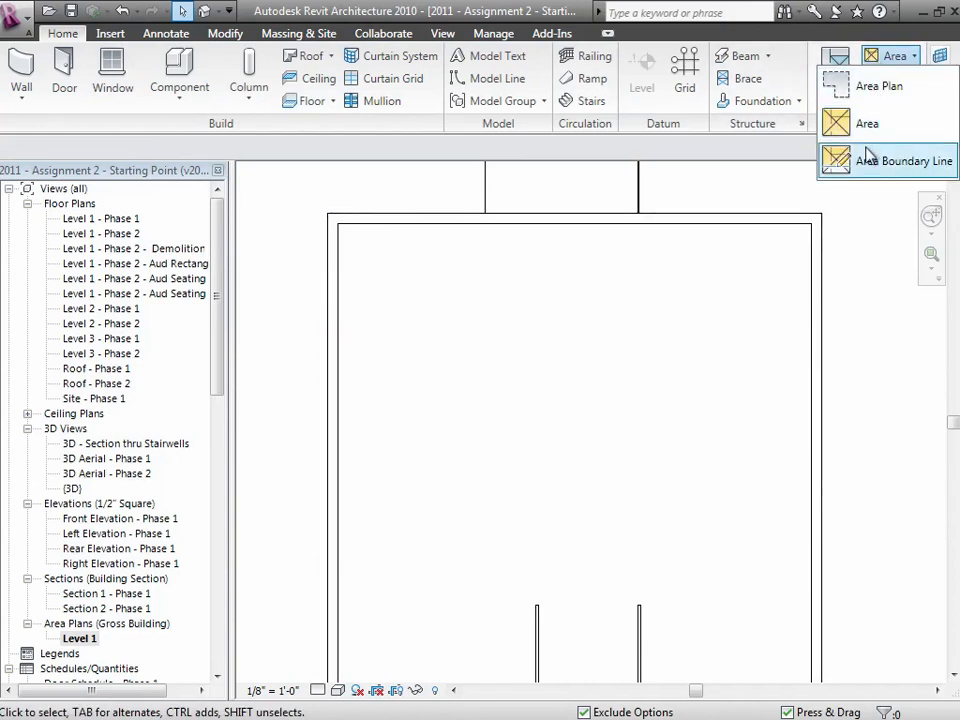
left_click(903, 160)
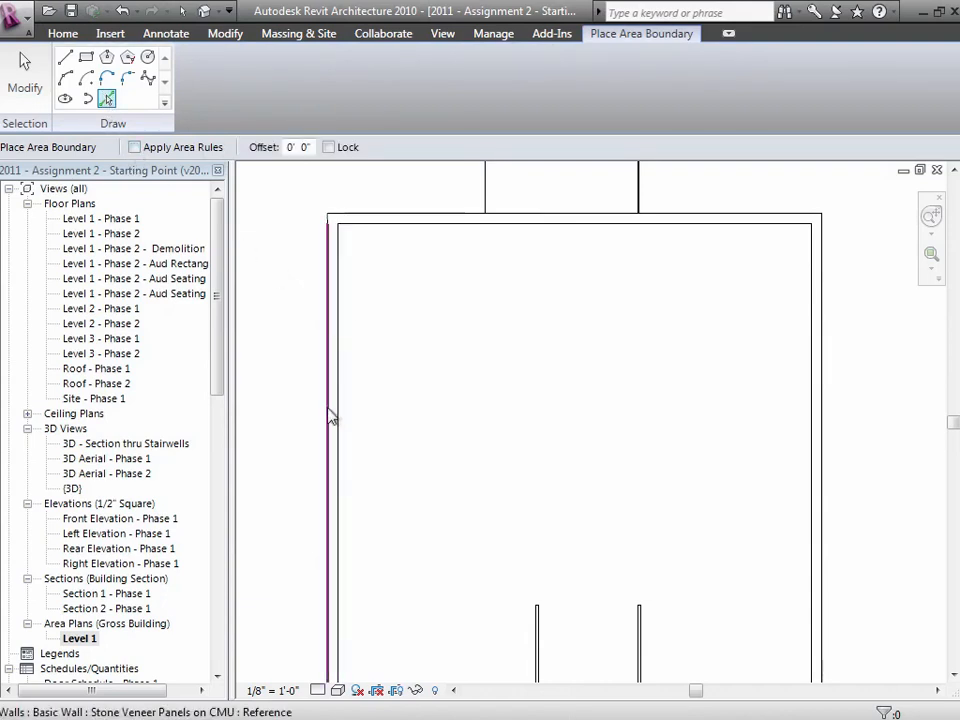
Pick the left exterior wall as an area boundary line
left_click(318, 690)
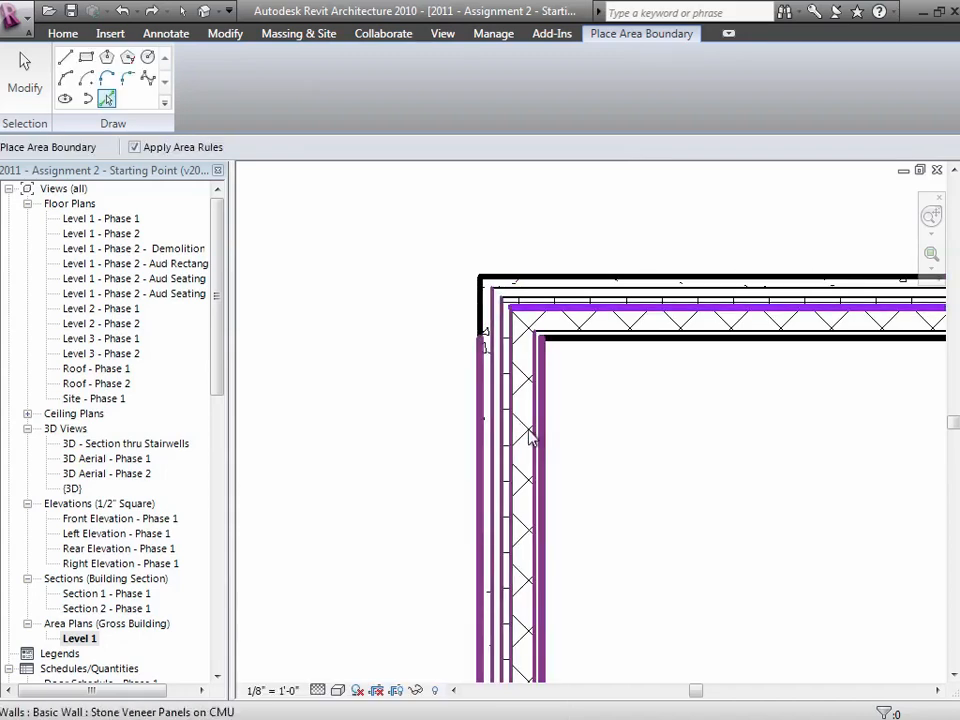
mouse_move(517, 445)
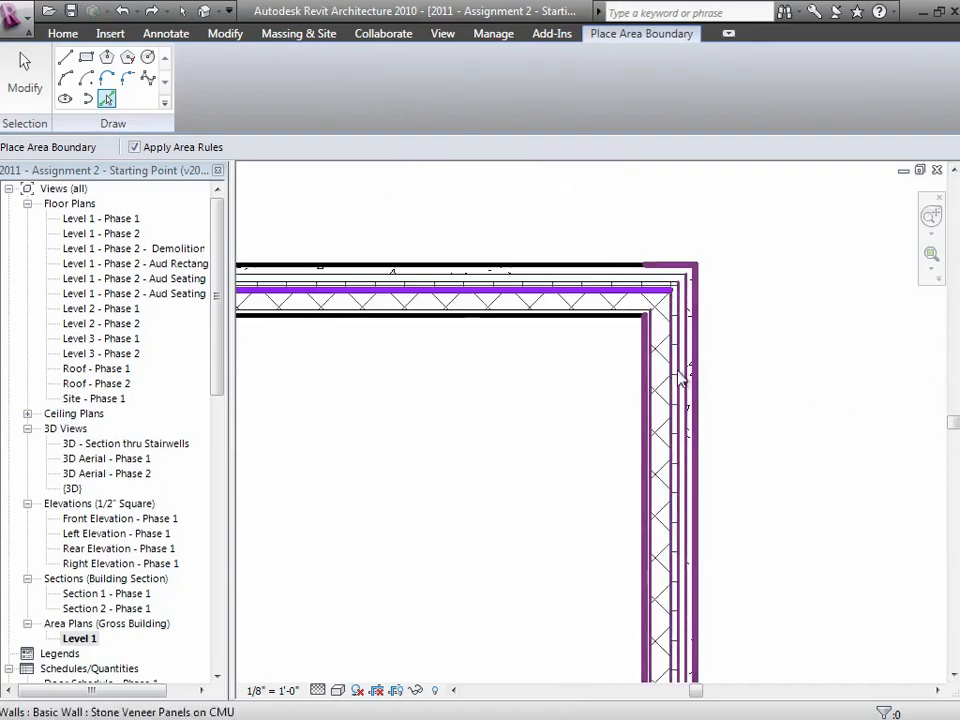
mouse_move(670, 378)
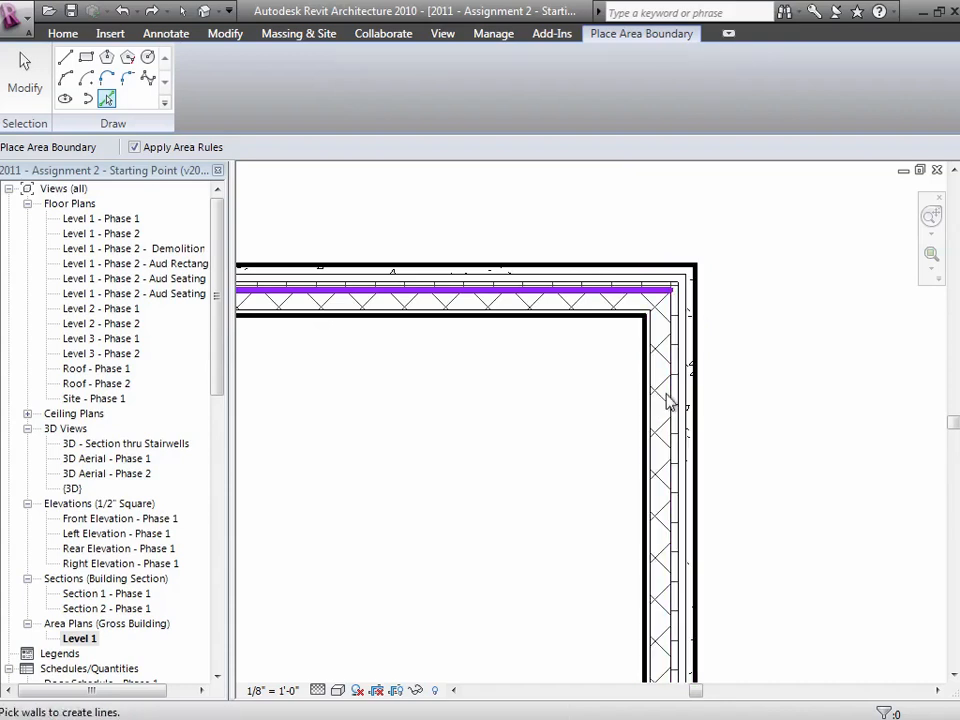
mouse_move(675, 400)
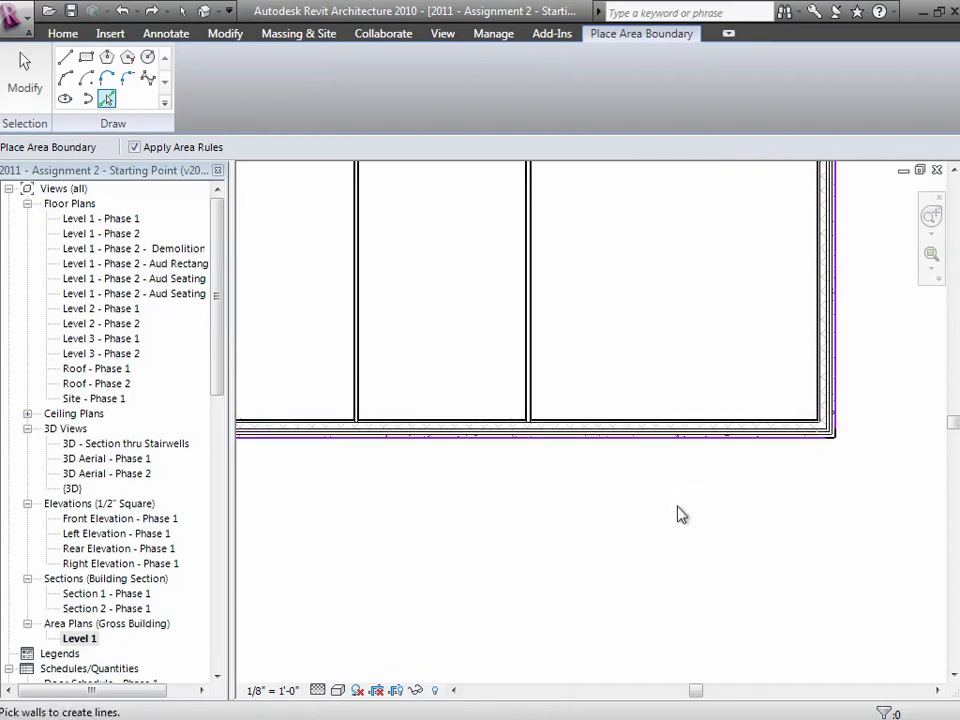
mouse_move(95, 155)
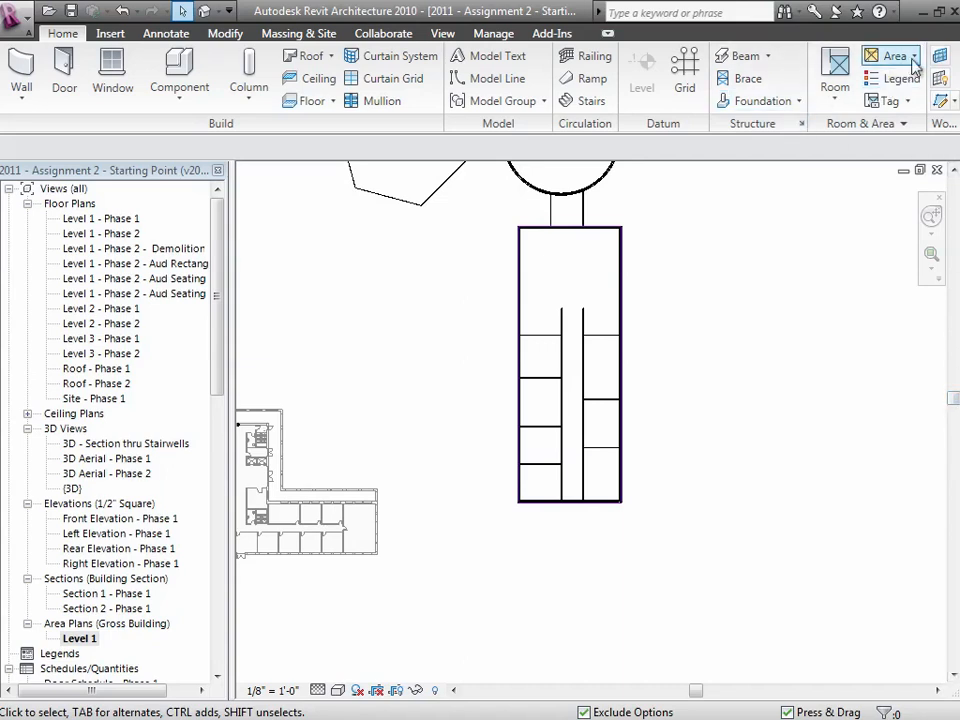
Place an area inside the enclosed wing, producing a 15934 SF tag
left_click(912, 55)
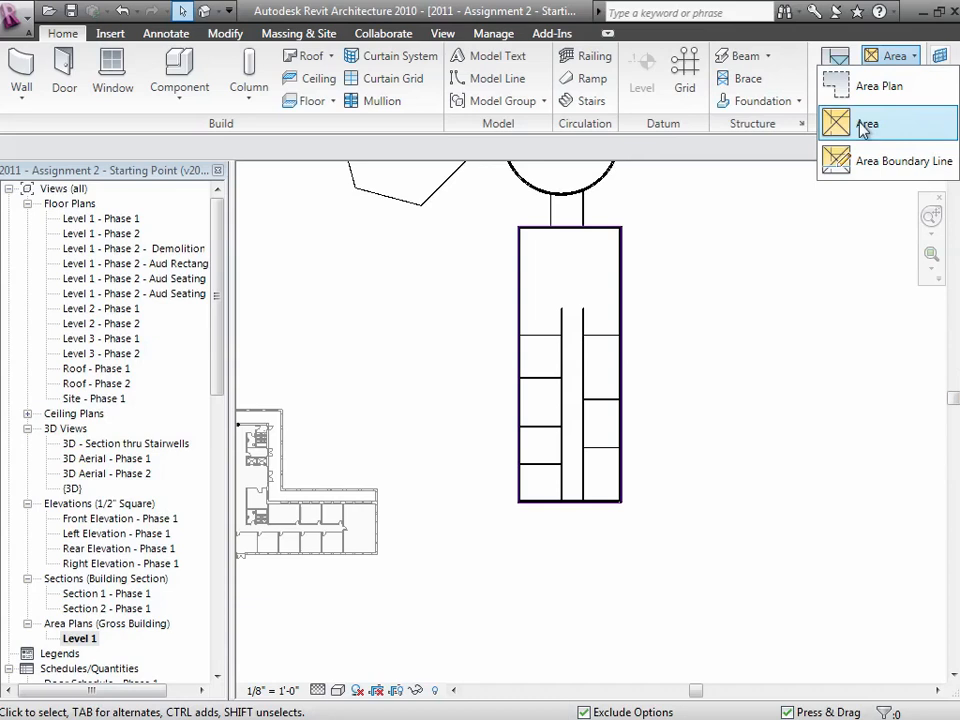
left_click(867, 123)
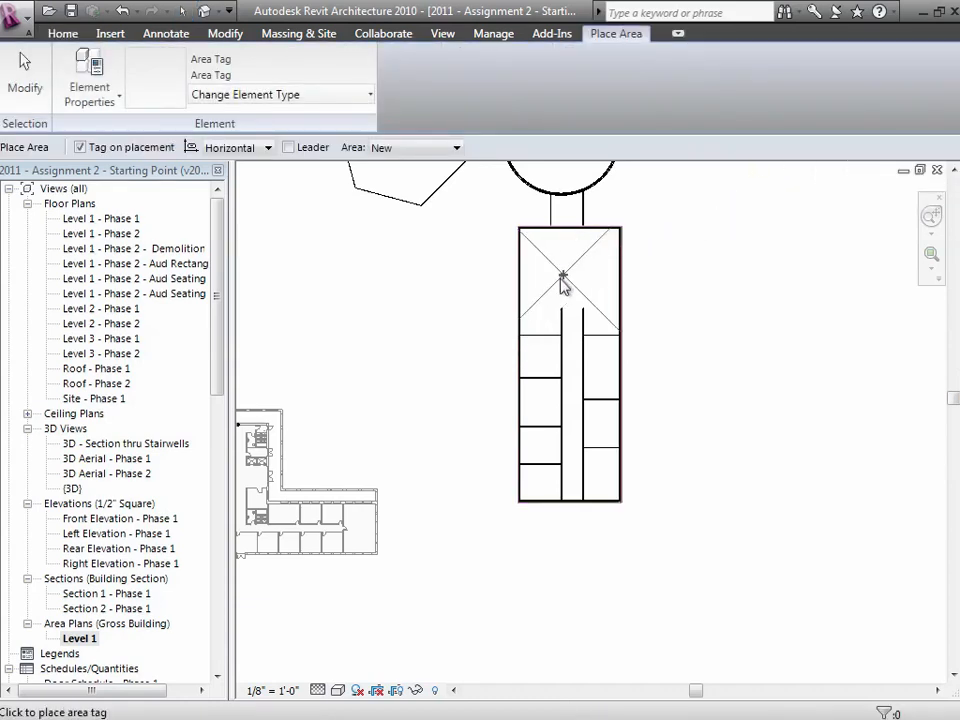
left_click(567, 277)
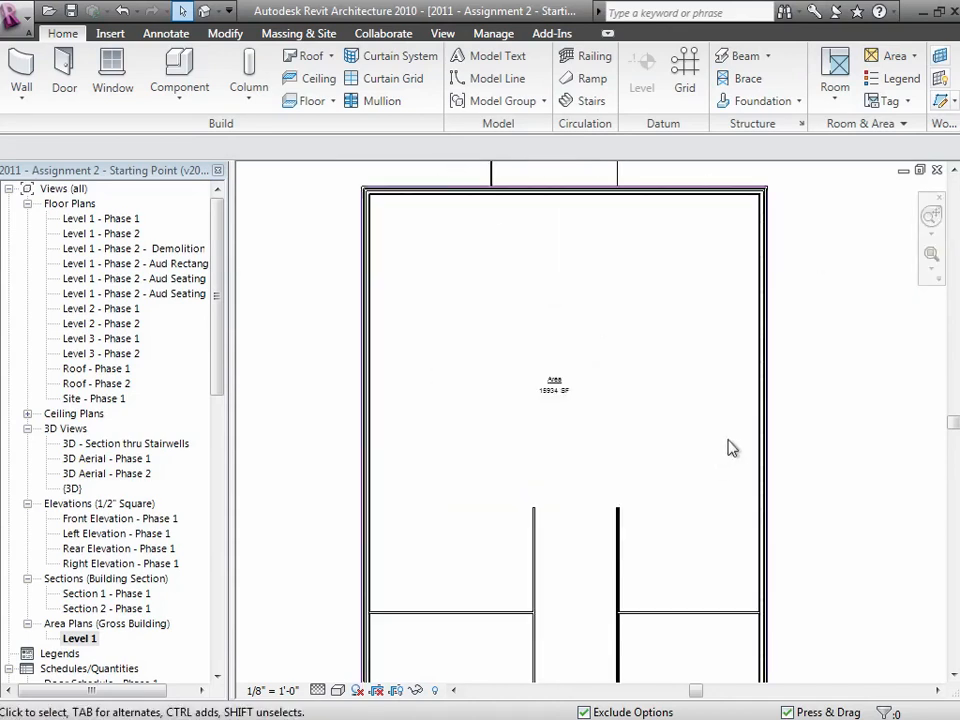
mouse_move(808, 456)
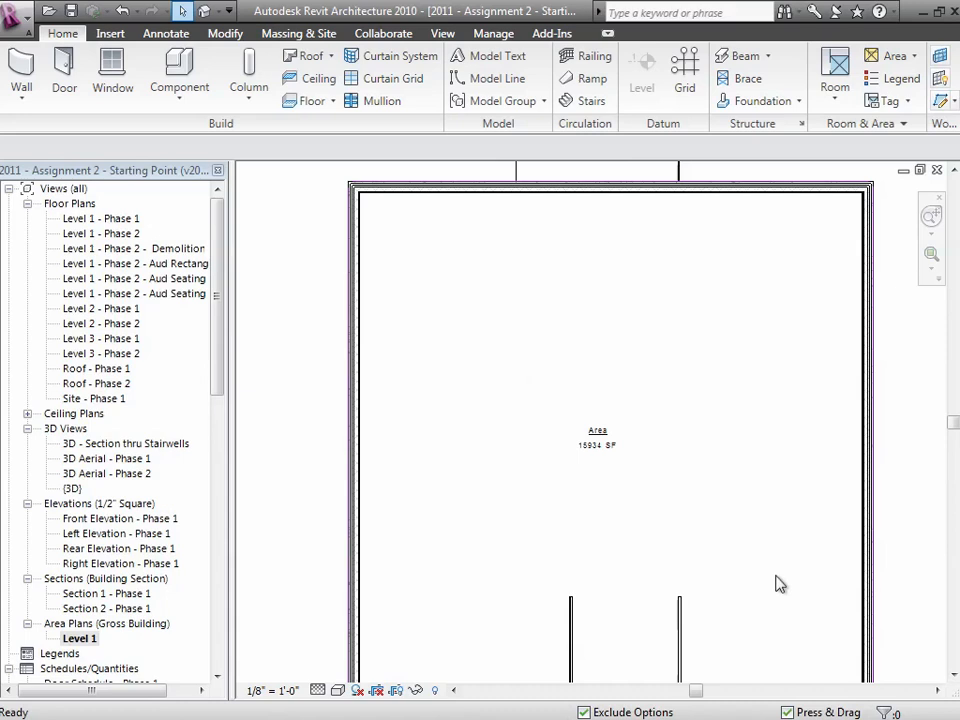
mouse_move(807, 581)
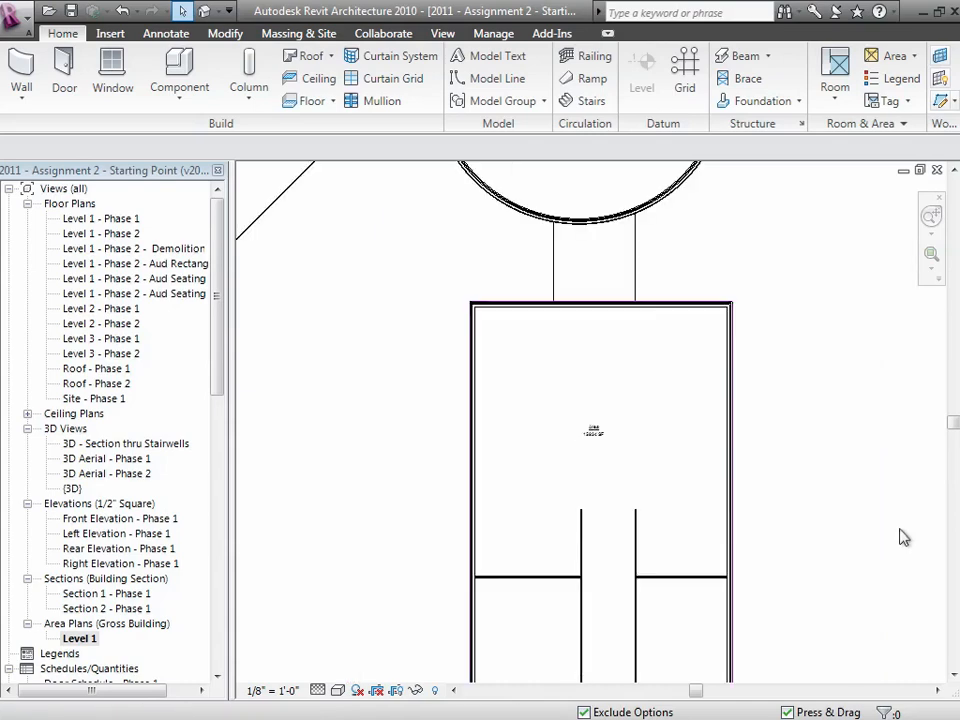
left_click(730, 490)
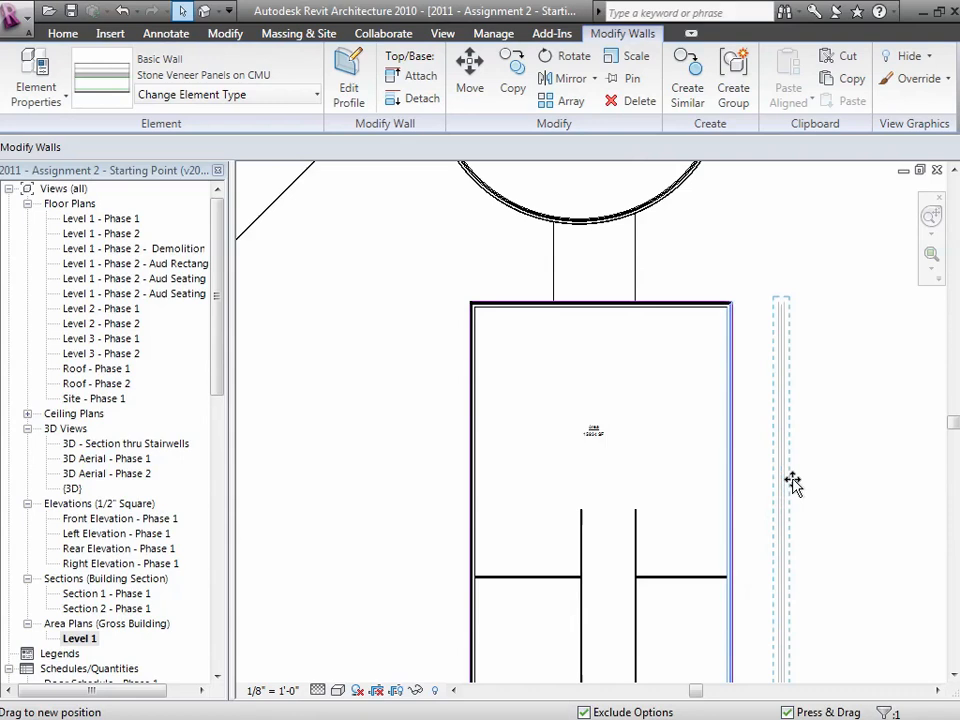
left_click(782, 485)
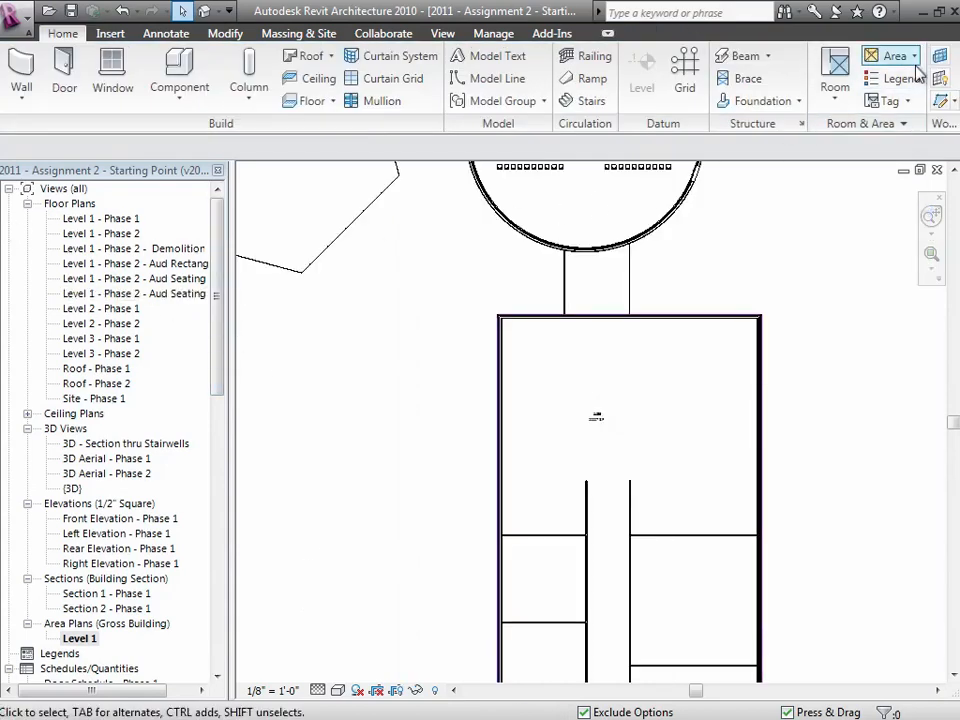
Place a second tagged area in the wing's lower part, below the dividing boundary
left_click(911, 55)
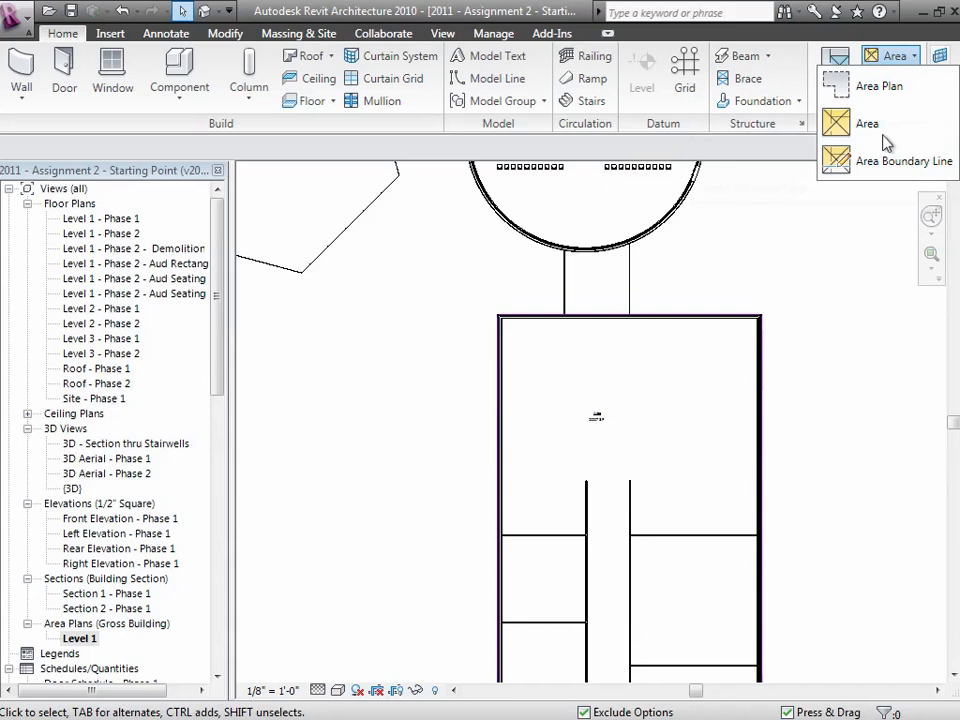
left_click(903, 160)
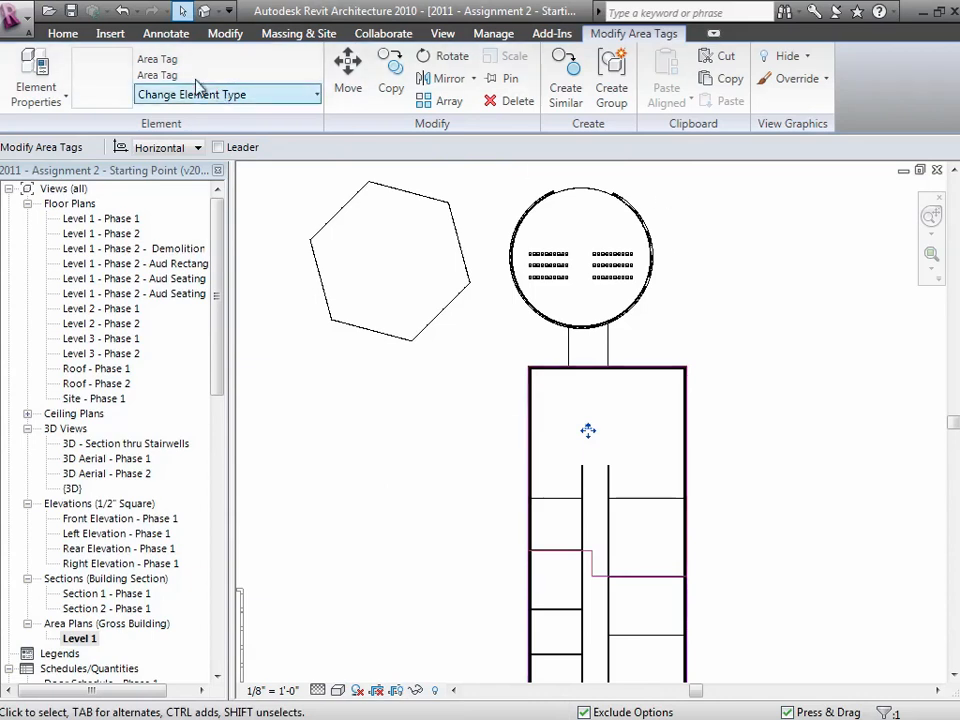
left_click(62, 33)
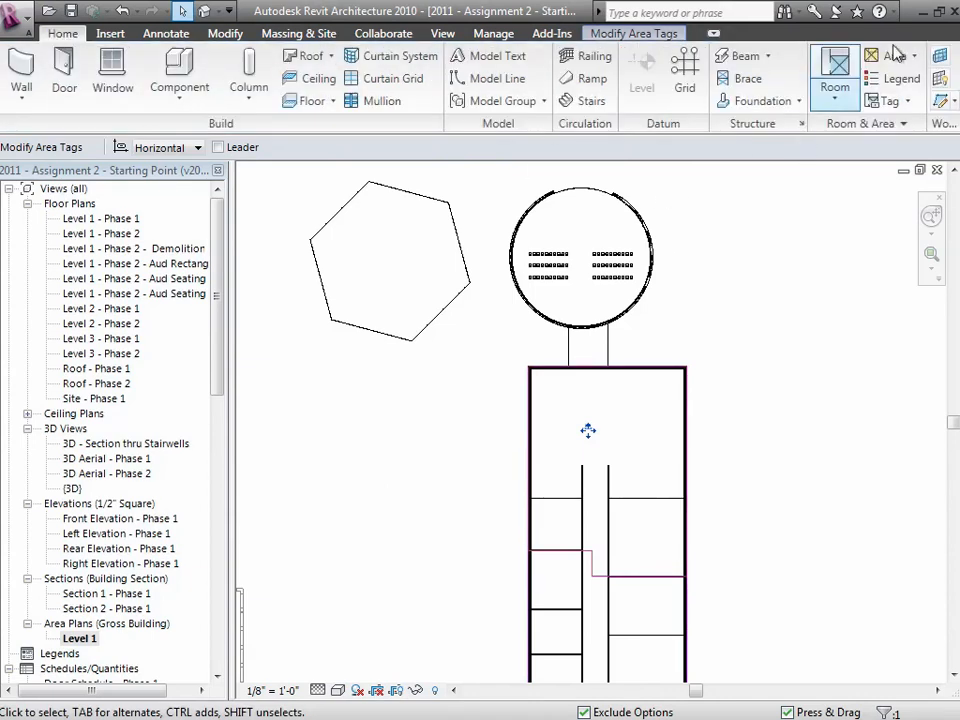
left_click(908, 55)
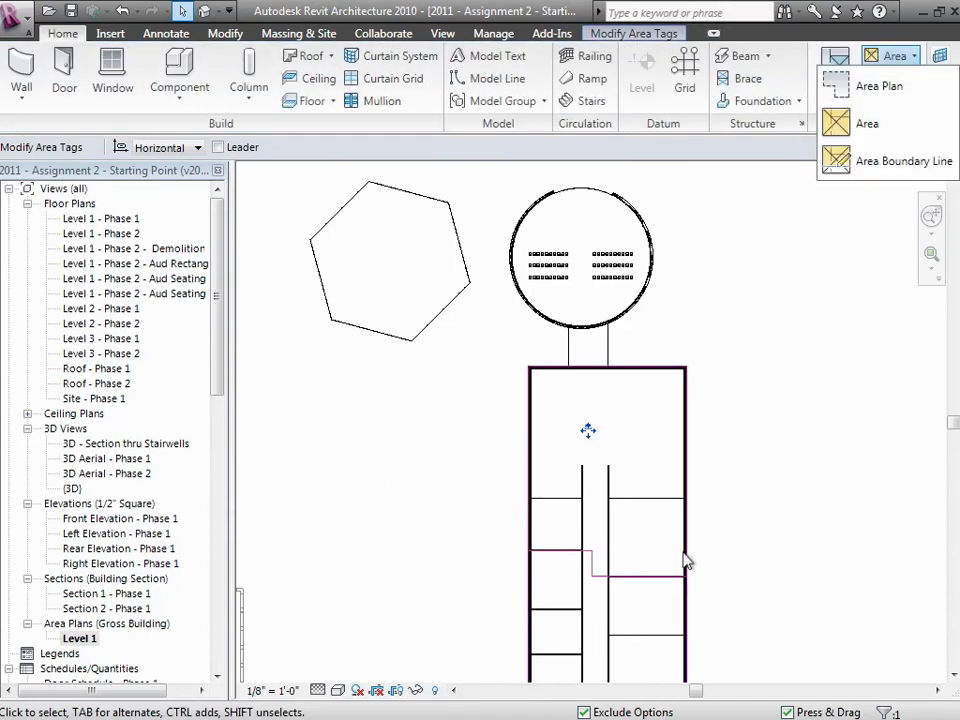
left_click(867, 123)
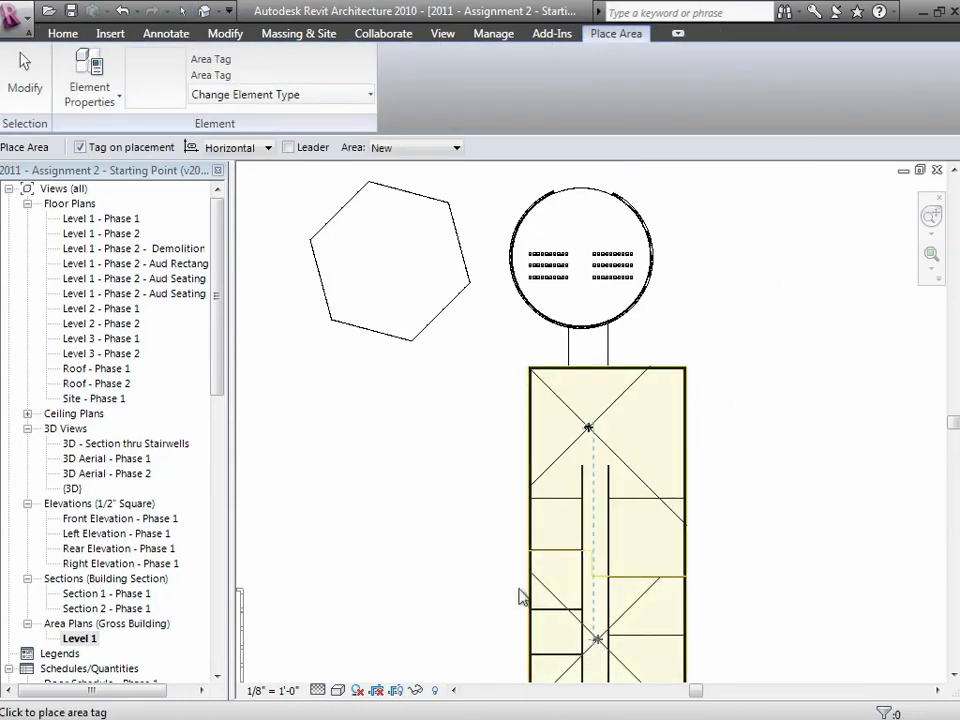
left_click(62, 33)
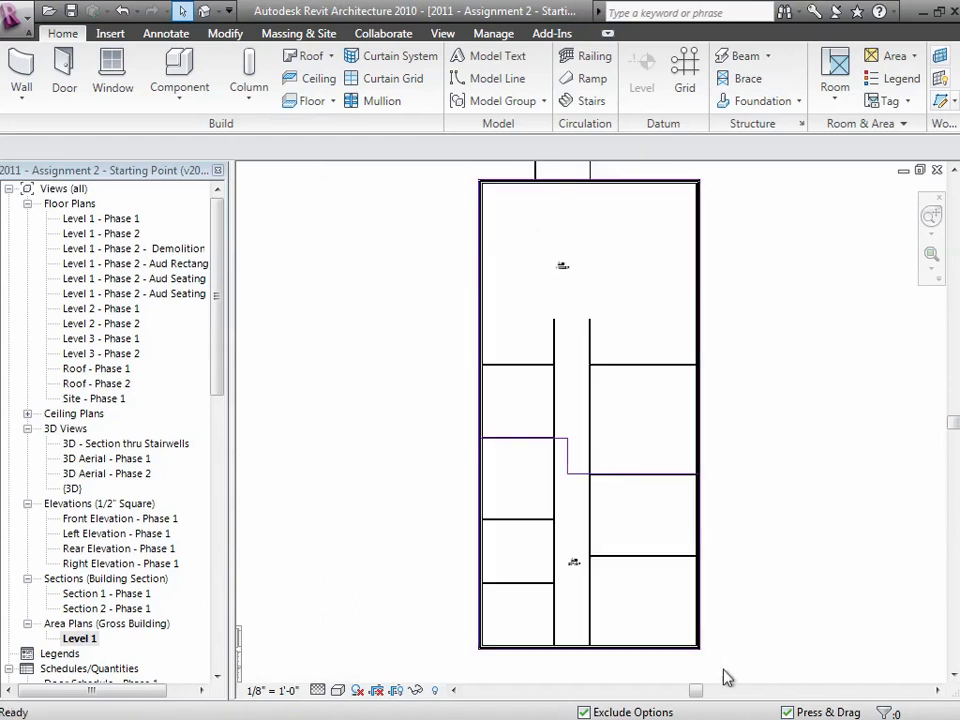
mouse_move(645, 240)
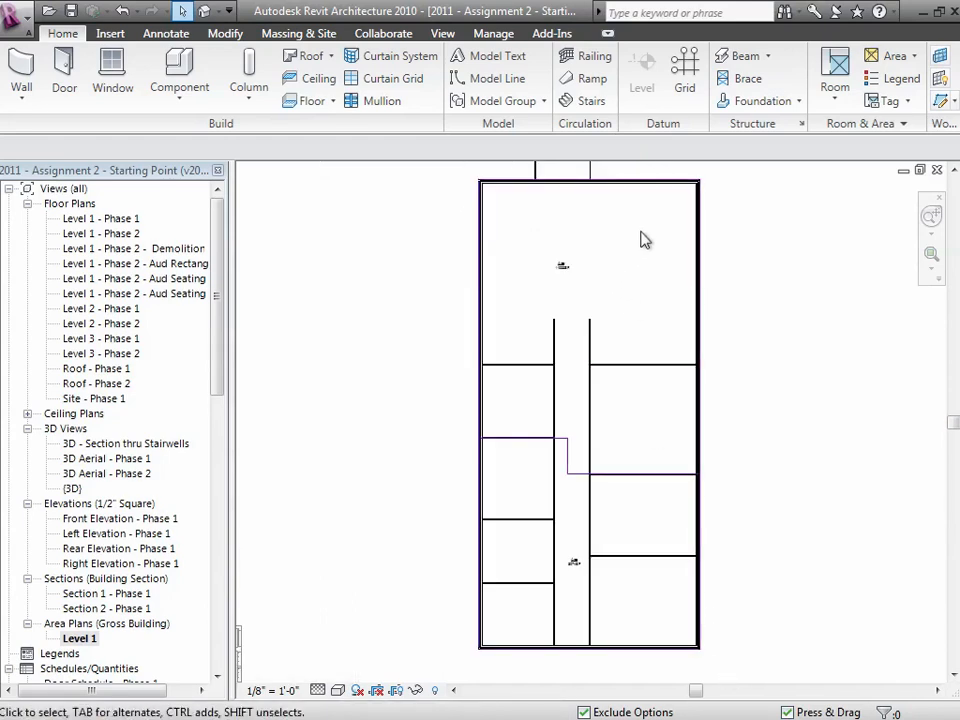
mouse_move(580, 294)
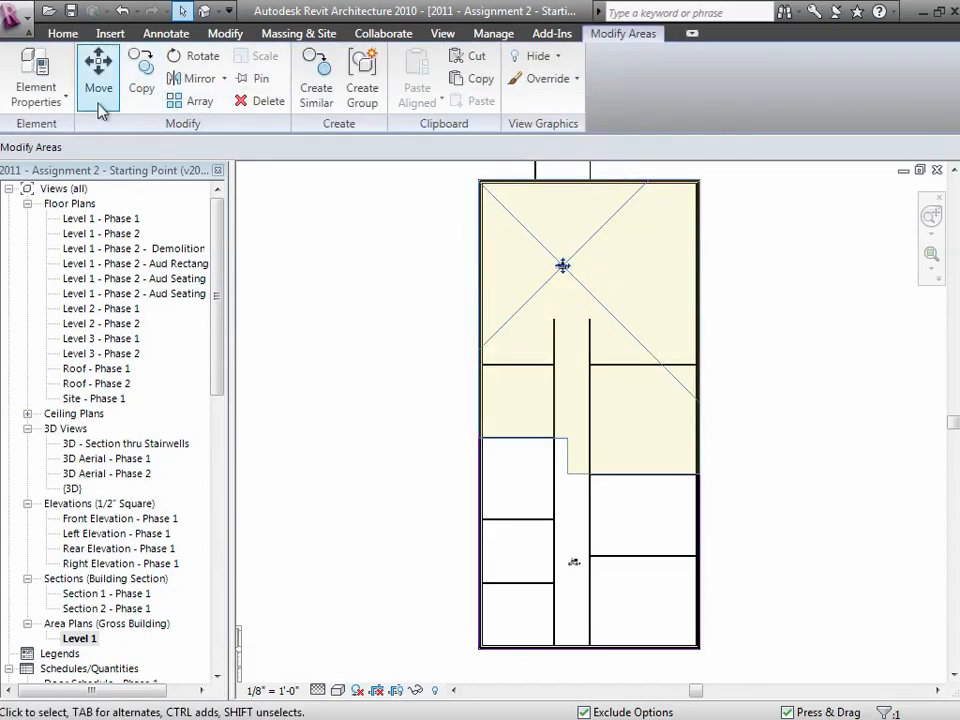
Set the upper area's Name instance property to Civil Engineering
left_click(37, 75)
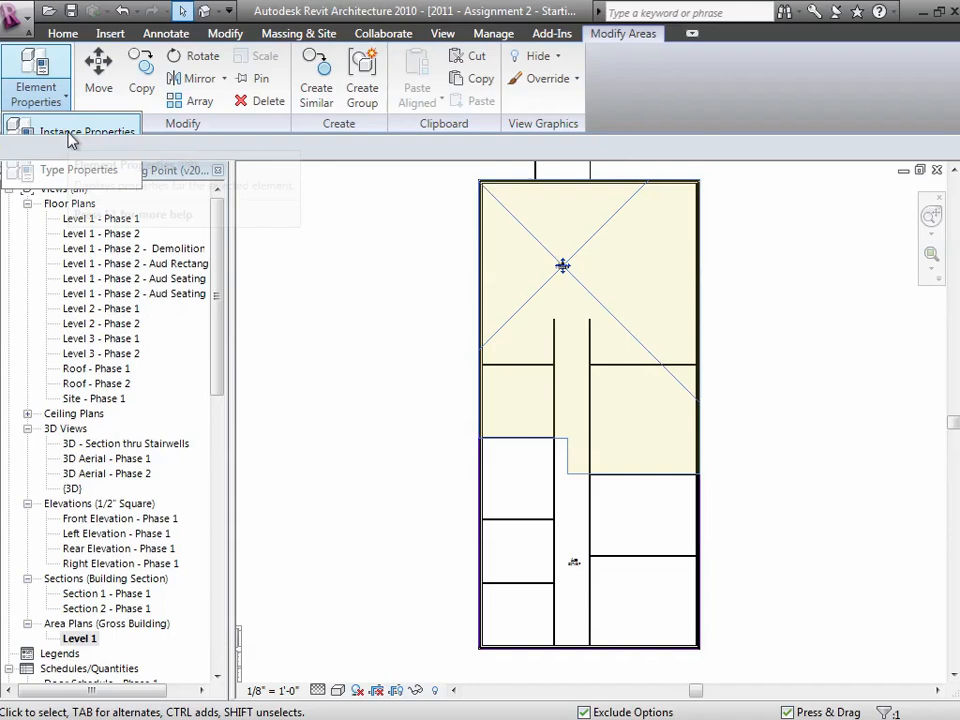
left_click(70, 131)
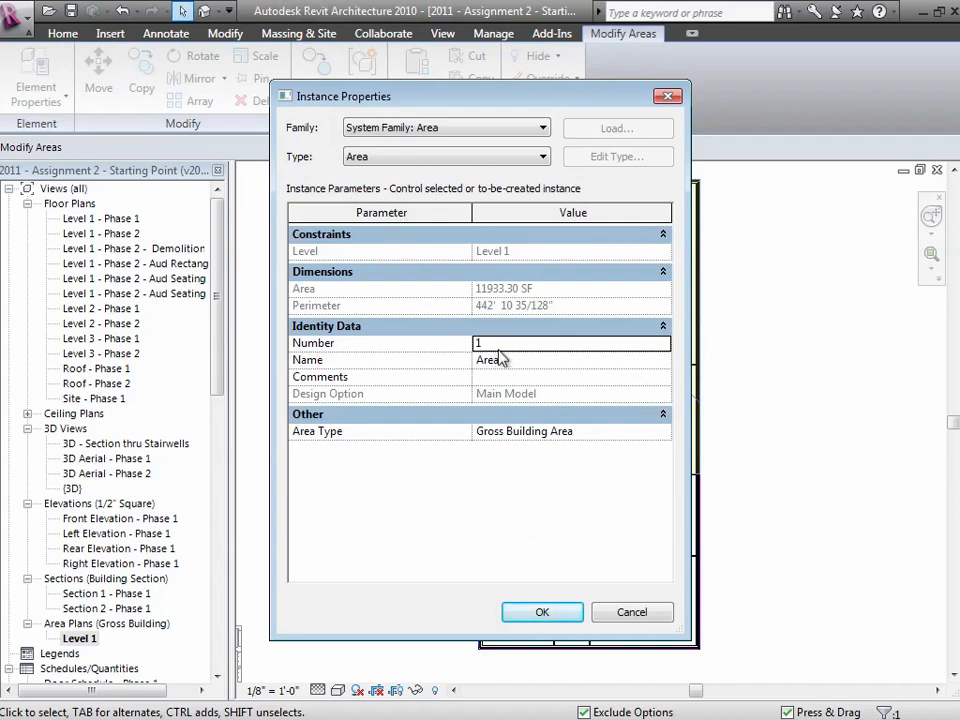
left_click(570, 360)
type("Civil Engineering")
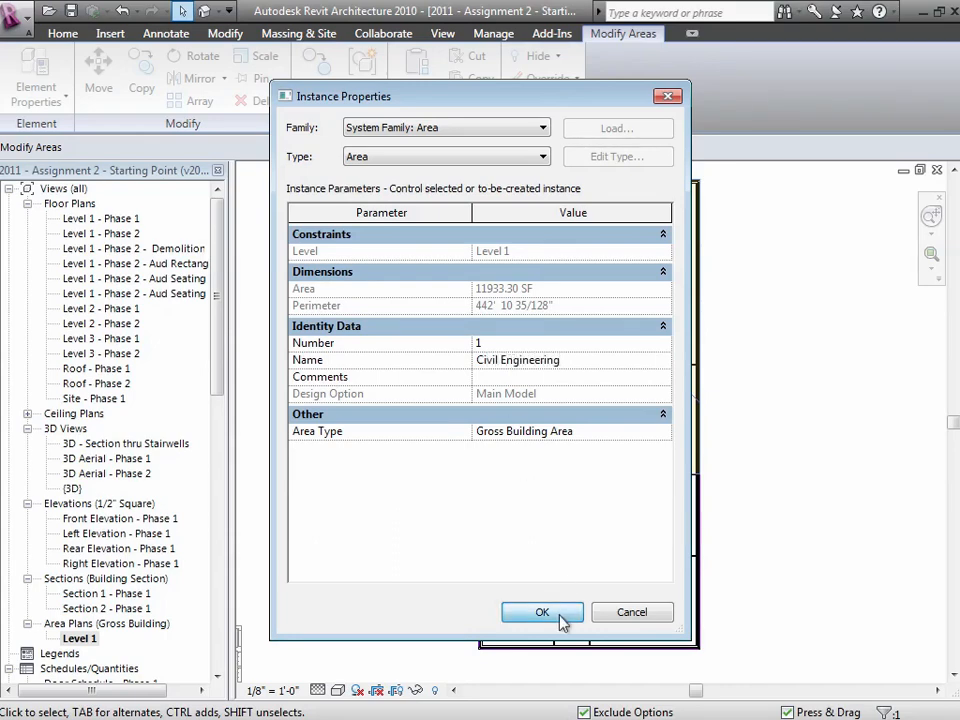
left_click(542, 612)
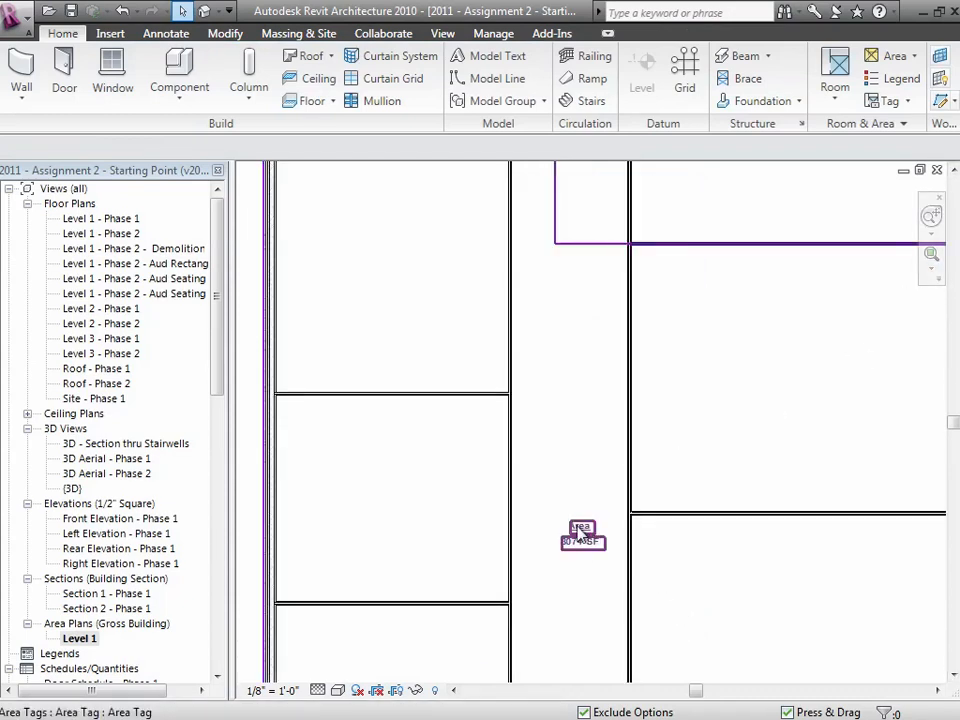
Enter 'Architecture' in the lower area tag's name label
left_click(583, 535)
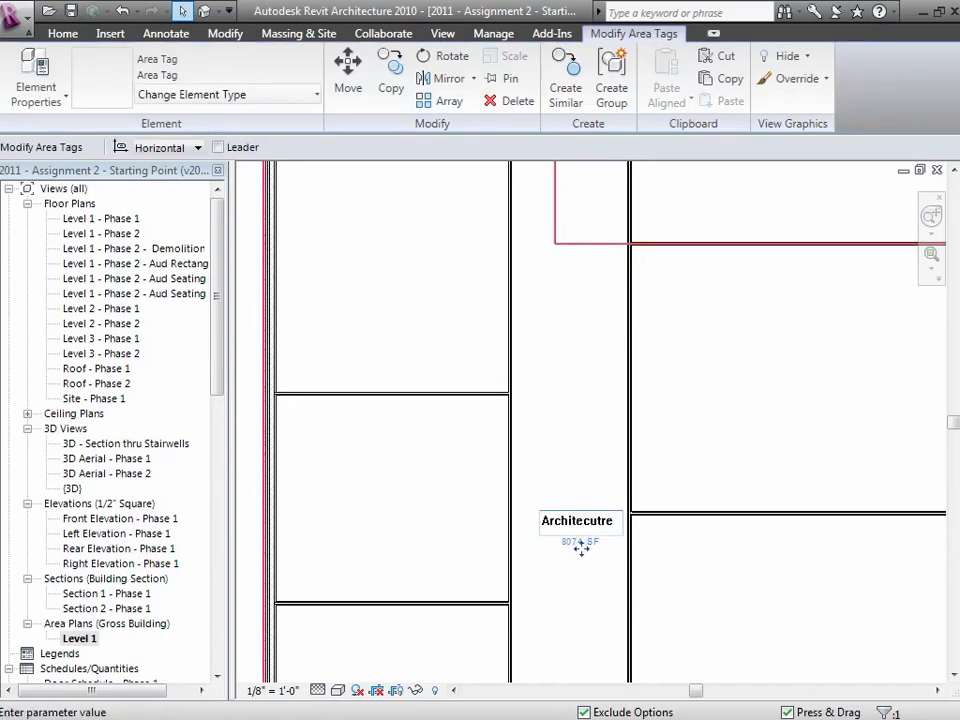
type("Architecture")
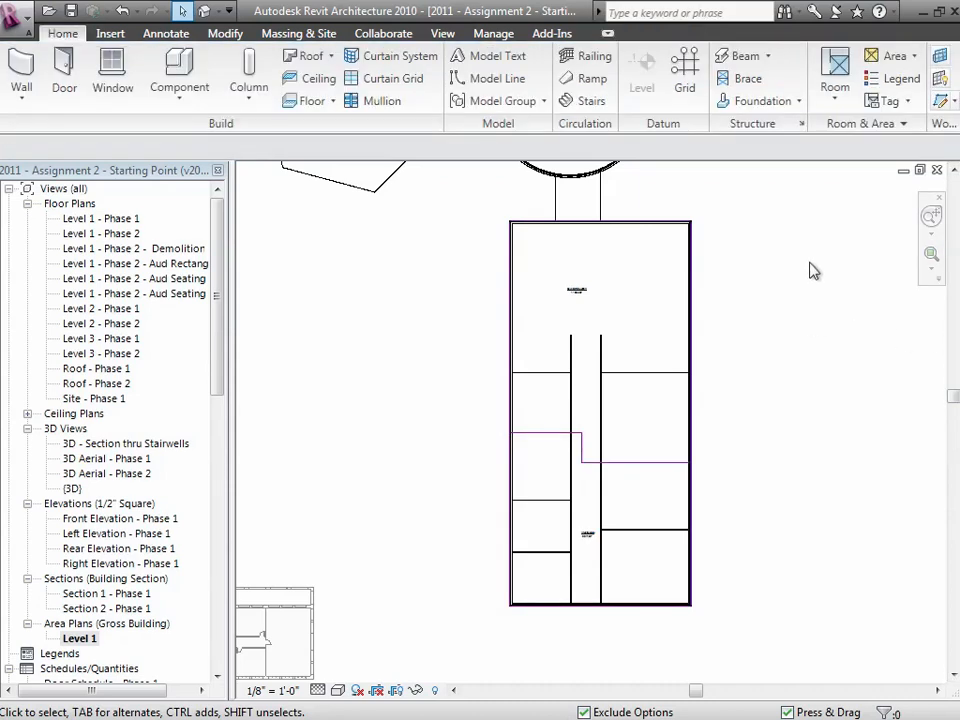
mouse_move(900, 78)
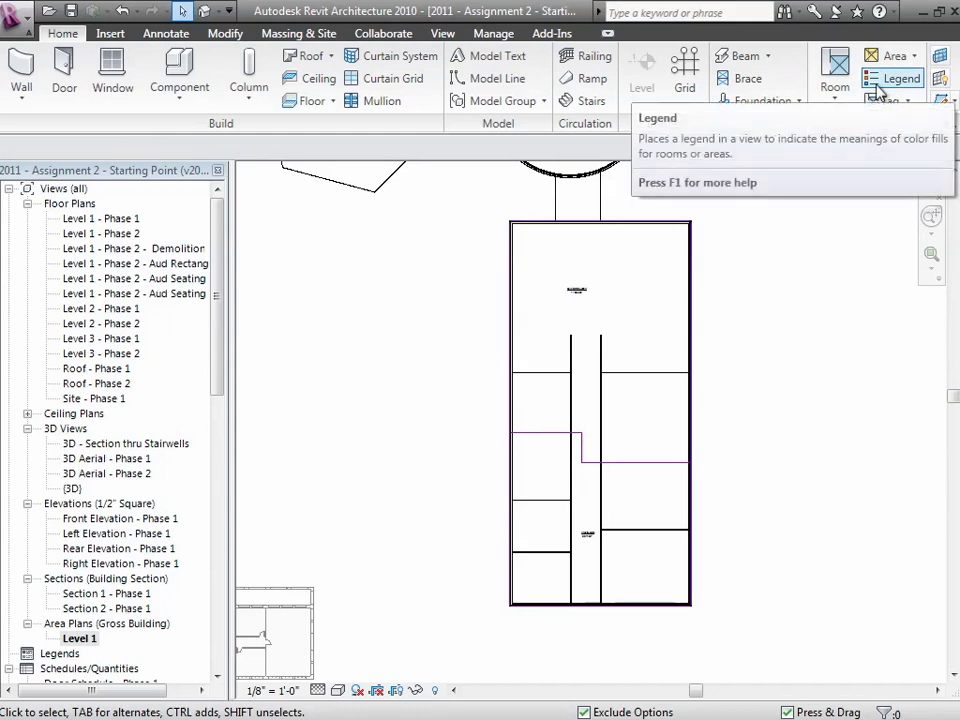
mouse_move(903, 78)
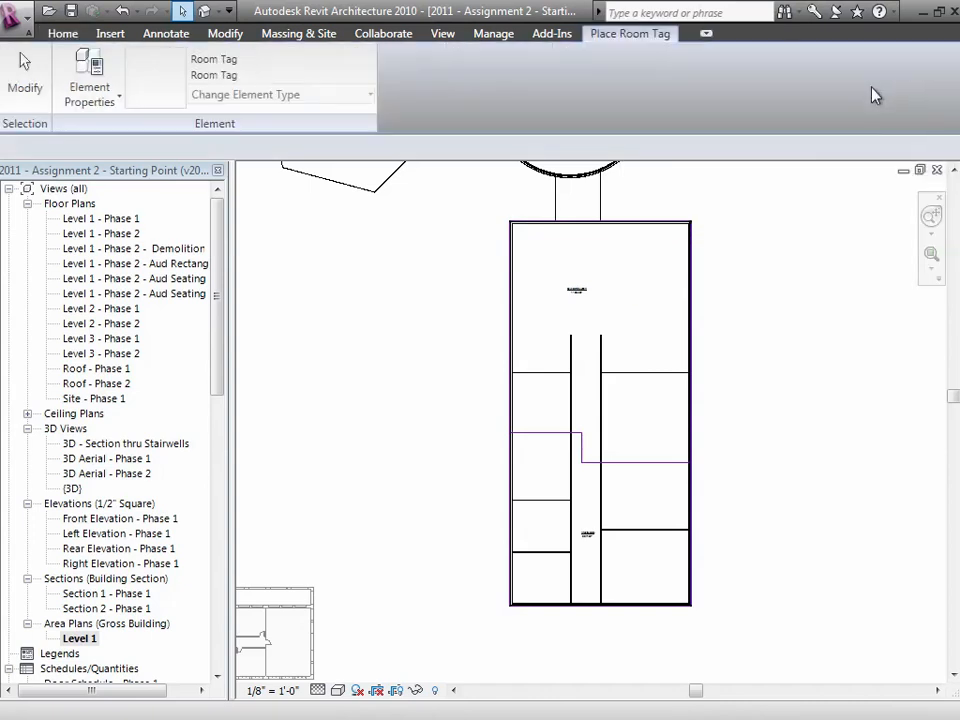
Choose Areas (Gross Building) with the Gross Building Area scheme and place the legend beside the plan
left_click(25, 78)
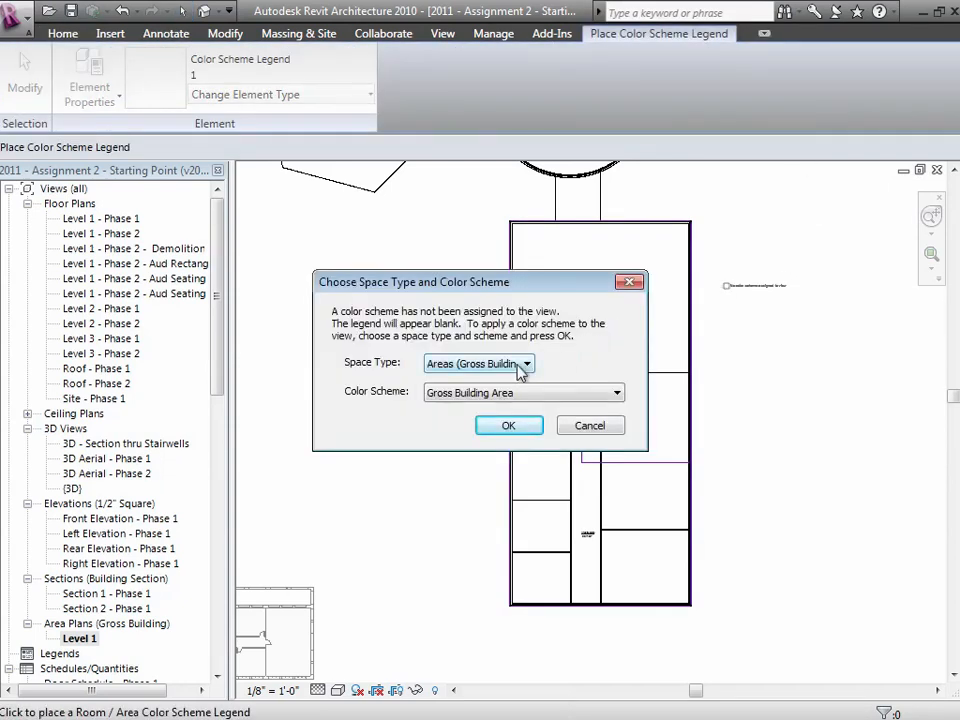
left_click(525, 363)
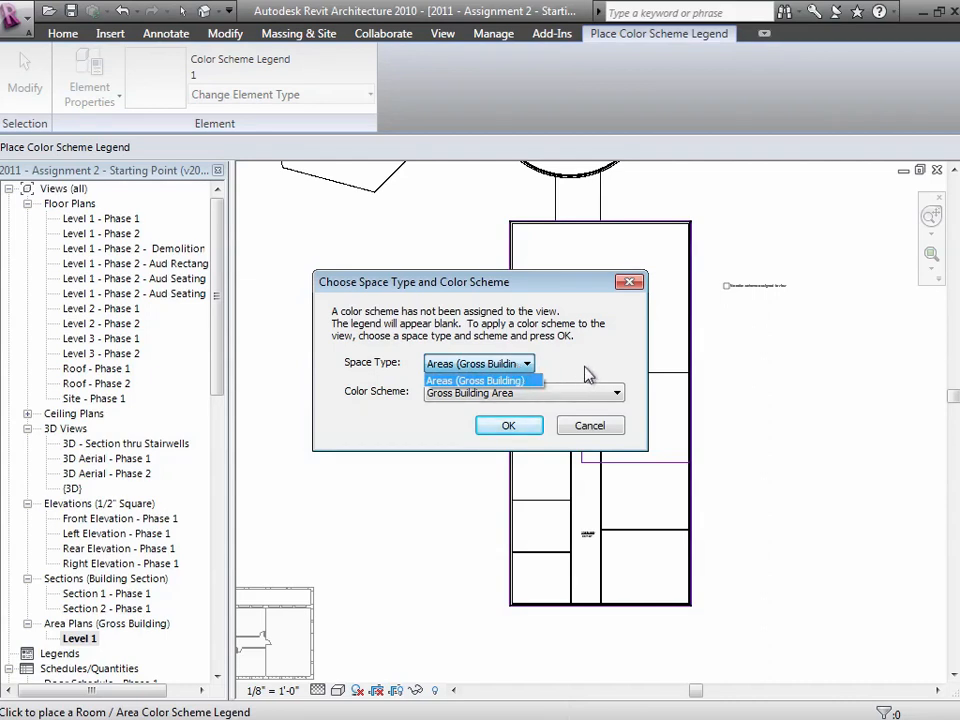
left_click(478, 363)
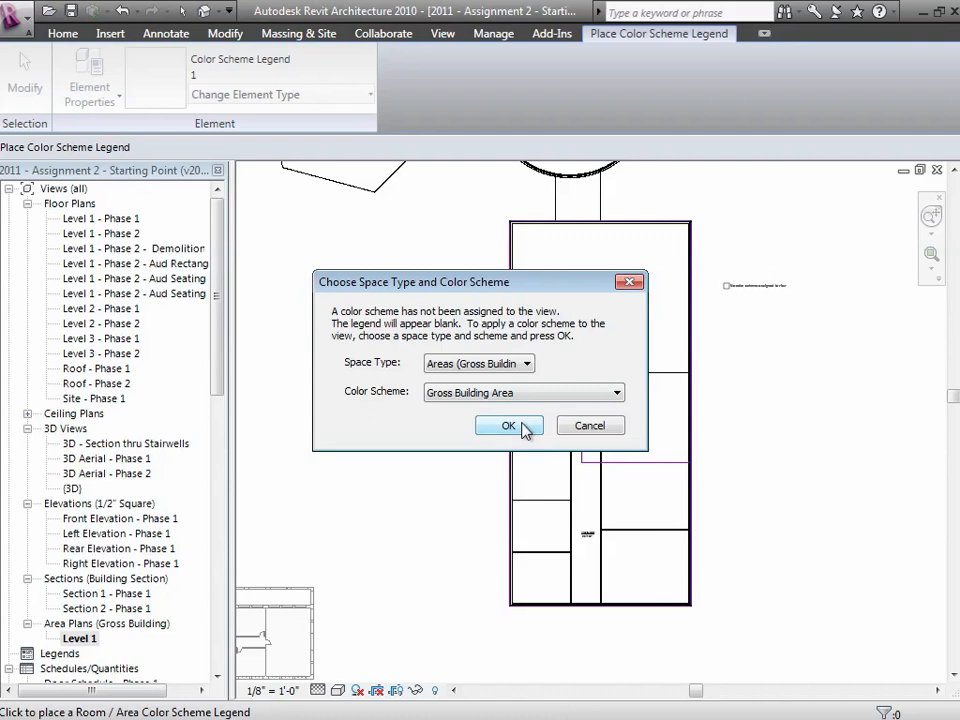
left_click(508, 425)
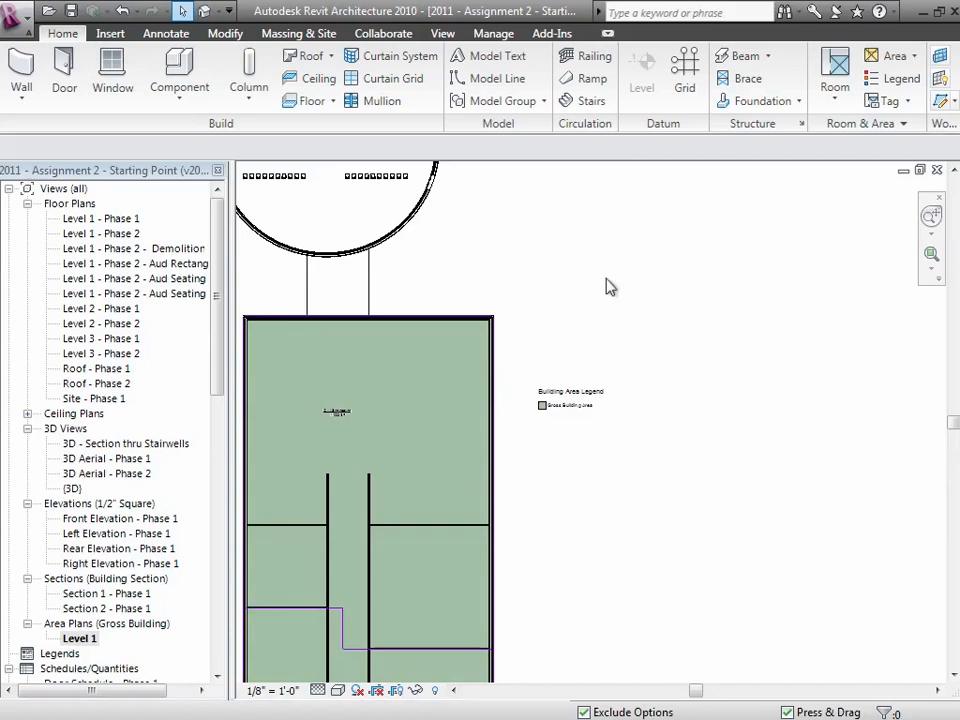
left_click(570, 398)
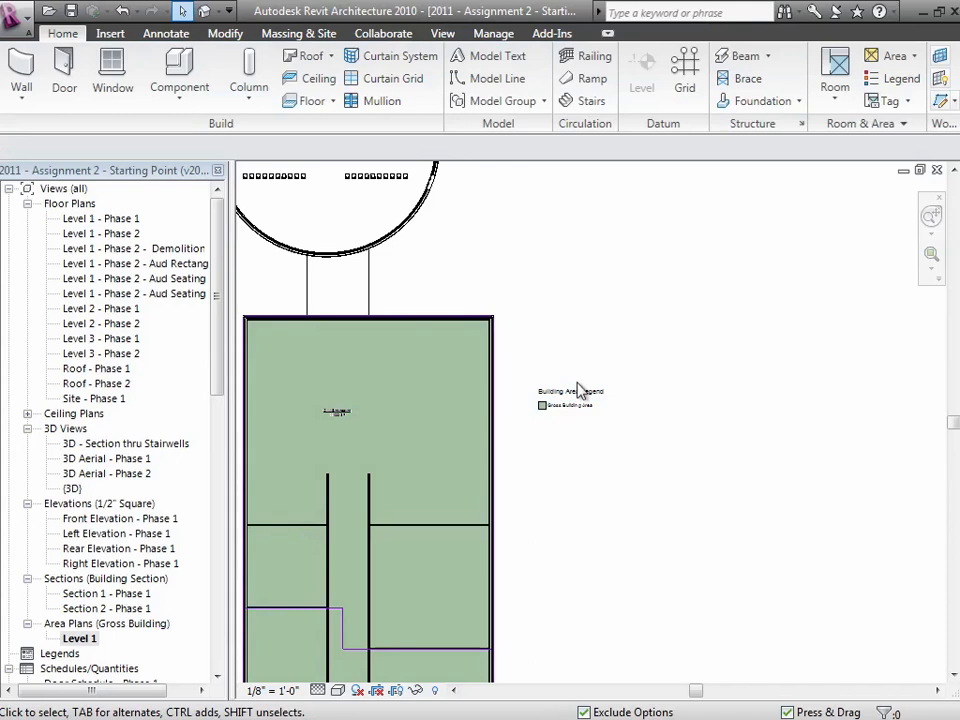
Duplicate the legend's colour scheme as a new scheme named 'By Department'
left_click(570, 392)
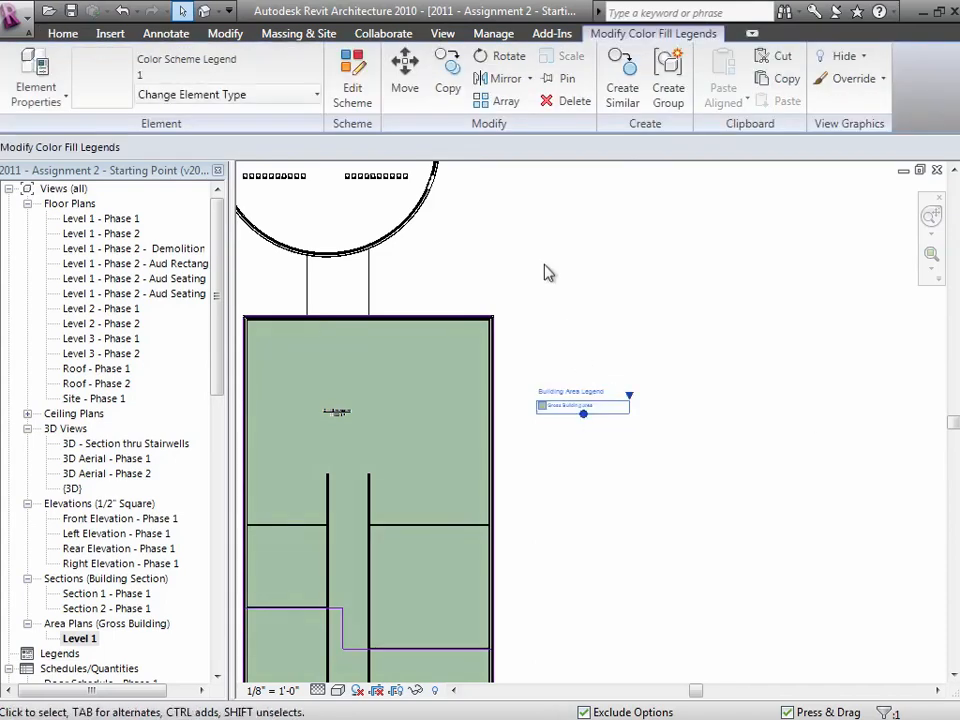
left_click(352, 75)
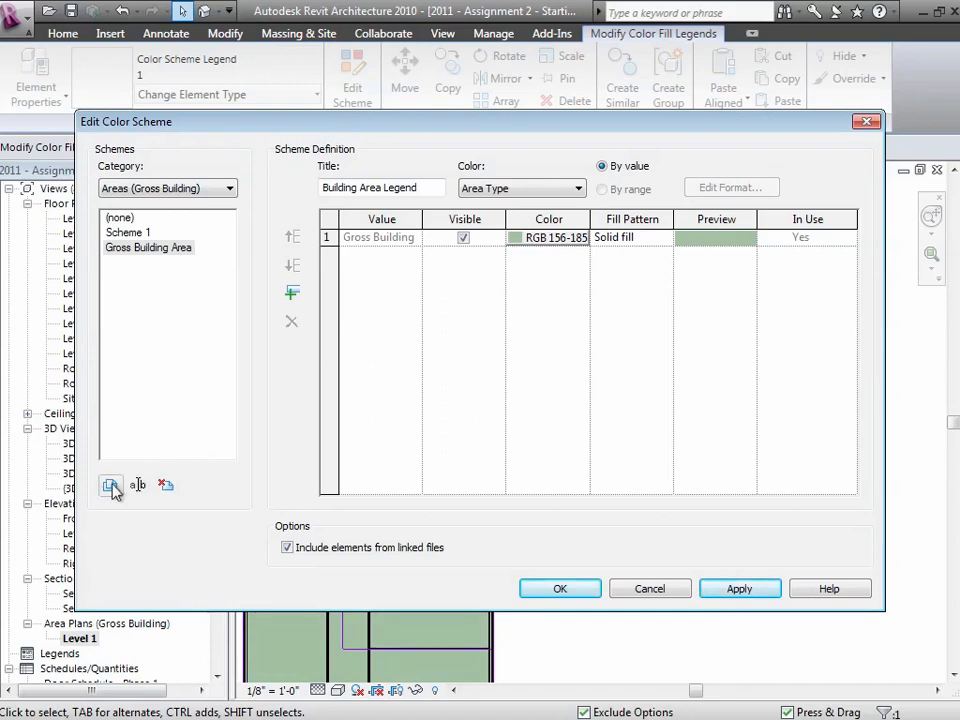
left_click(111, 485)
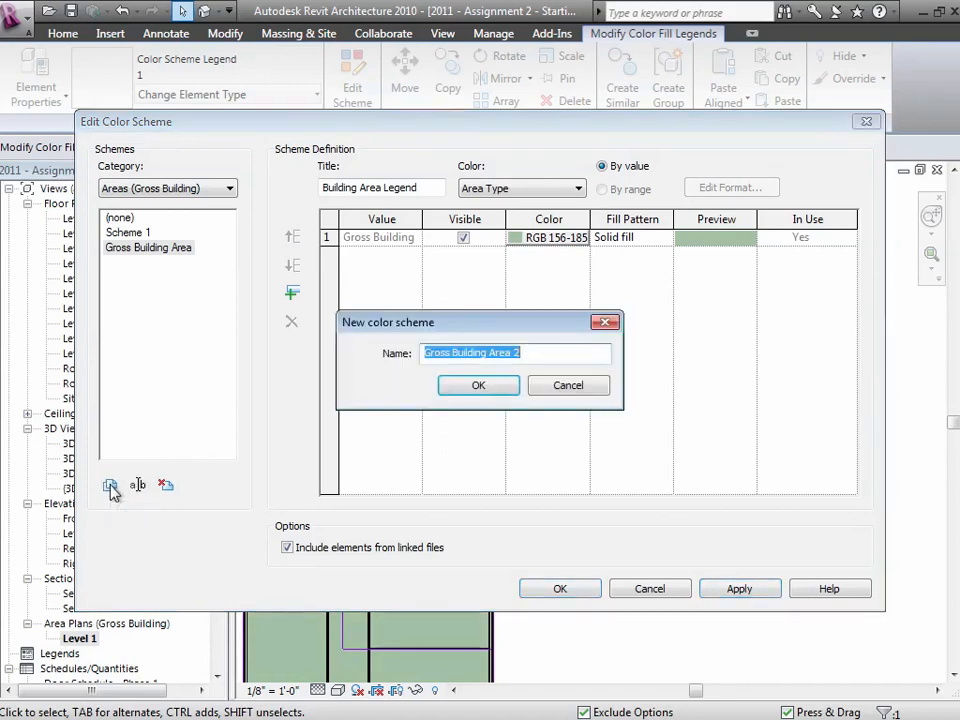
type("By Department")
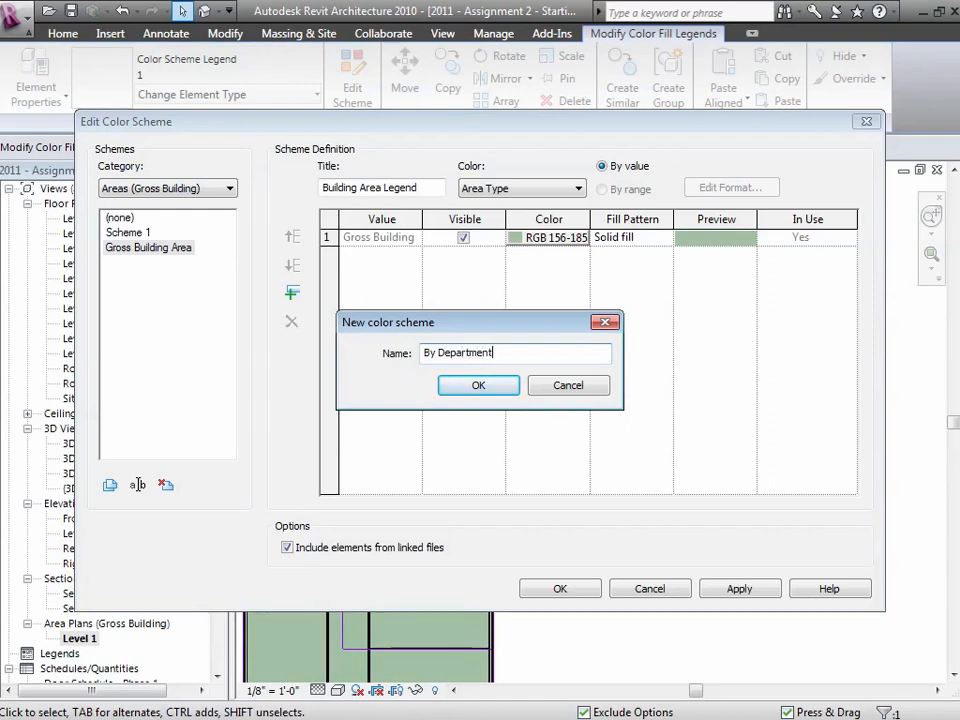
left_click(478, 385)
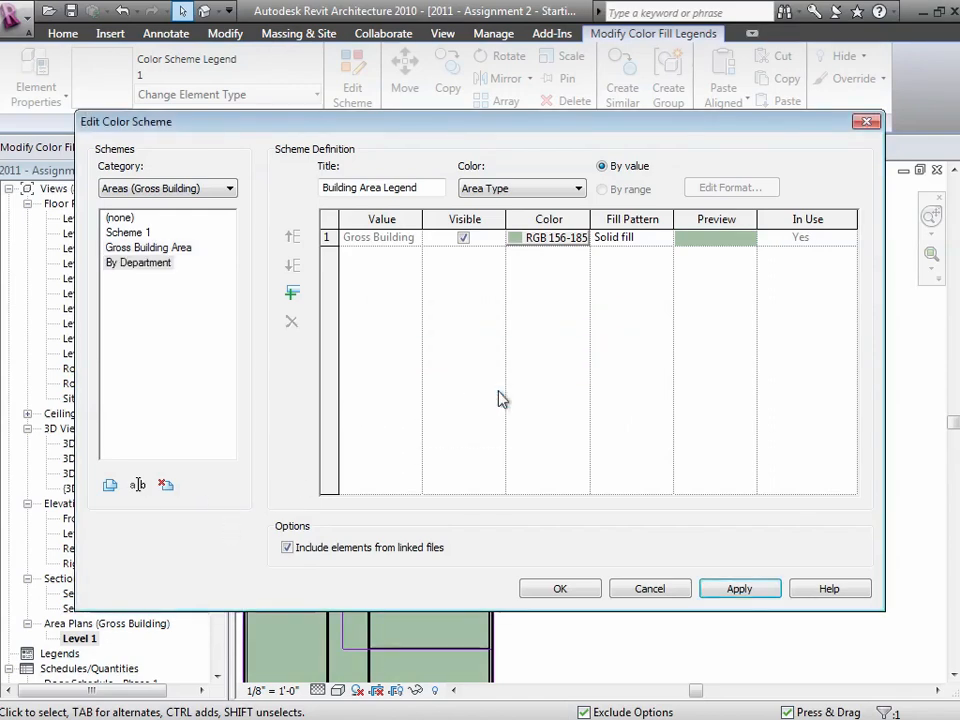
Set the By Department scheme to colour by Name, accepting the colour-loss warning
left_click(520, 188)
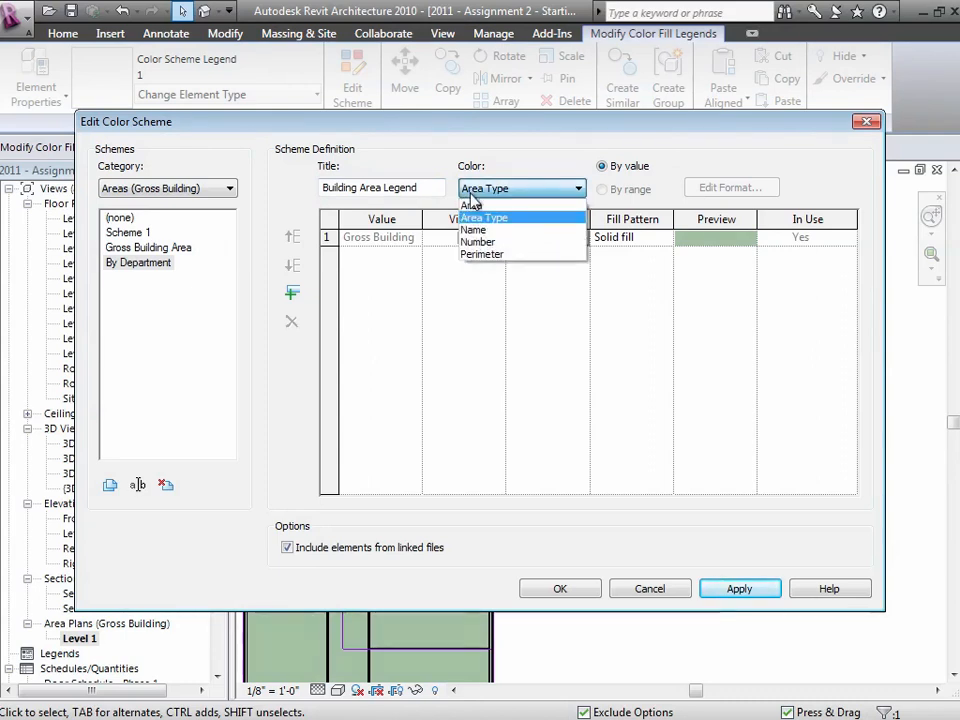
mouse_move(478, 230)
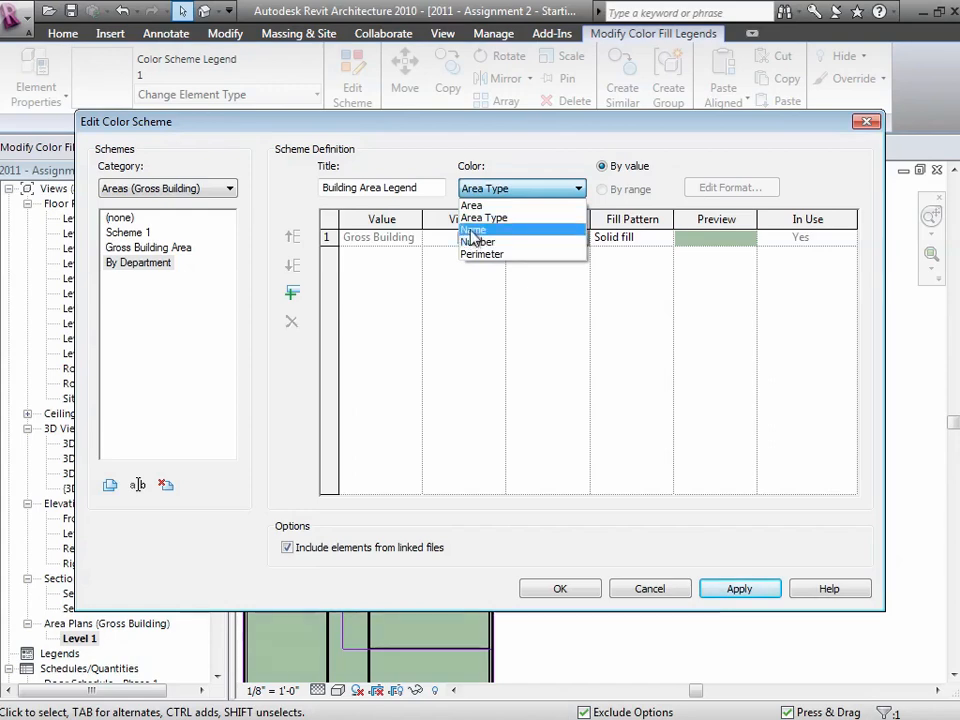
left_click(472, 230)
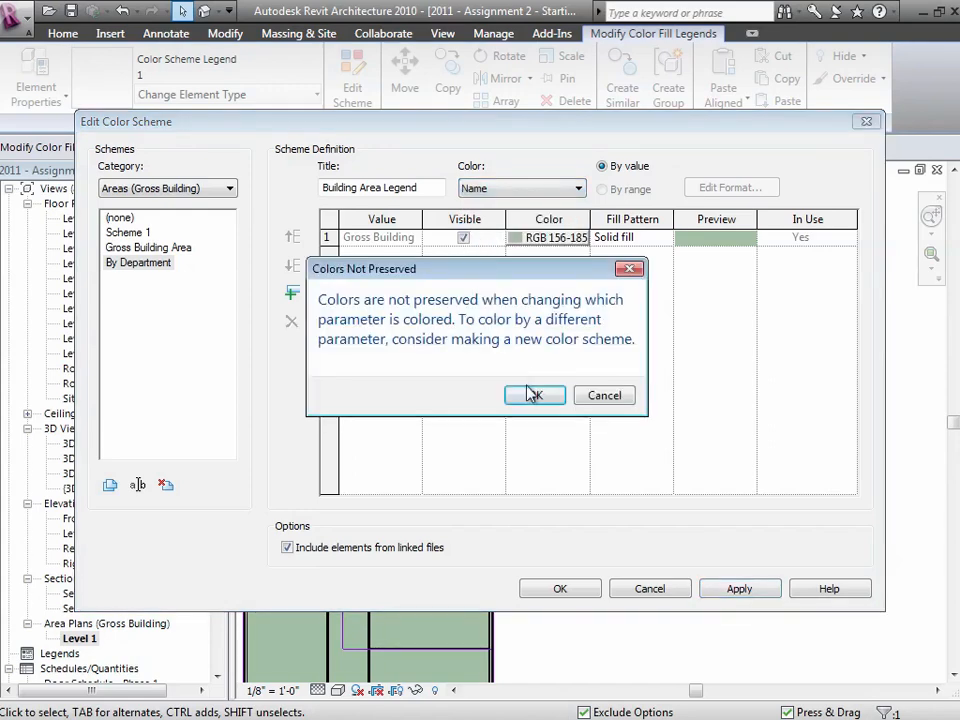
left_click(534, 395)
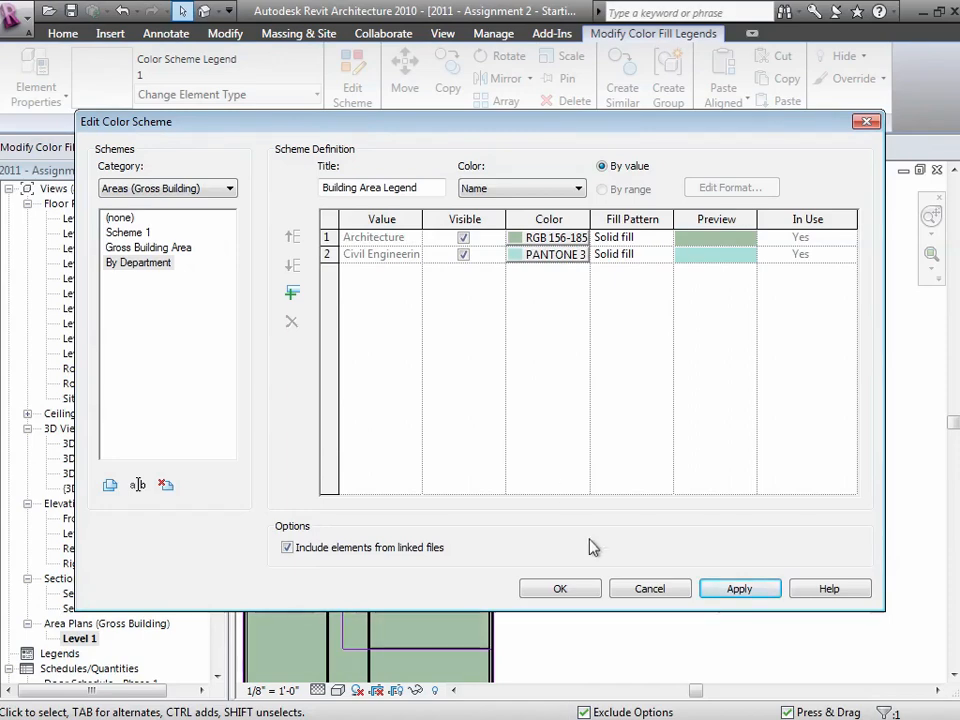
left_click(559, 588)
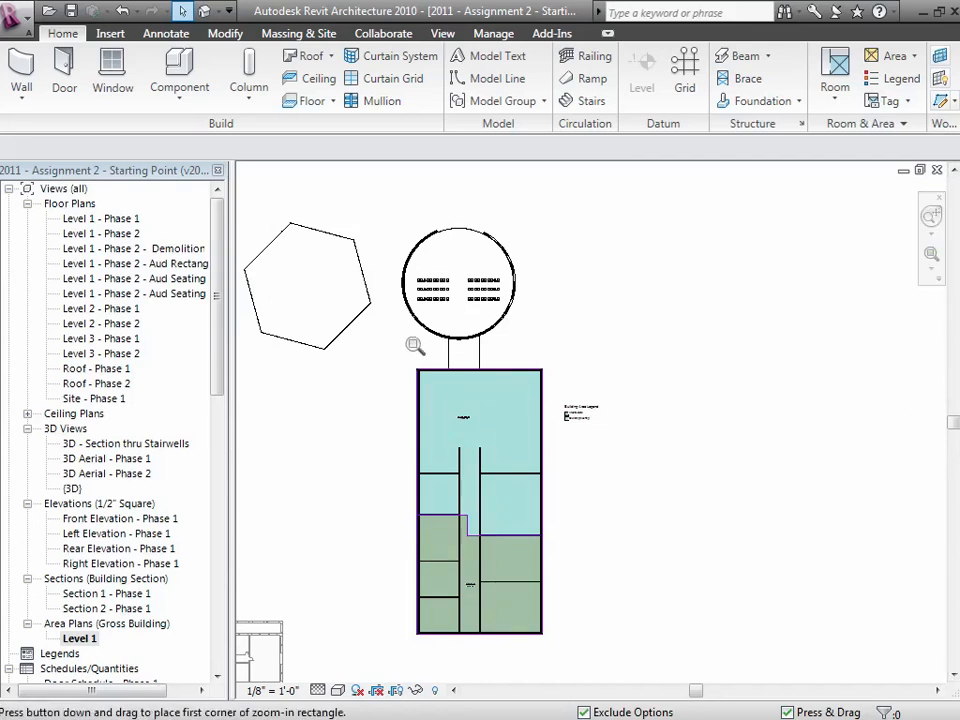
left_click_drag(415, 345, 653, 680)
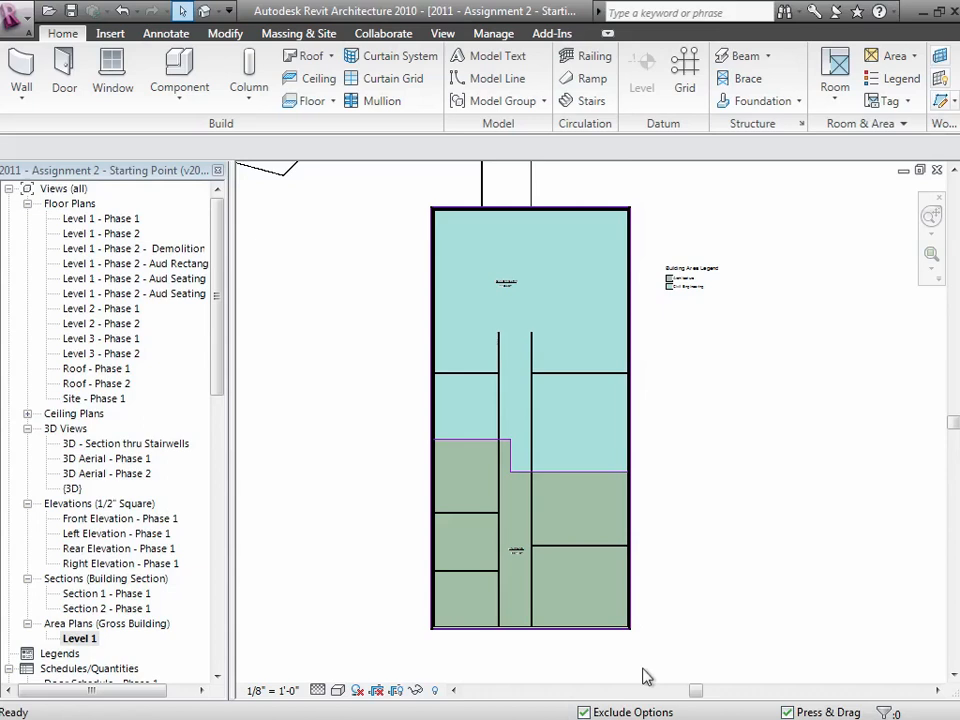
mouse_move(658, 475)
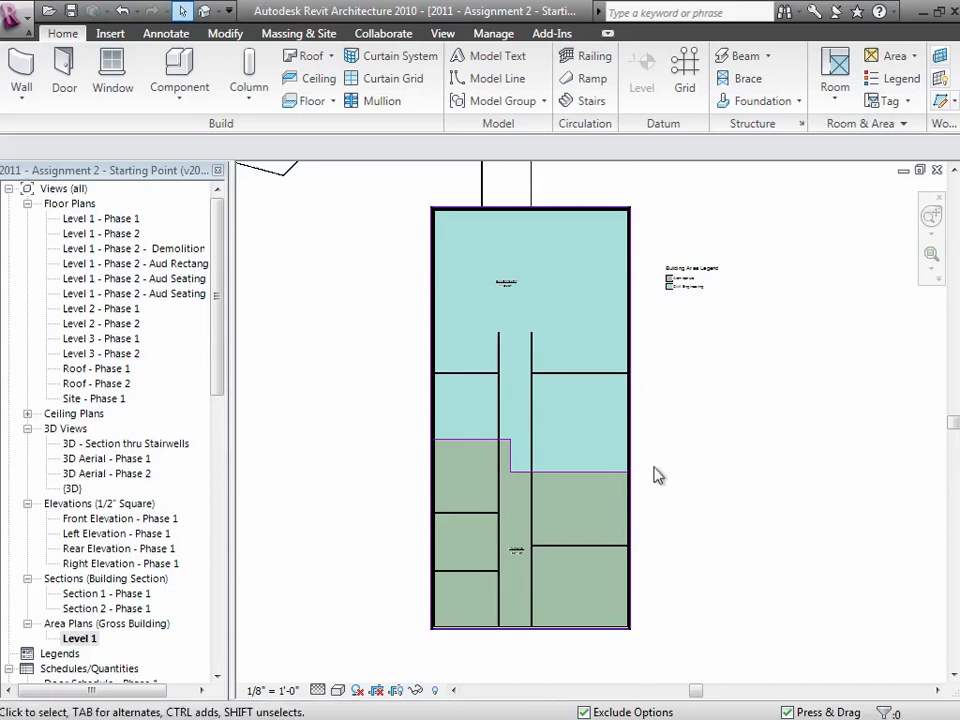
left_click(690, 280)
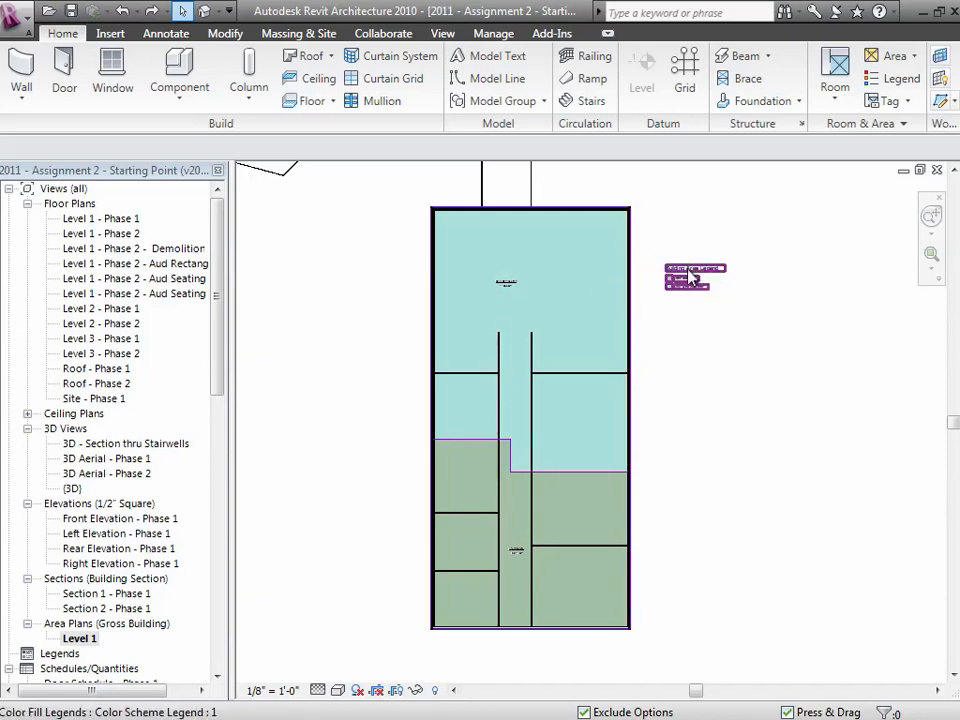
mouse_move(690, 278)
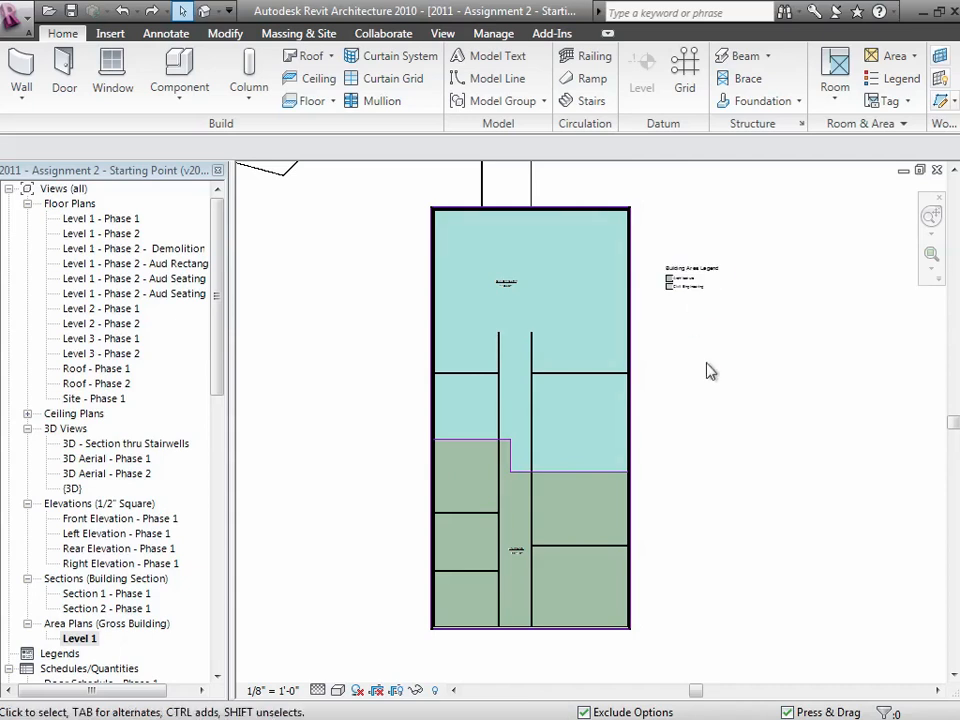
left_click(690, 280)
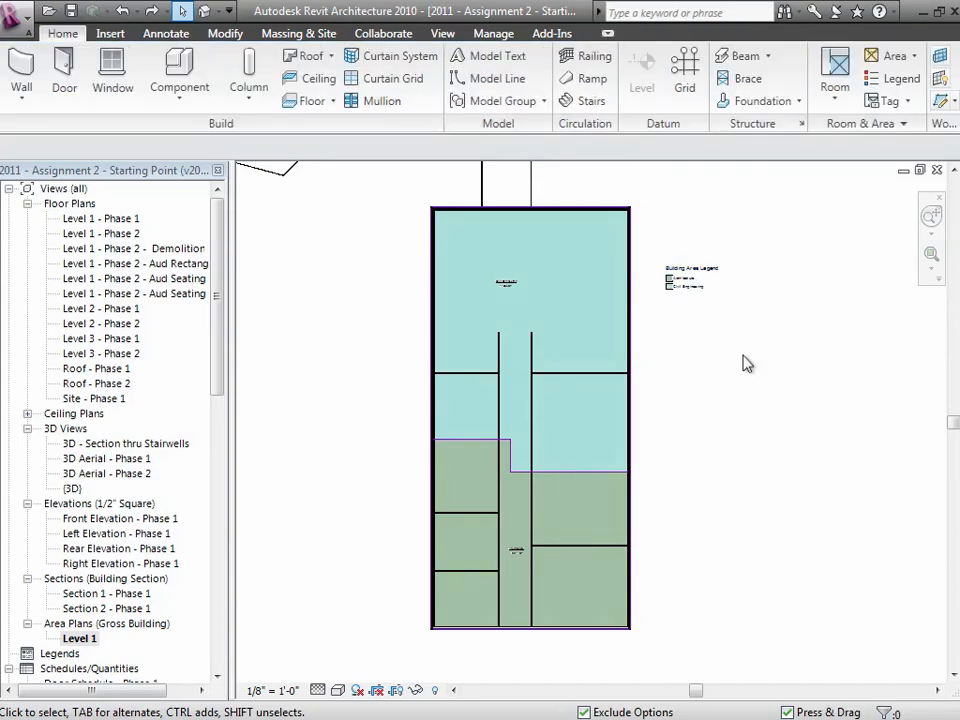
mouse_move(901, 78)
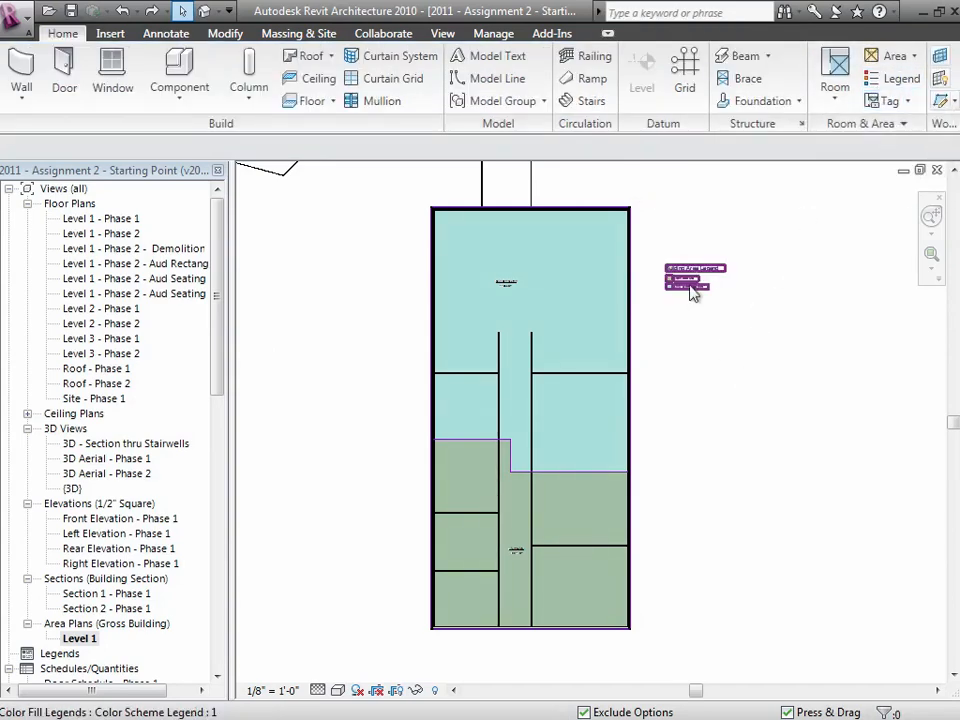
Change Civil Engineering's scheme colour to orange (RGB 255-128-0)
left_click(695, 278)
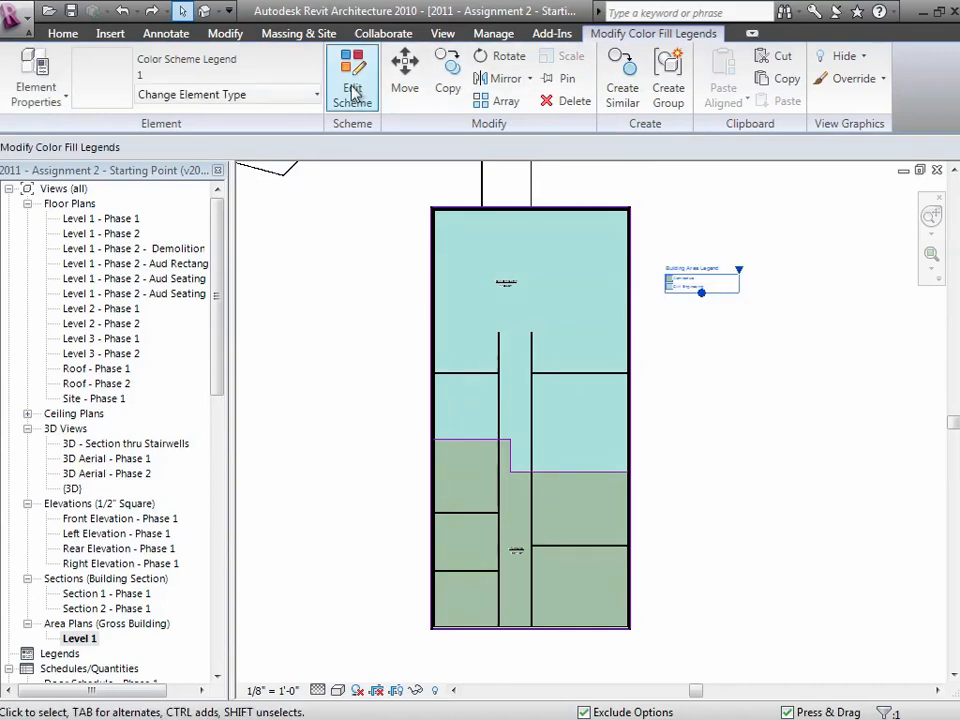
left_click(351, 75)
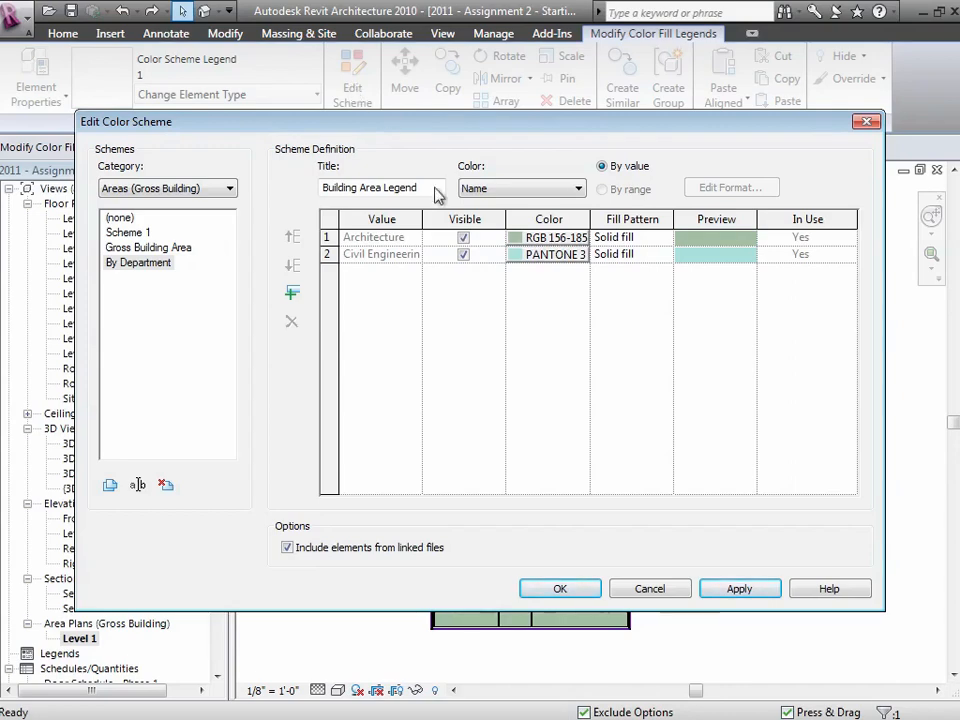
left_click(557, 237)
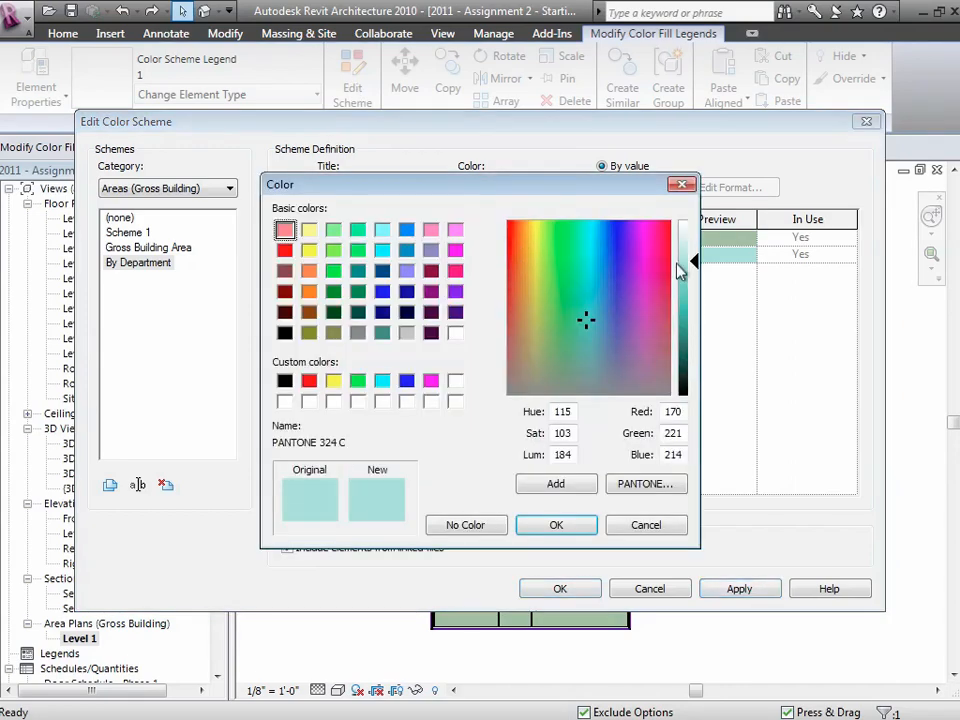
left_click(309, 291)
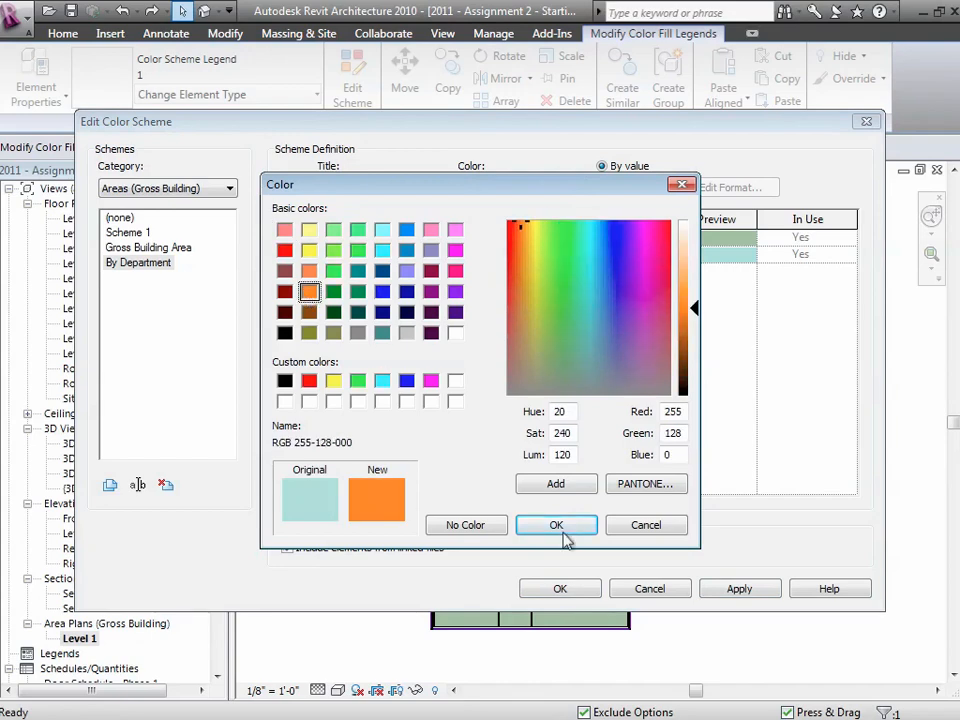
left_click(556, 525)
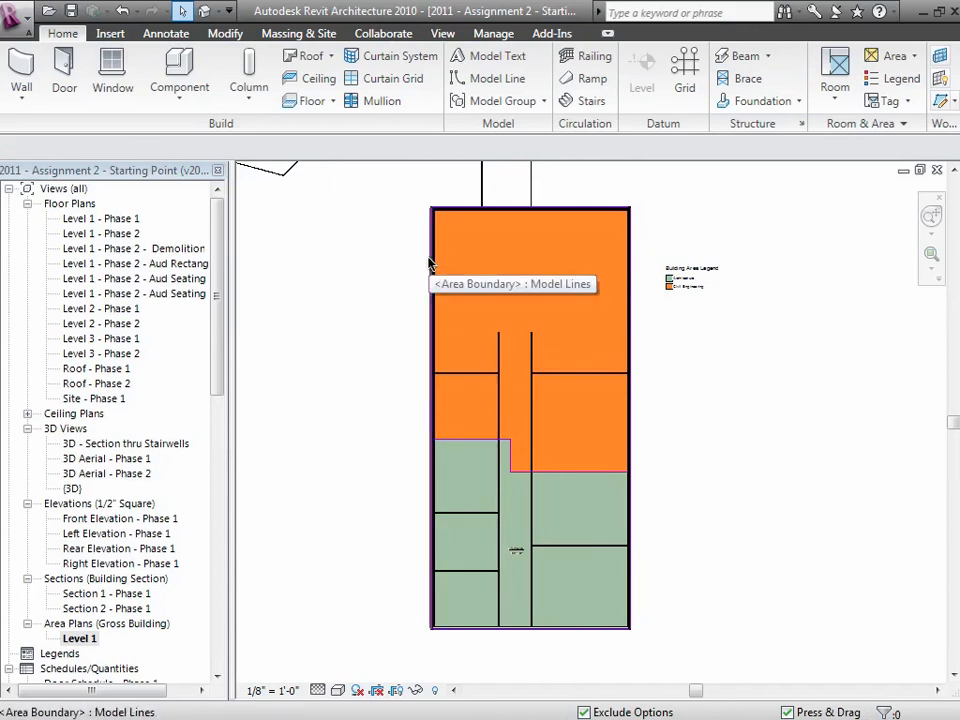
Create a Gross Building area schedule with Level, Name and Area fields
left_click(442, 33)
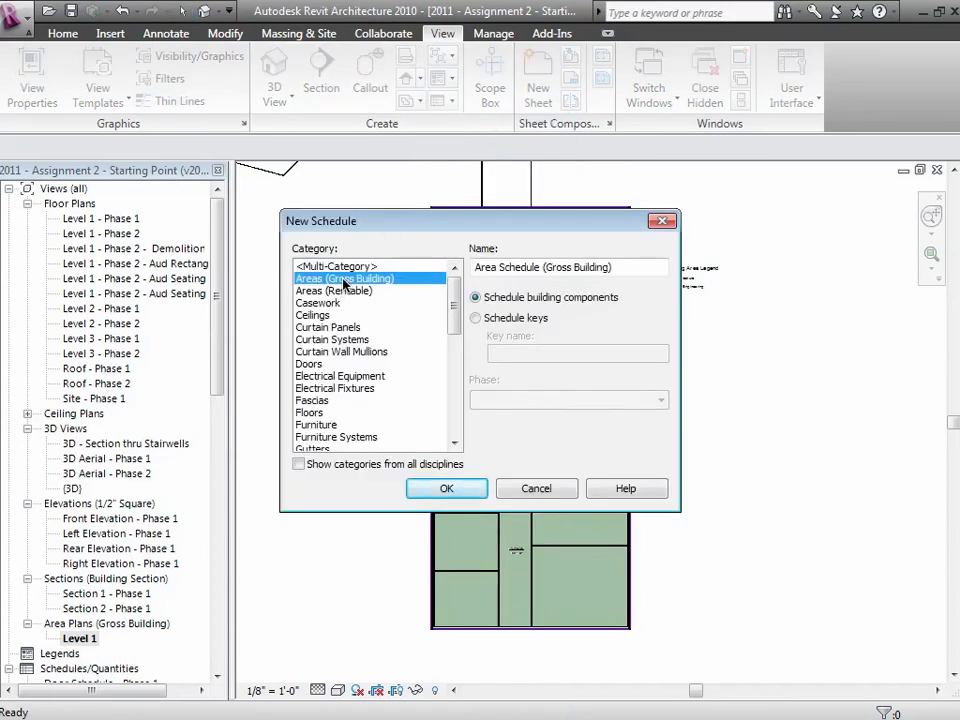
left_click(446, 488)
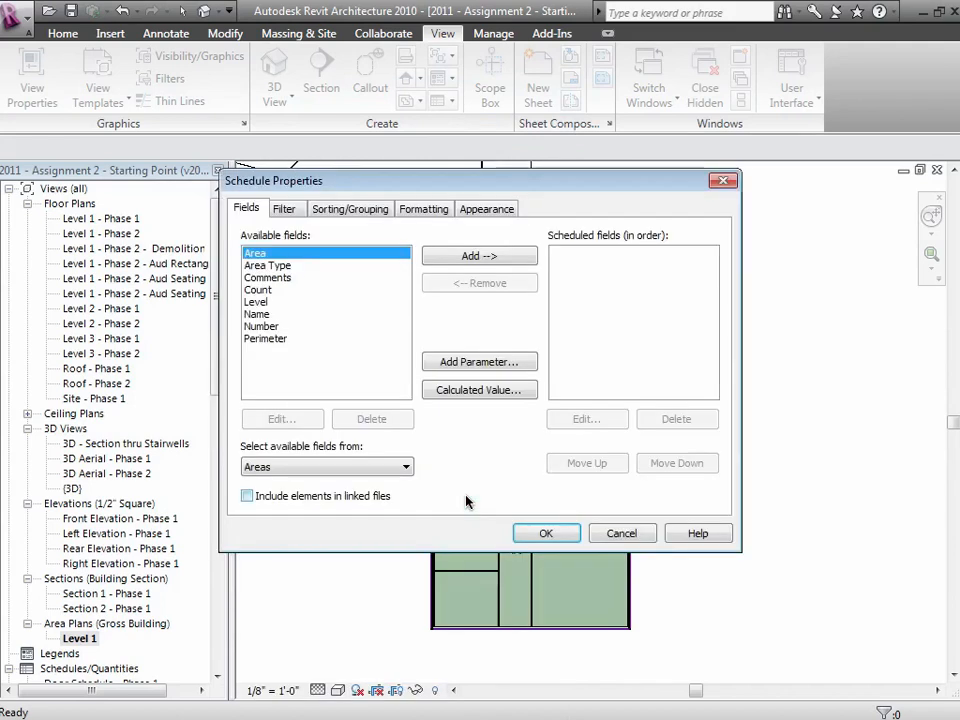
left_click(257, 301)
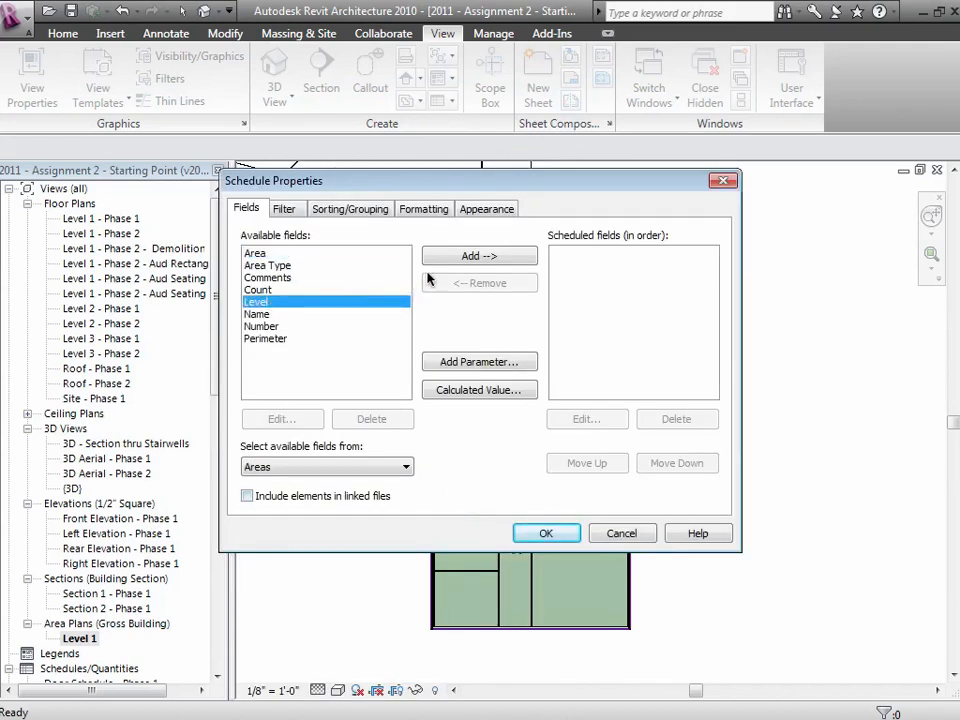
left_click(479, 256)
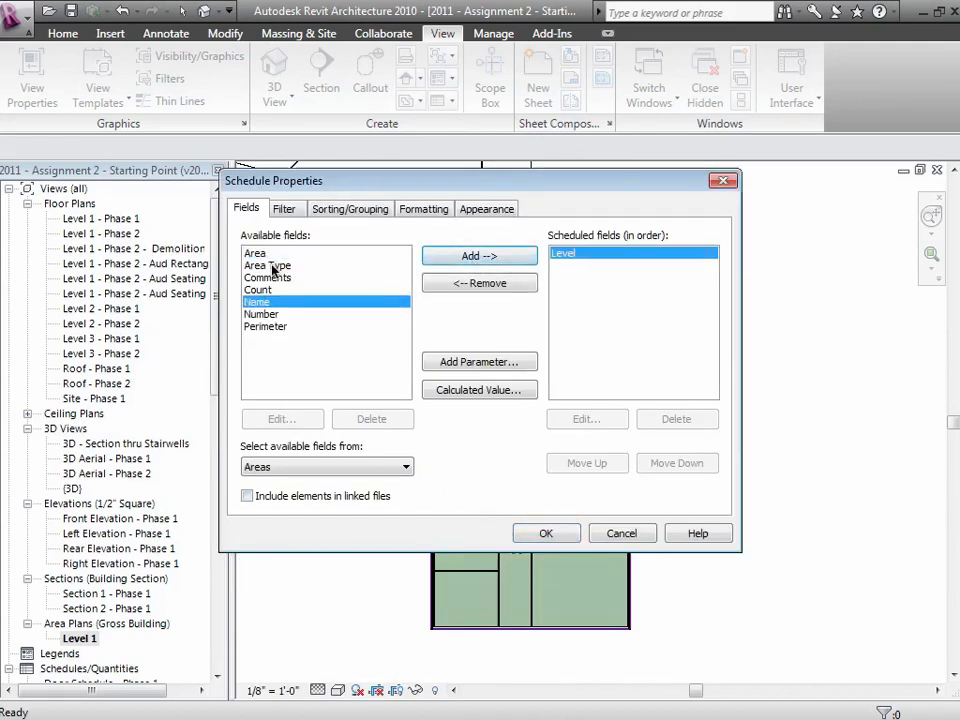
left_click(479, 256)
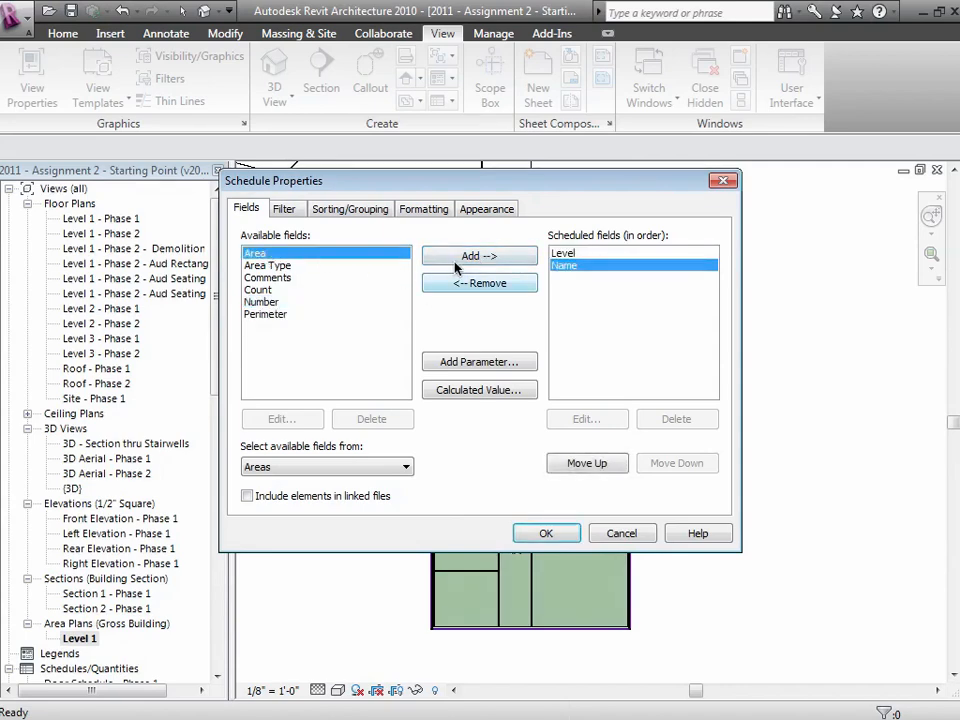
left_click(349, 208)
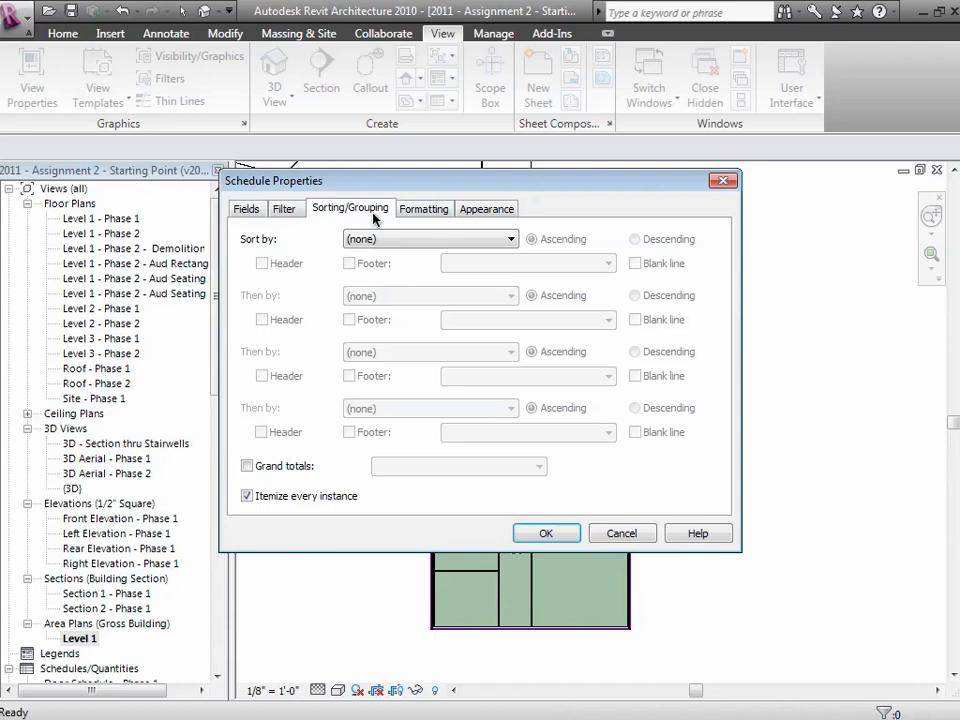
Sort the schedule by Name with subtotal footers and area totals
left_click(247, 466)
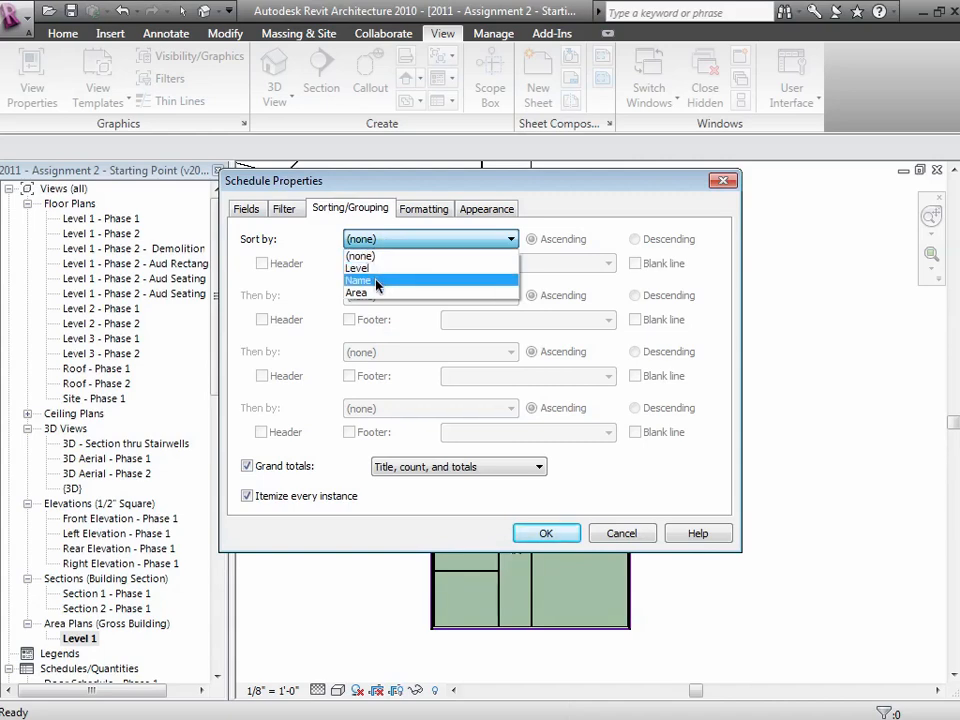
left_click(360, 281)
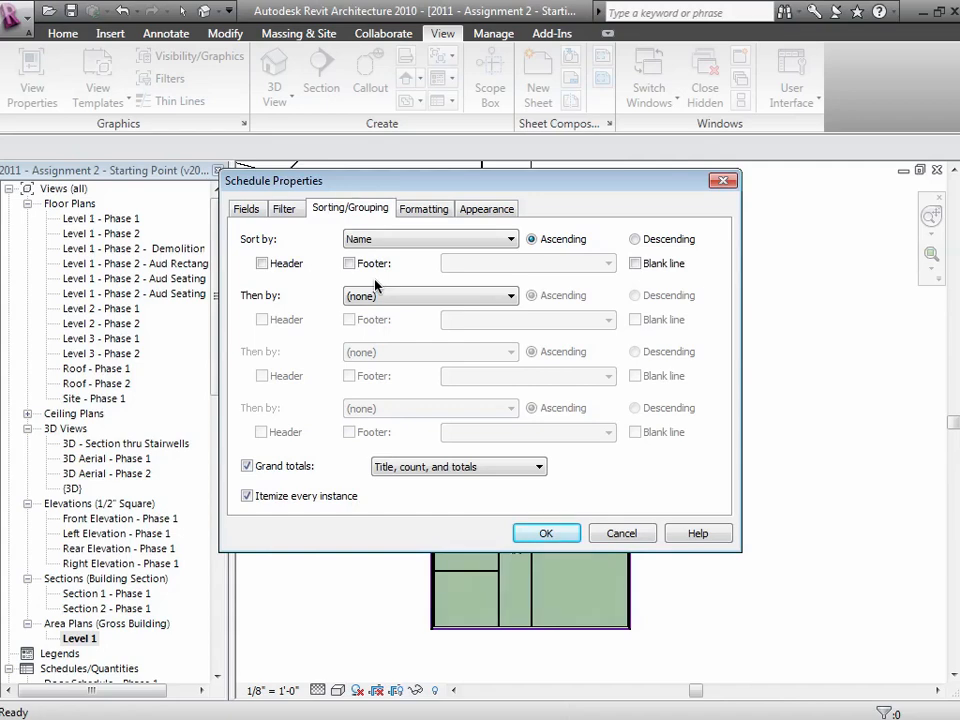
left_click(349, 263)
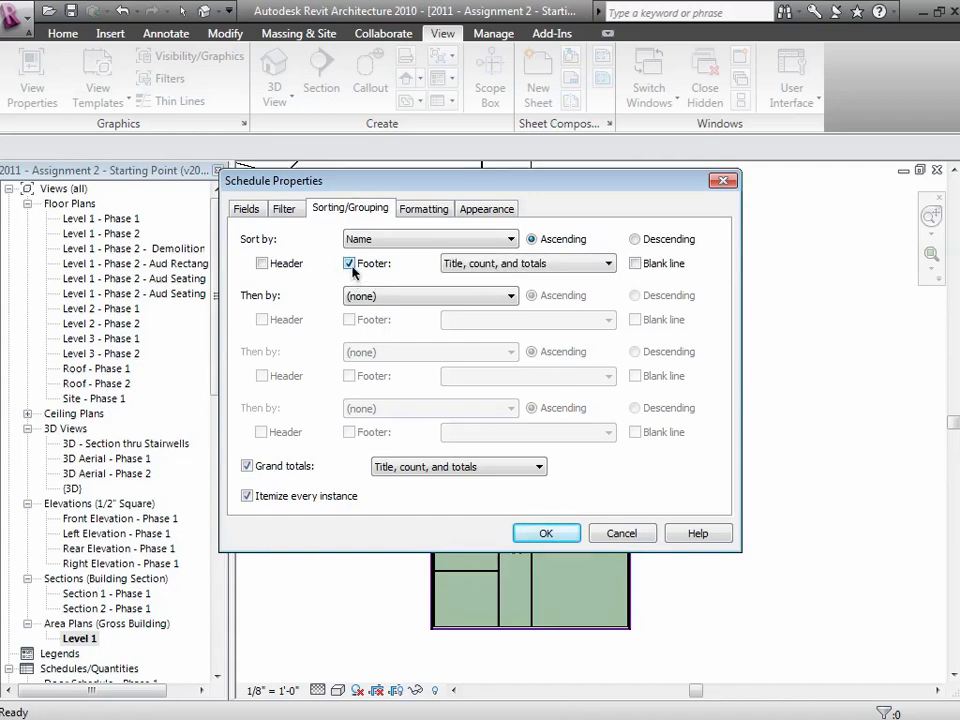
left_click(424, 208)
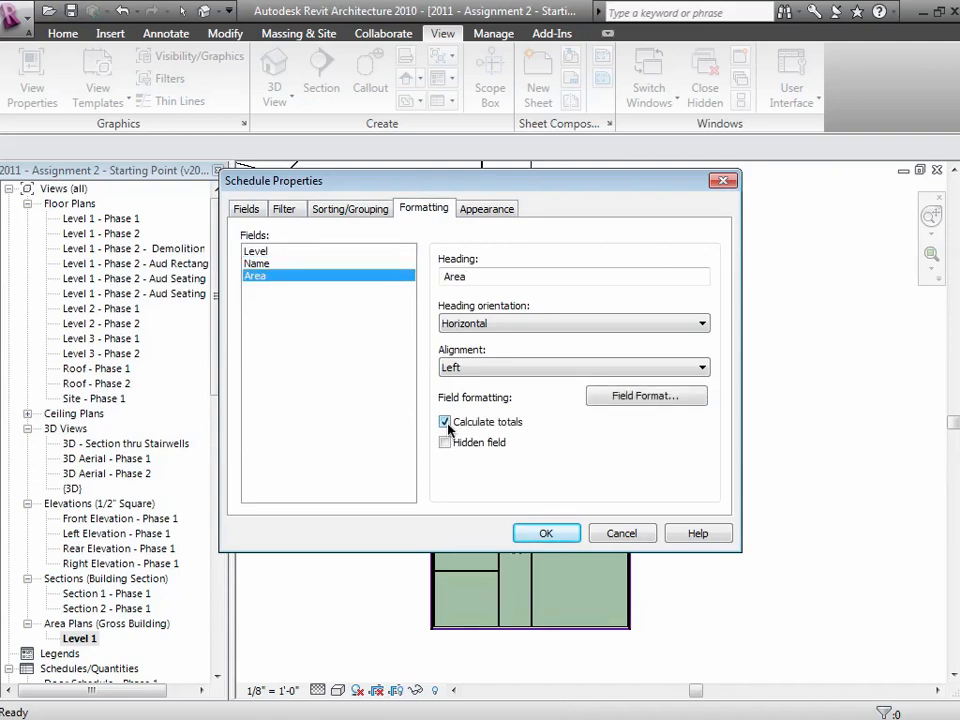
left_click(546, 533)
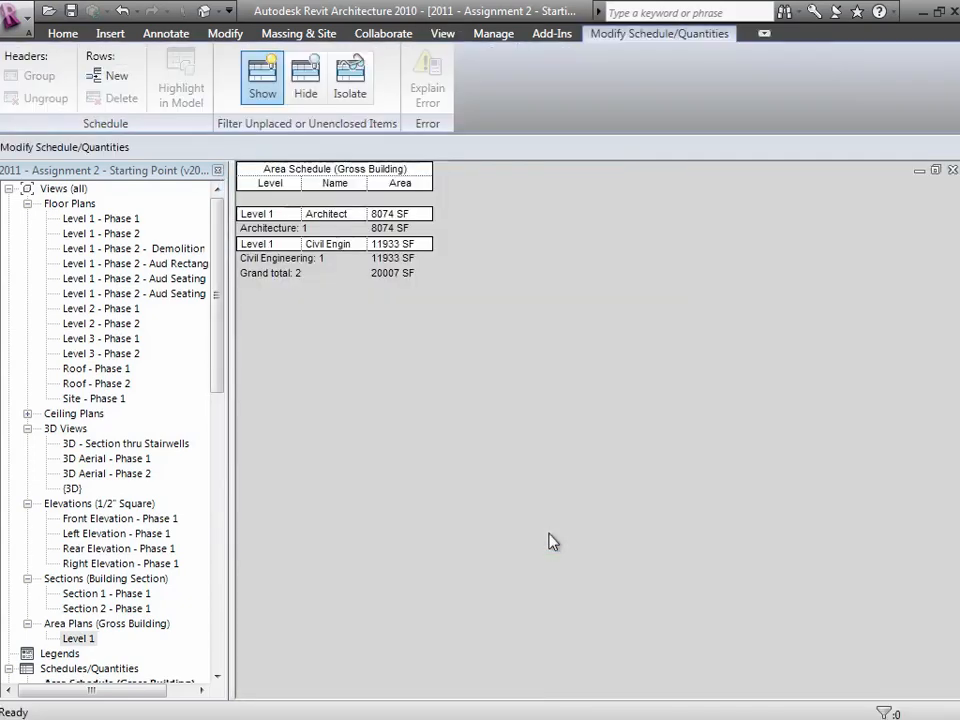
mouse_move(302, 182)
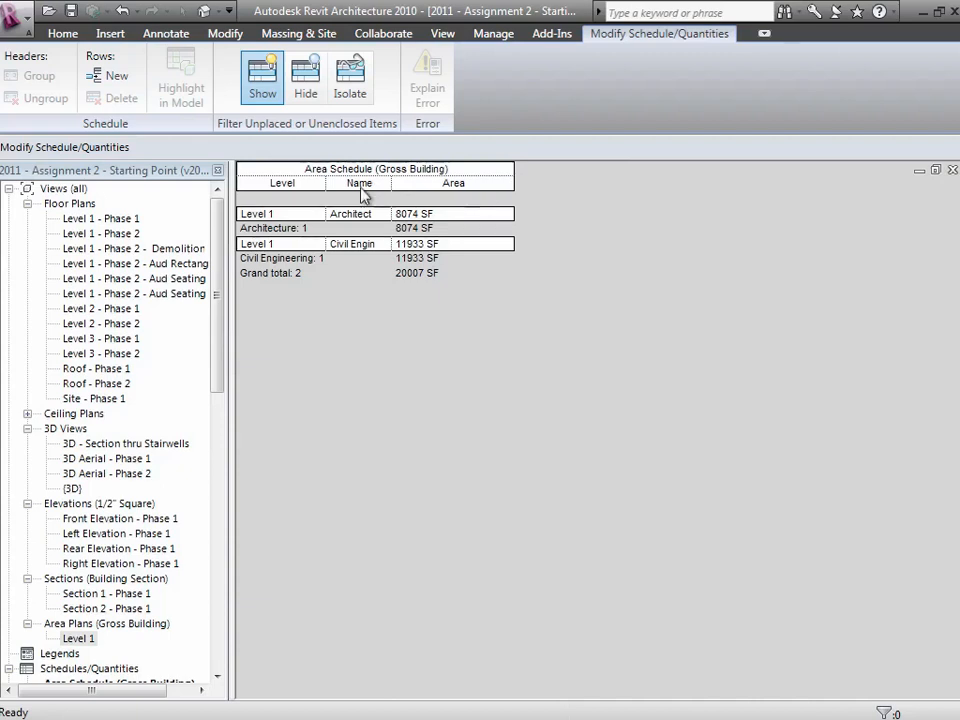
Widen the schedule columns and reopen the Level 1 gross area plan
left_click(130, 248)
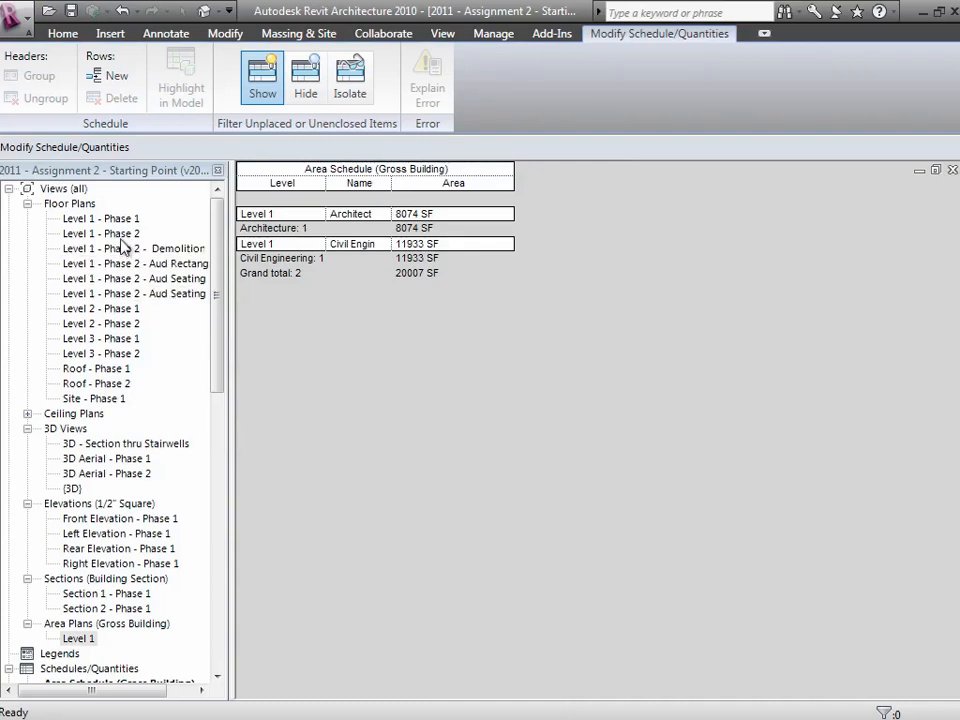
double_click(101, 233)
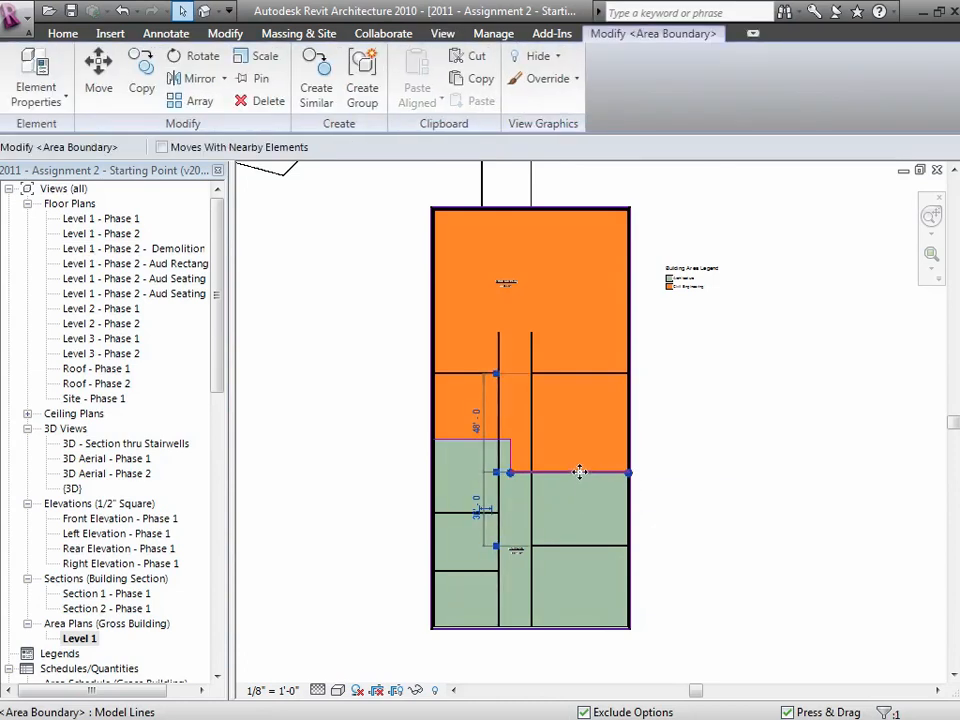
Drag the dividing boundary down, then reopen Area Schedule (Gross Building) to check totals
left_click_drag(580, 472, 583, 540)
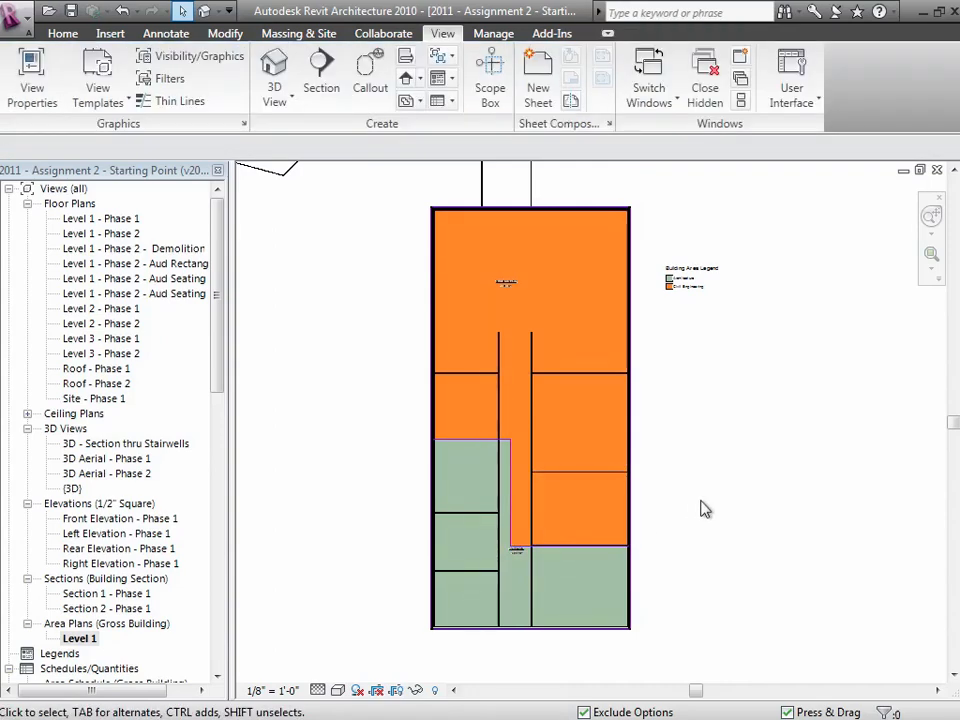
mouse_move(199, 555)
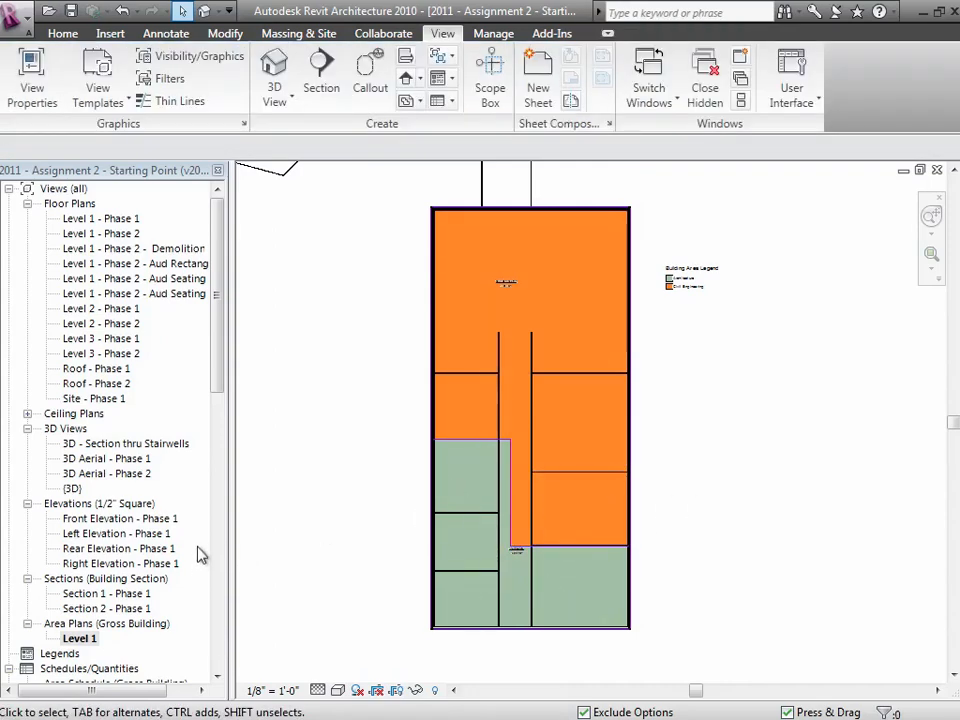
scroll("down", 3)
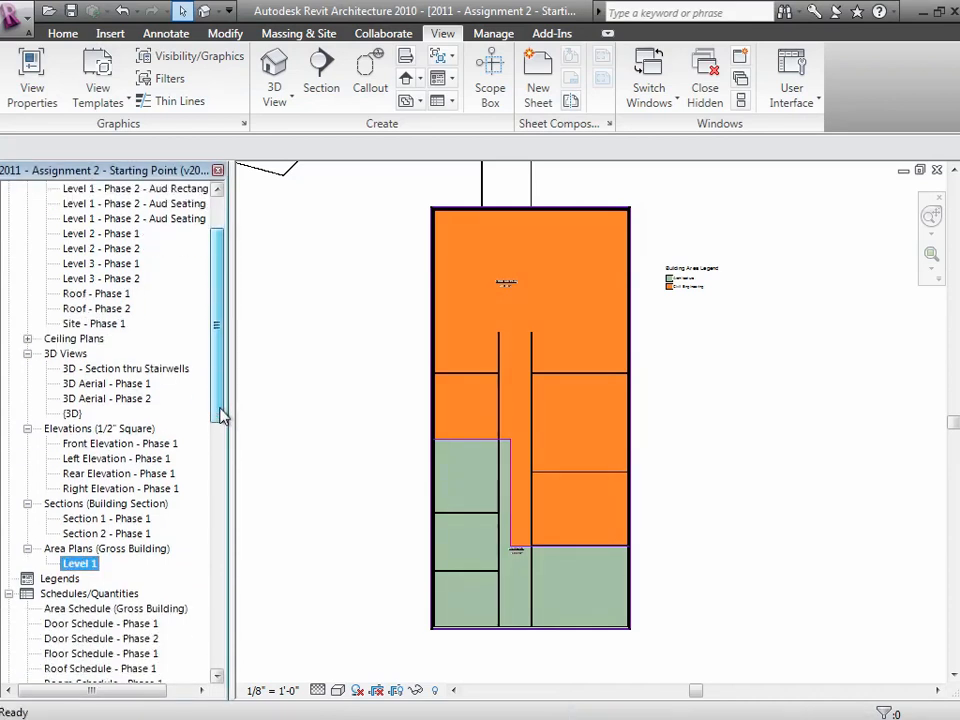
scroll("down", 3)
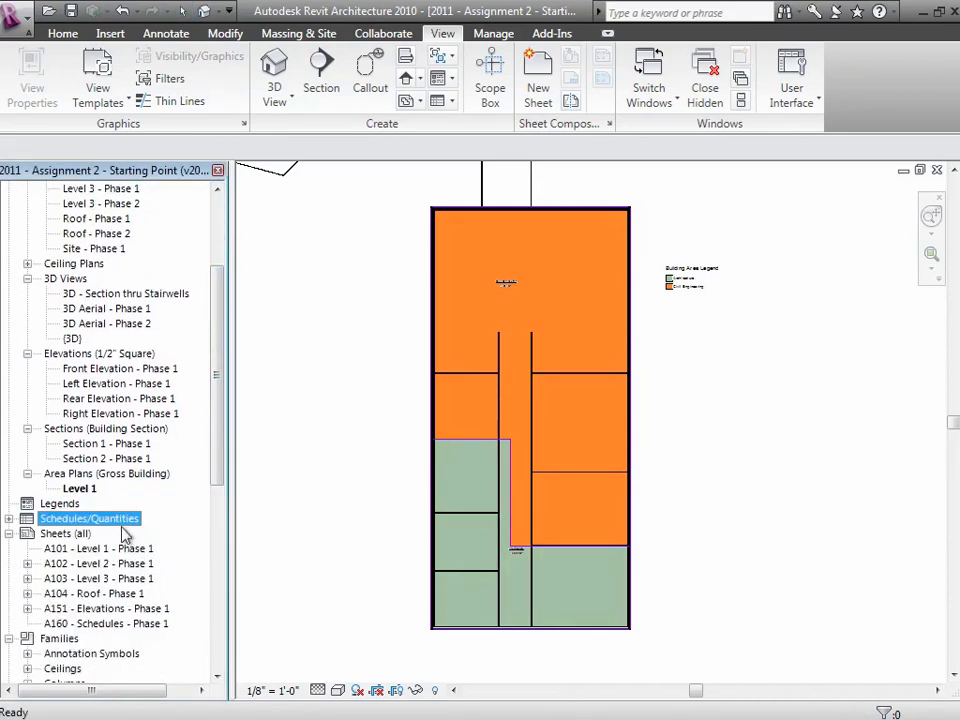
double_click(116, 533)
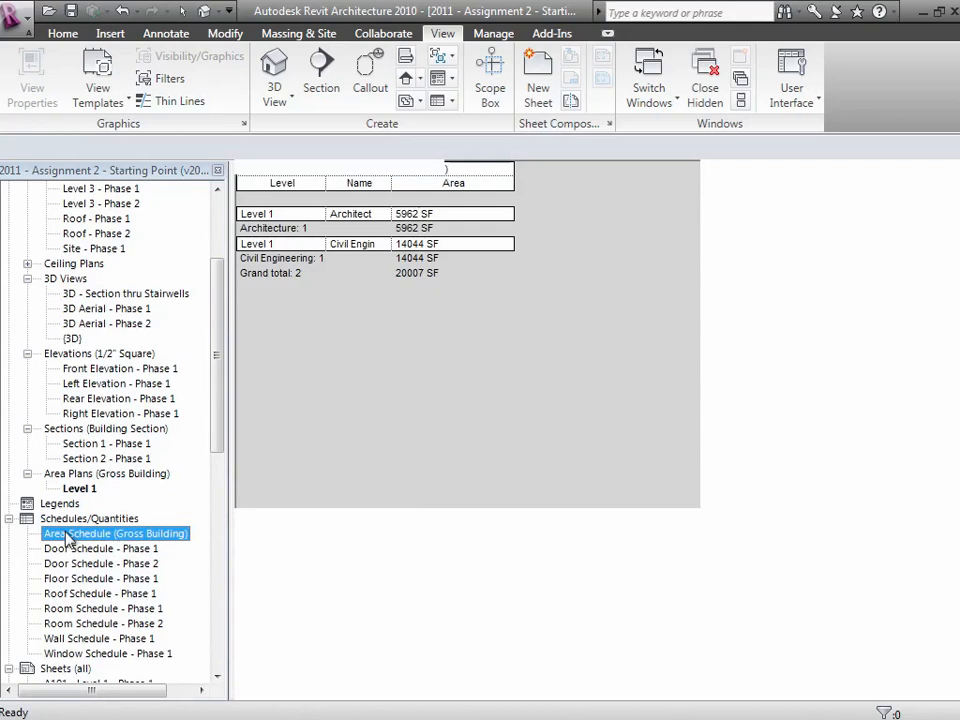
double_click(118, 533)
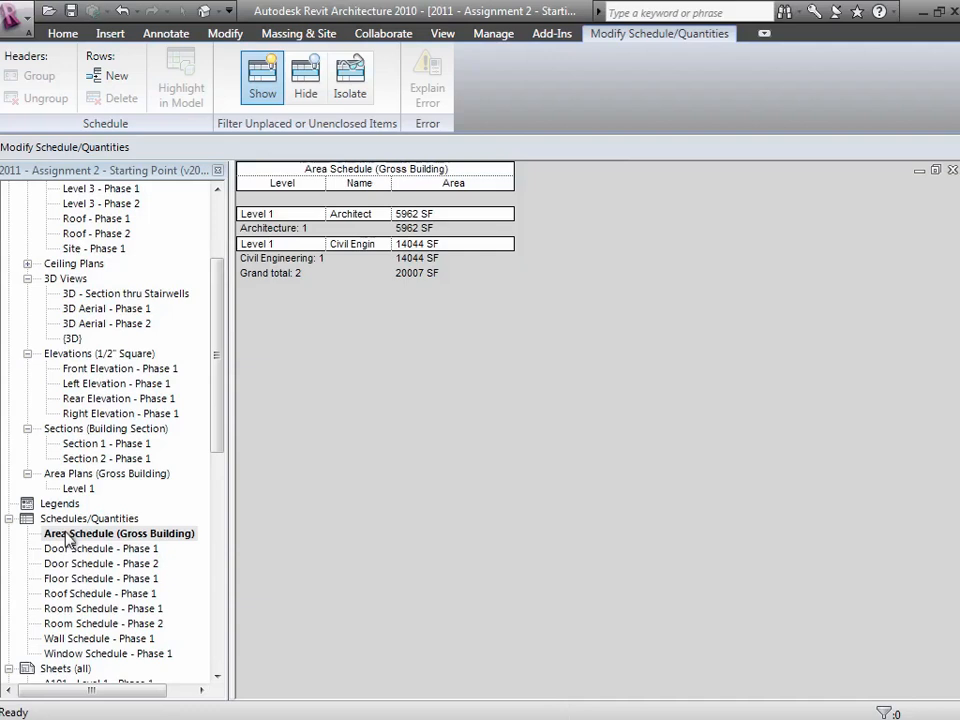
left_click(442, 33)
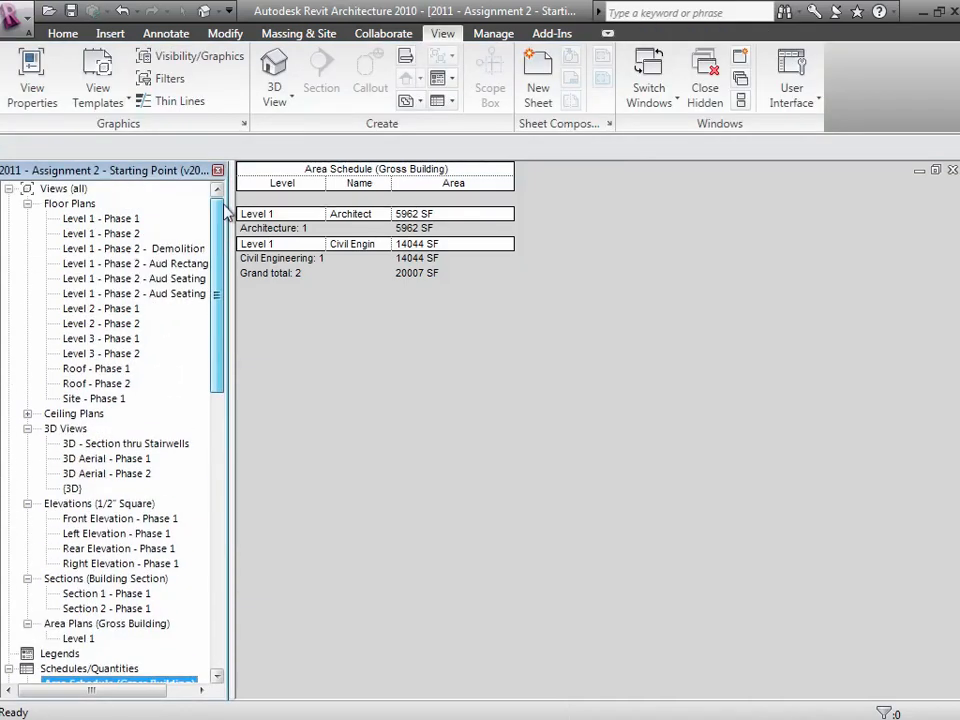
Open Level 1 - Phase 1, zoom to the Room Legend, and inspect its colour scheme
double_click(101, 218)
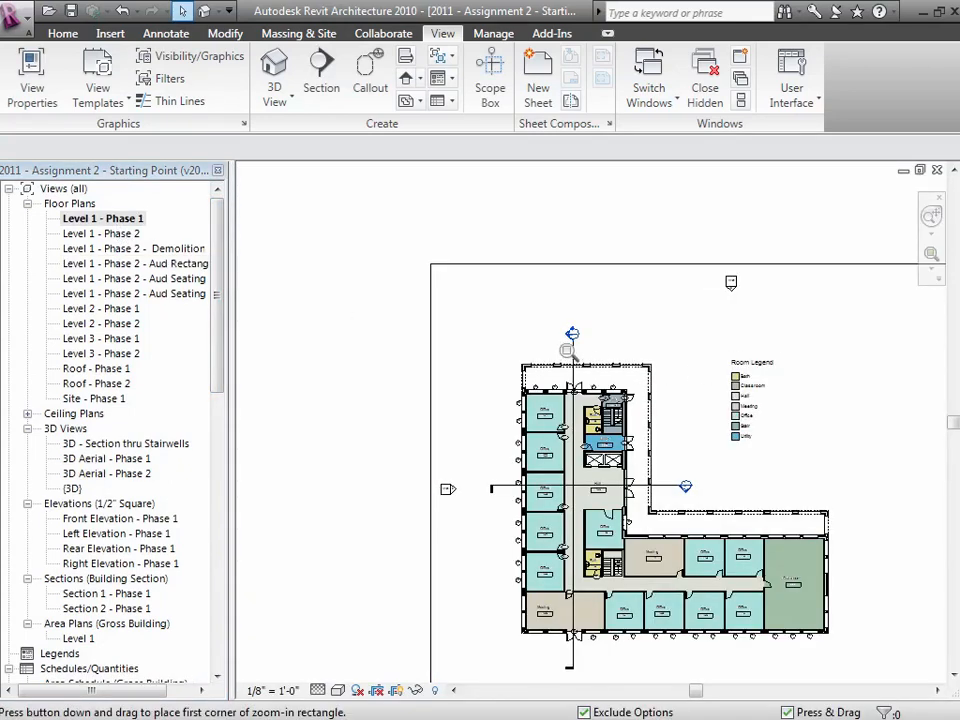
left_click_drag(572, 333, 805, 620)
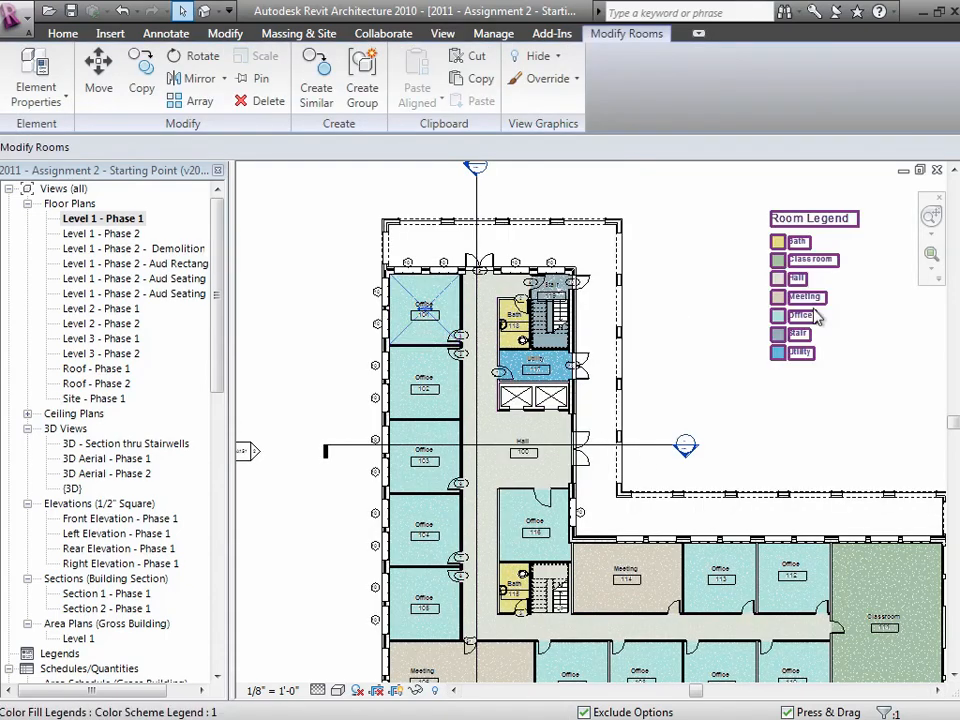
mouse_move(812, 365)
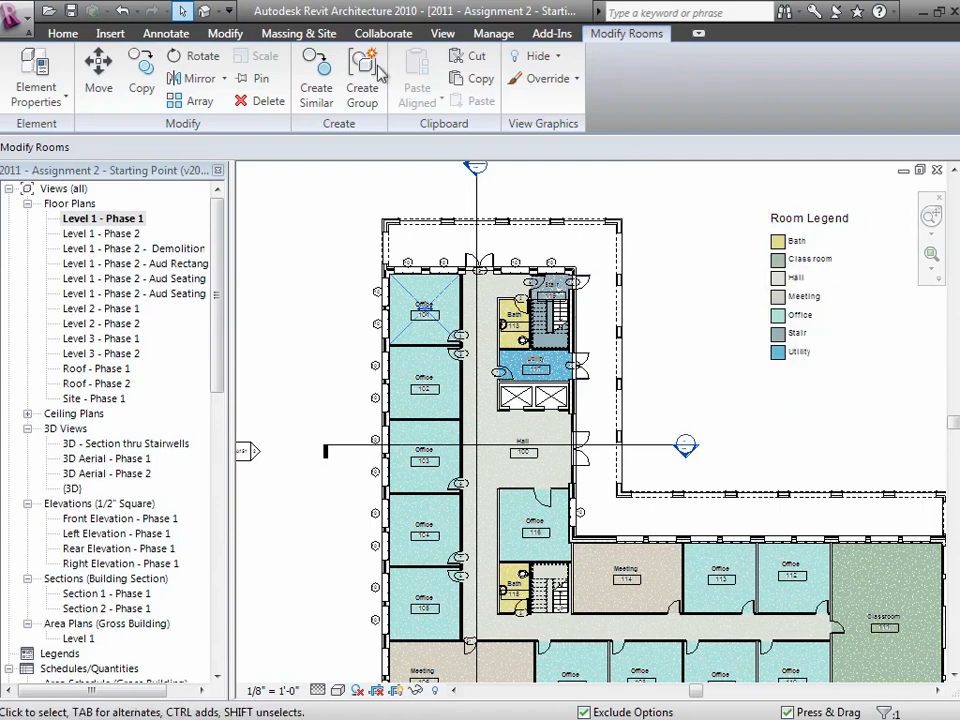
left_click(62, 33)
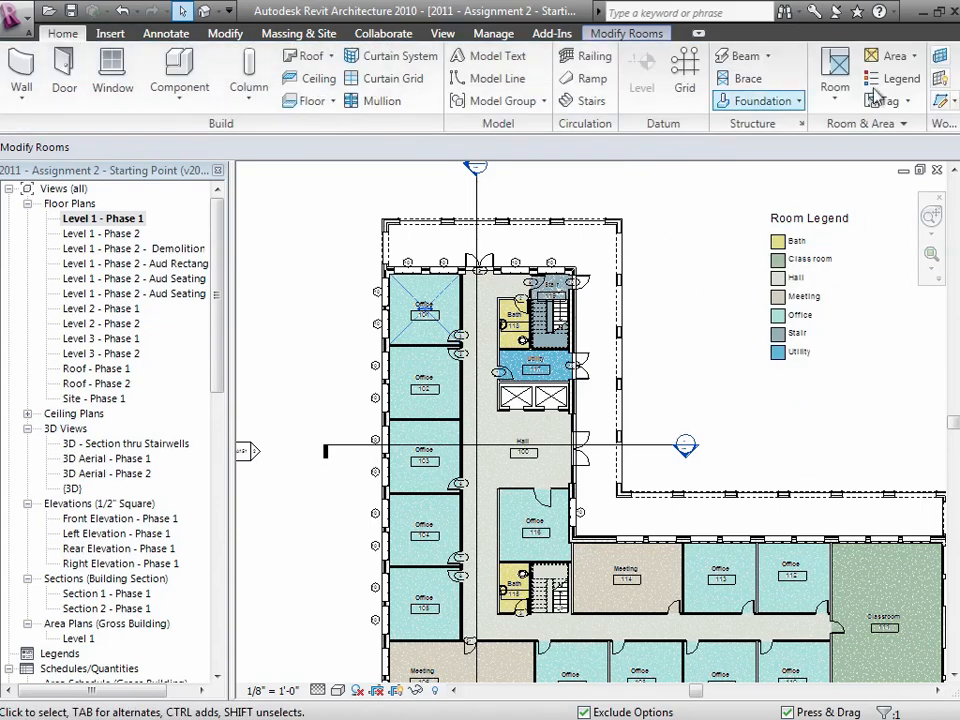
mouse_move(884, 100)
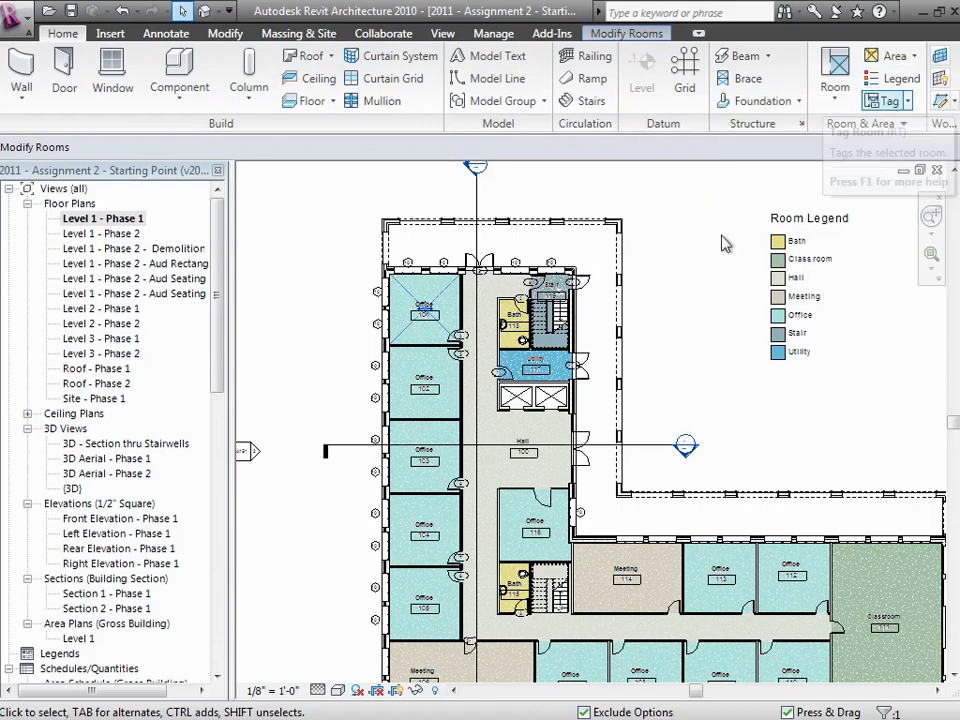
left_click(810, 218)
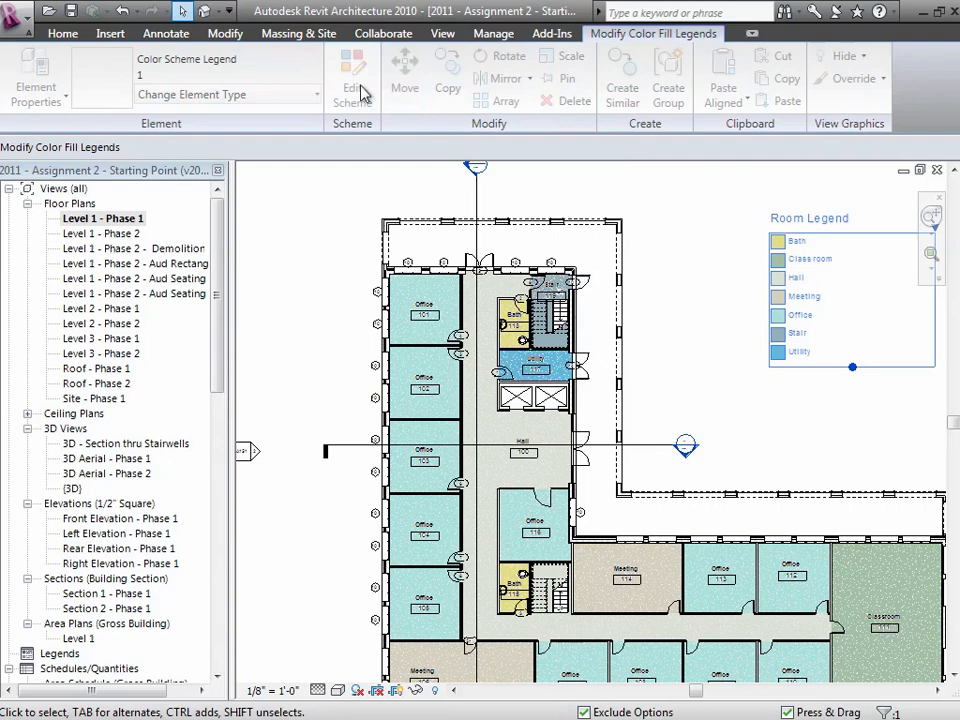
left_click(352, 75)
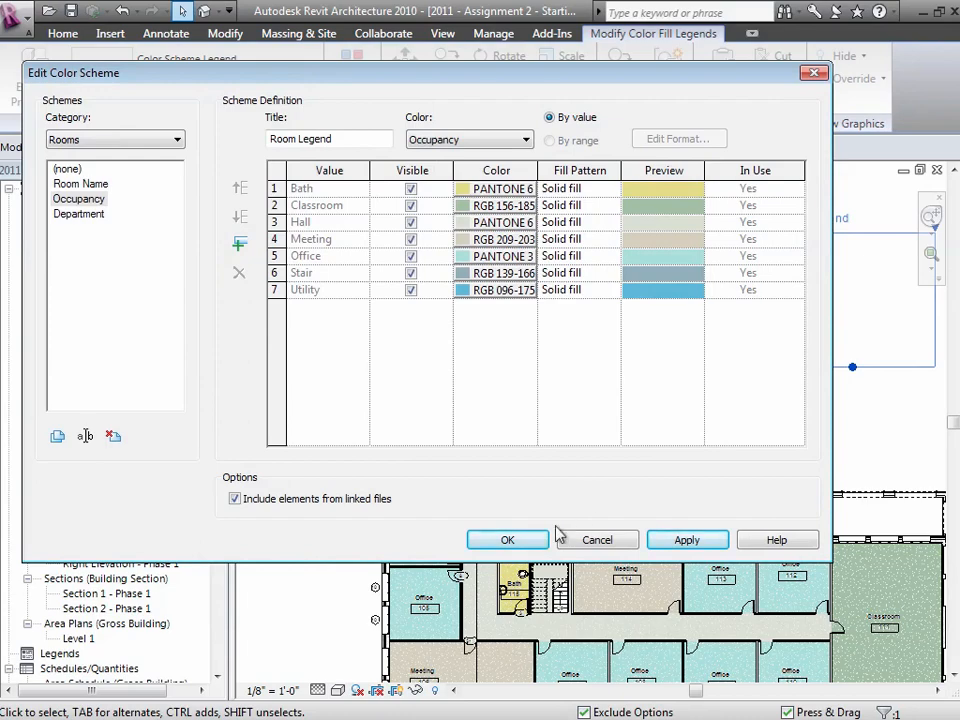
left_click(507, 539)
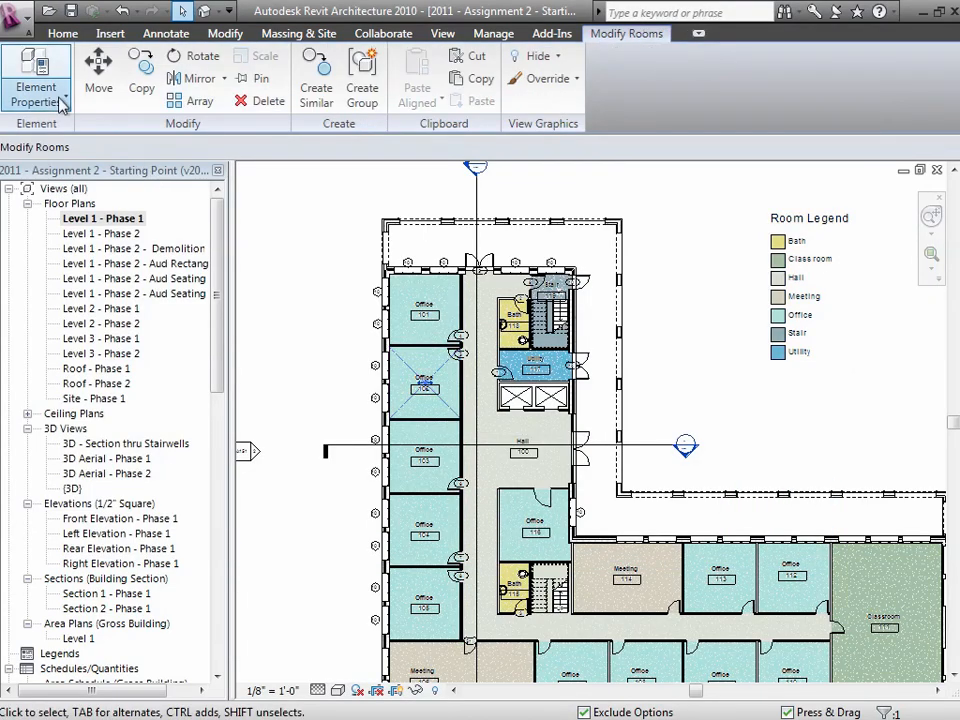
left_click(37, 95)
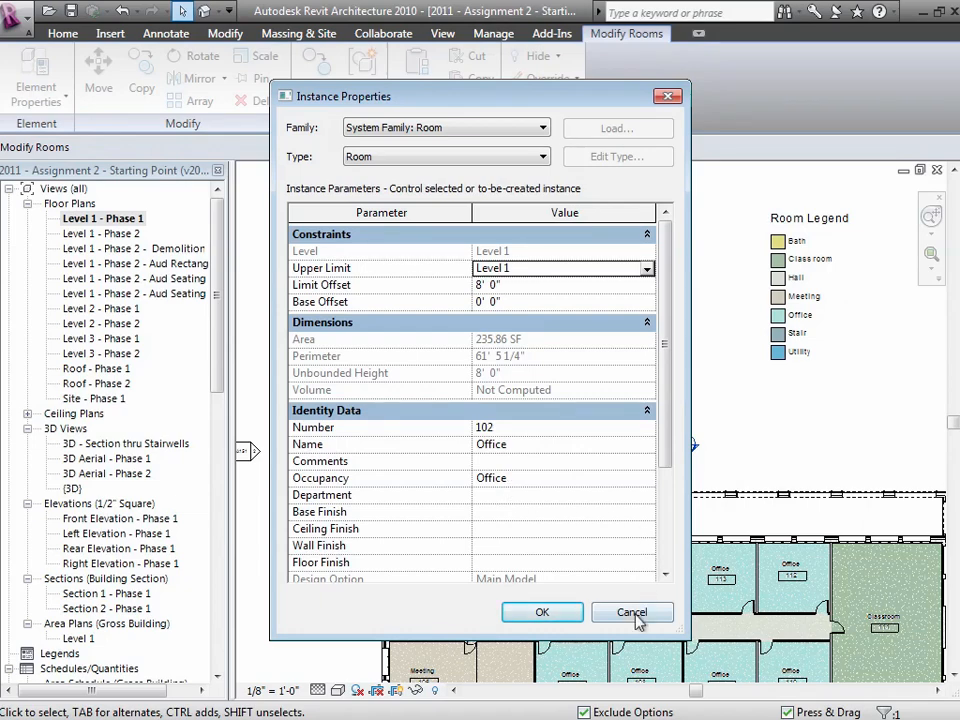
left_click(631, 612)
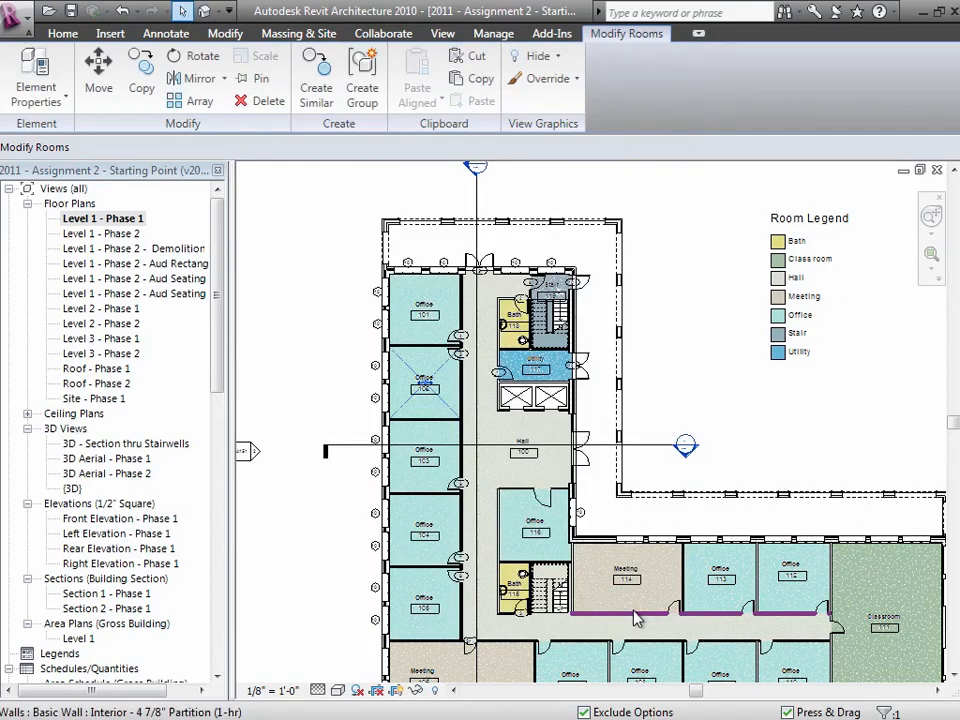